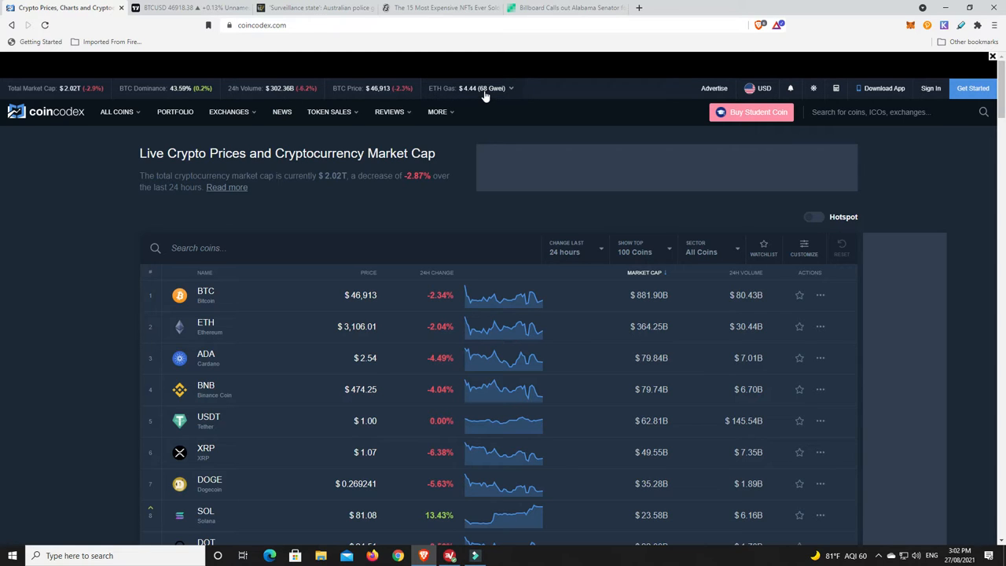
pyautogui.moveTo(437, 112)
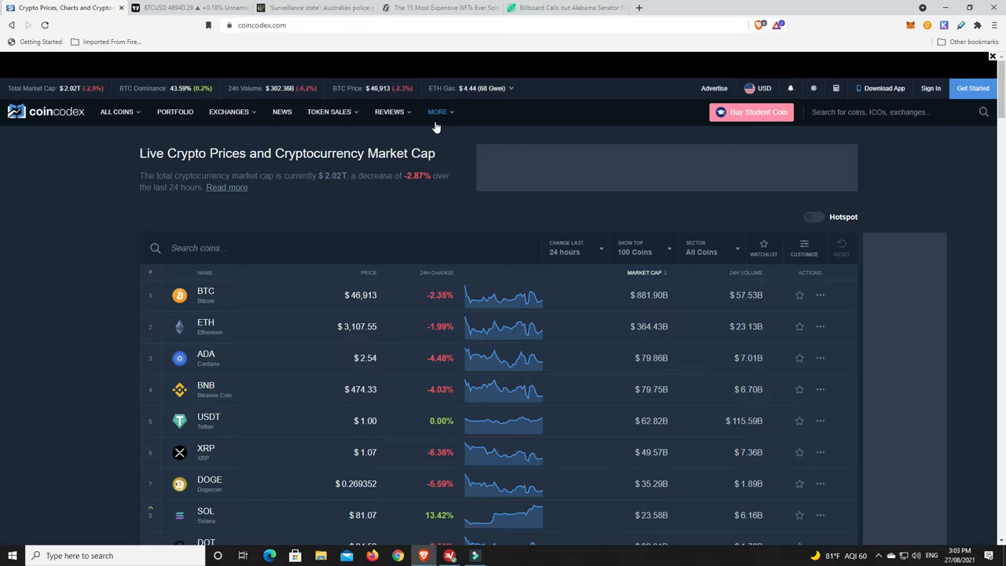
pyautogui.moveTo(418, 140)
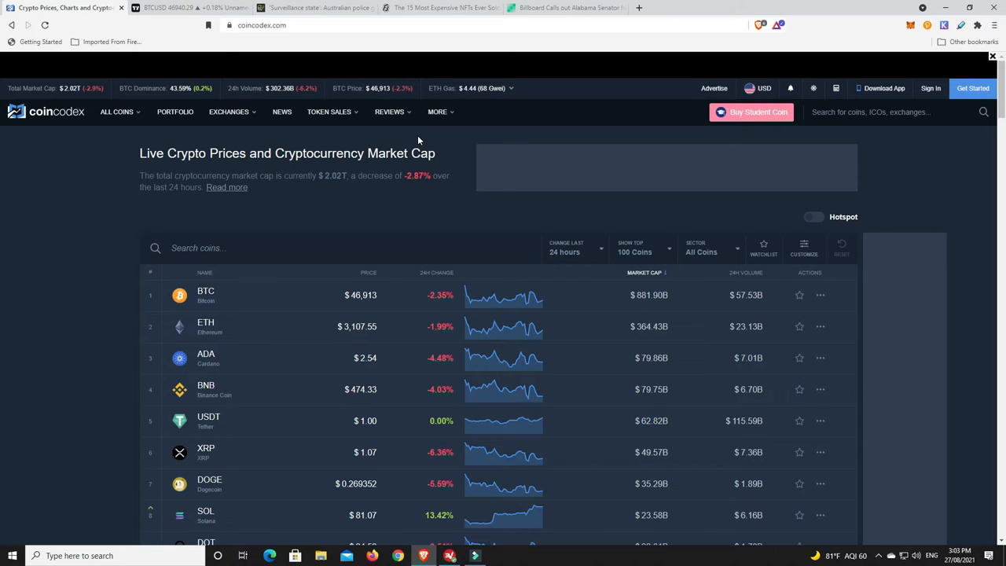
# Sort the coin table by 24h change descending so SOL, SafeMoon and REV lead the gainers.
pyautogui.scroll(-3)
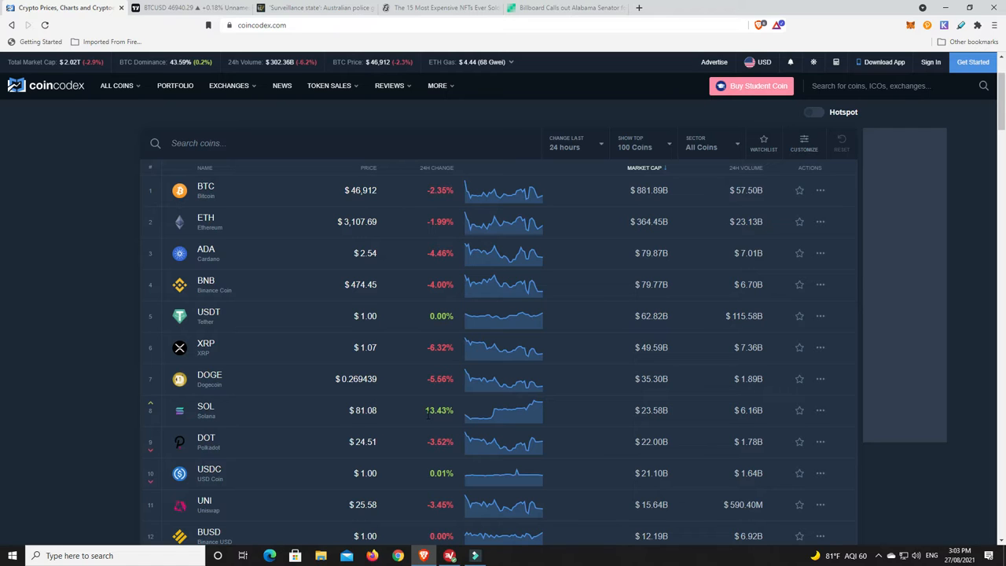
pyautogui.moveTo(437, 169)
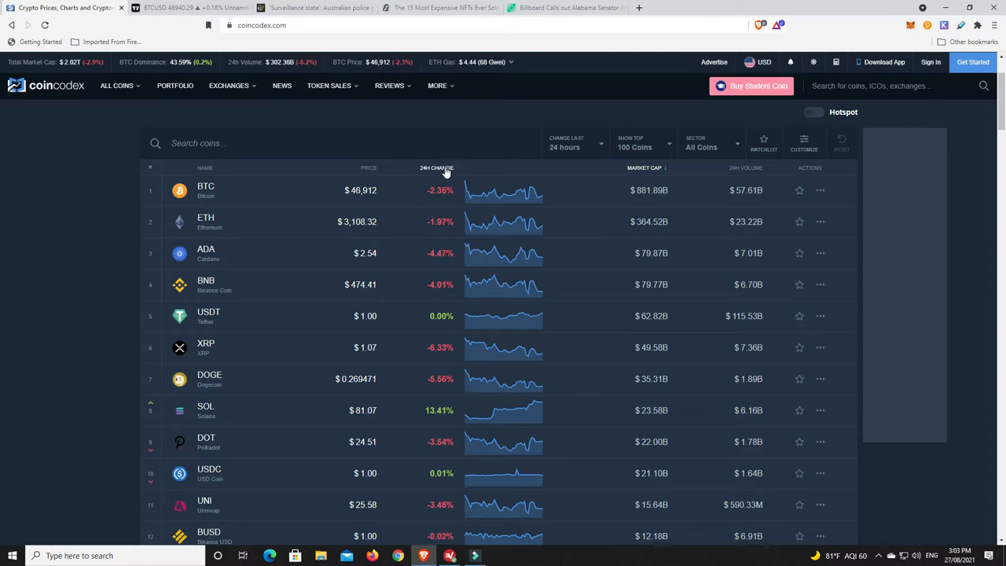
pyautogui.click(430, 167)
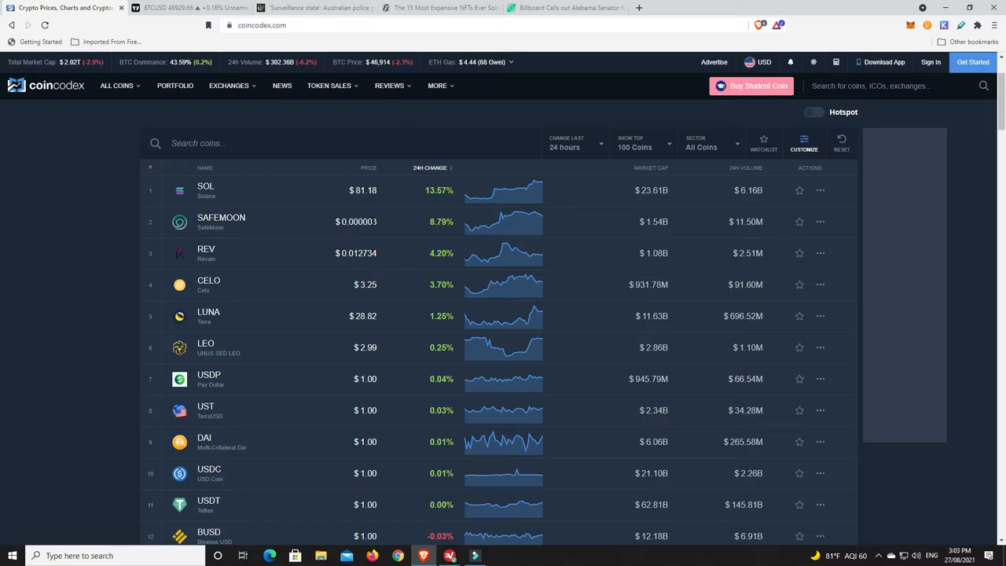
pyautogui.moveTo(401, 228)
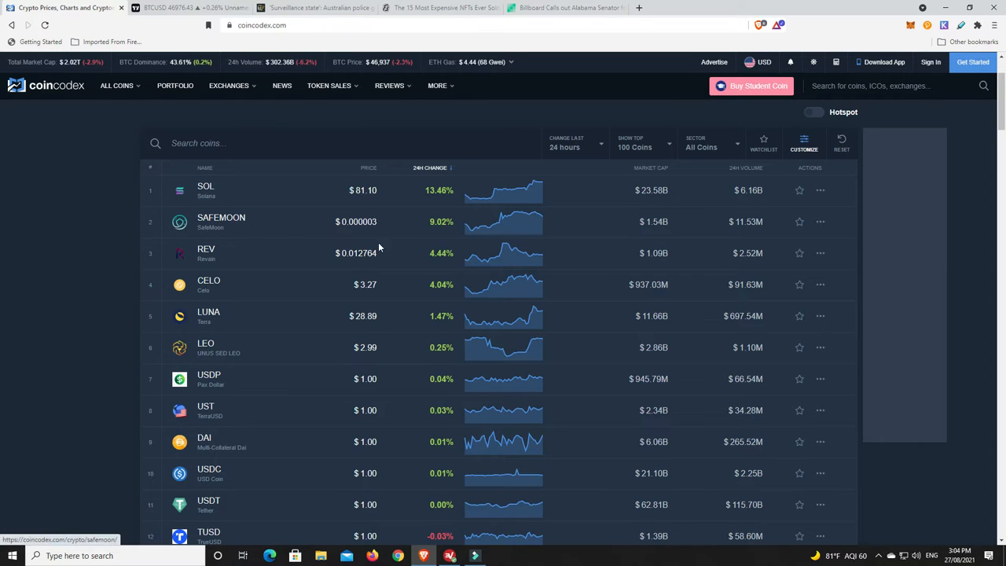
pyautogui.moveTo(380, 233)
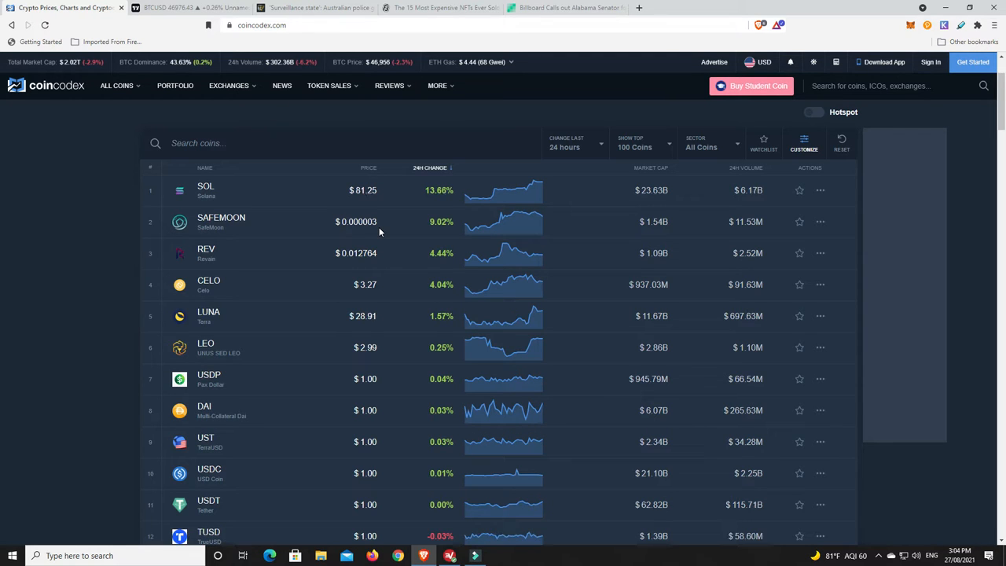
pyautogui.moveTo(425, 242)
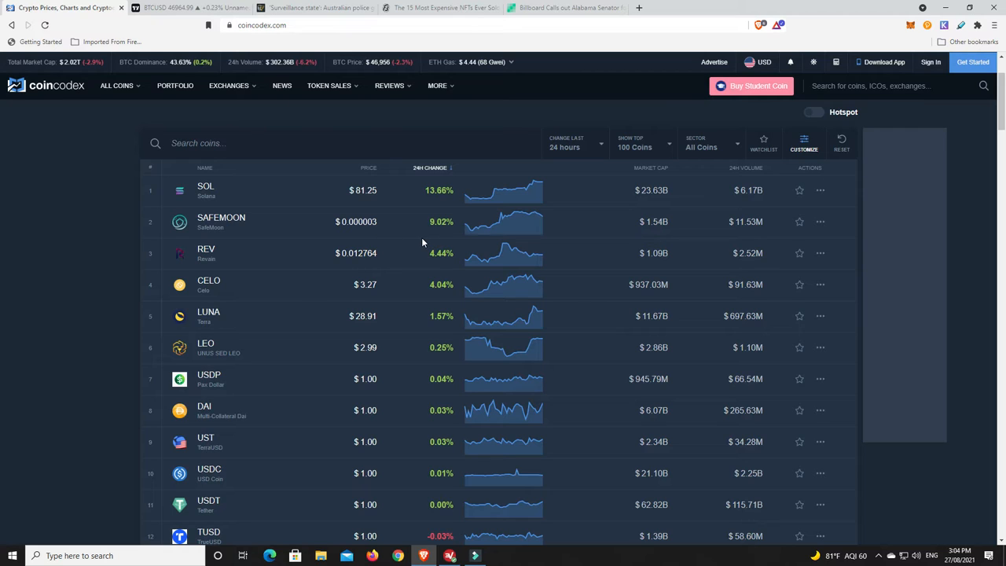
pyautogui.moveTo(444, 234)
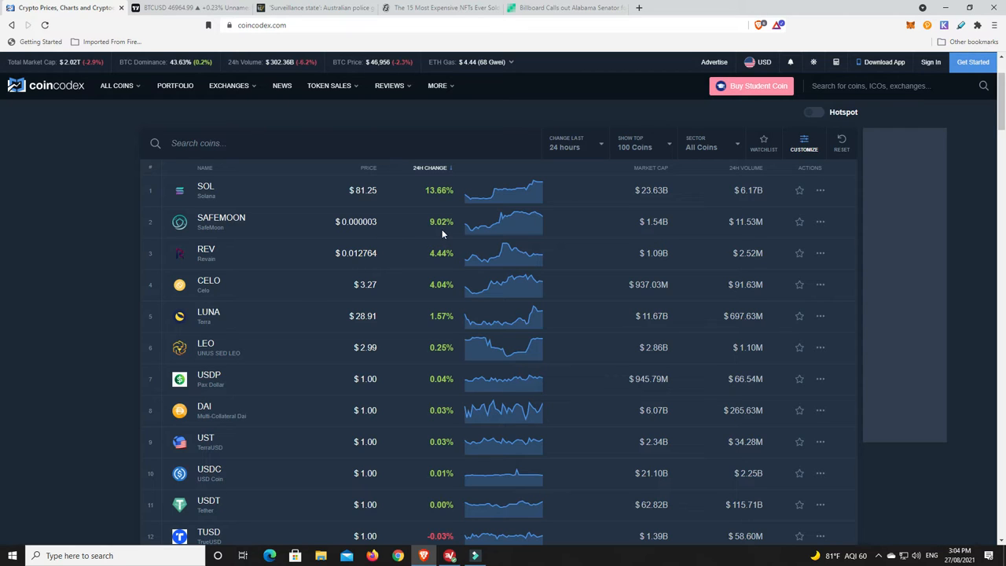
pyautogui.moveTo(394, 261)
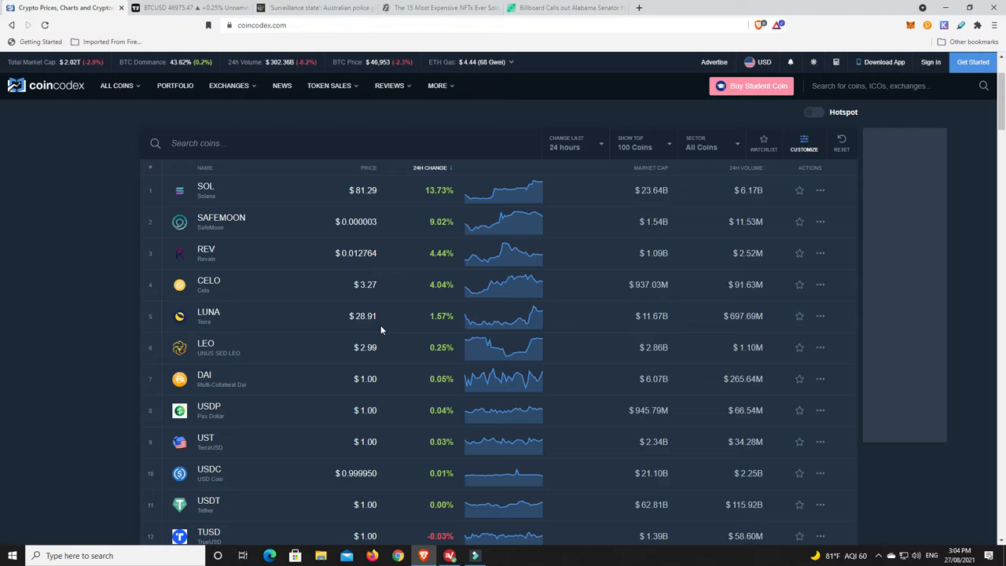
pyautogui.moveTo(412, 402)
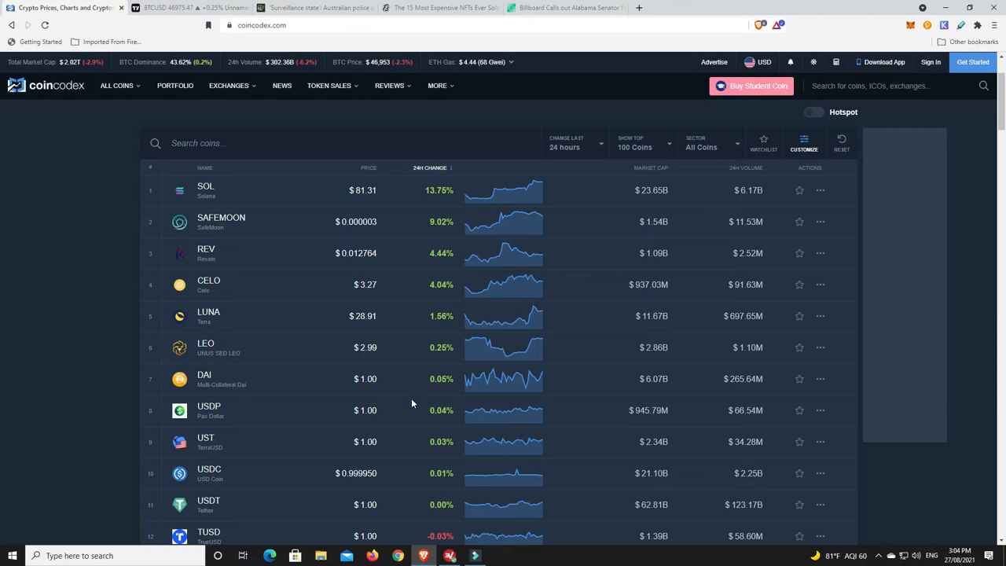
pyautogui.moveTo(418, 436)
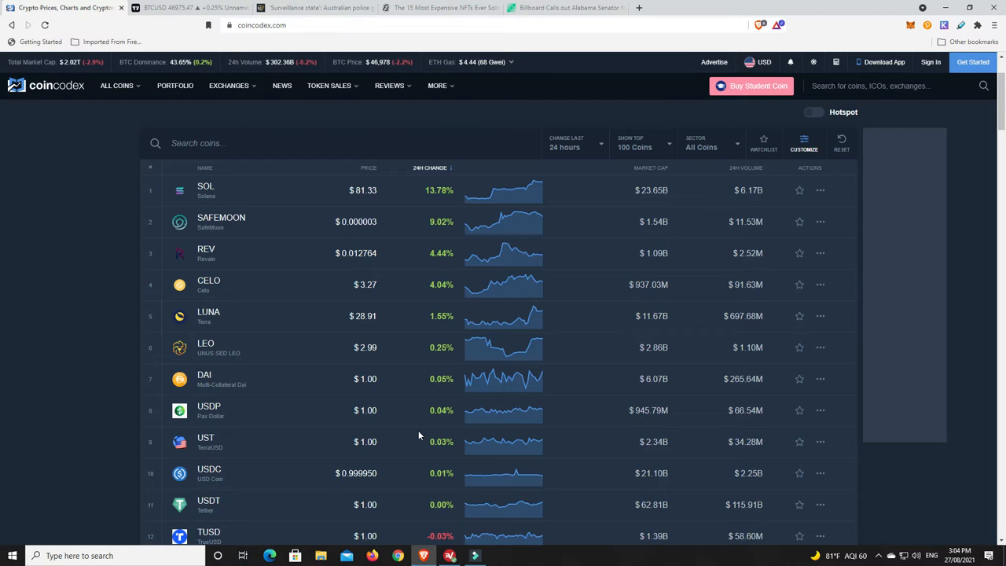
pyautogui.moveTo(362, 294)
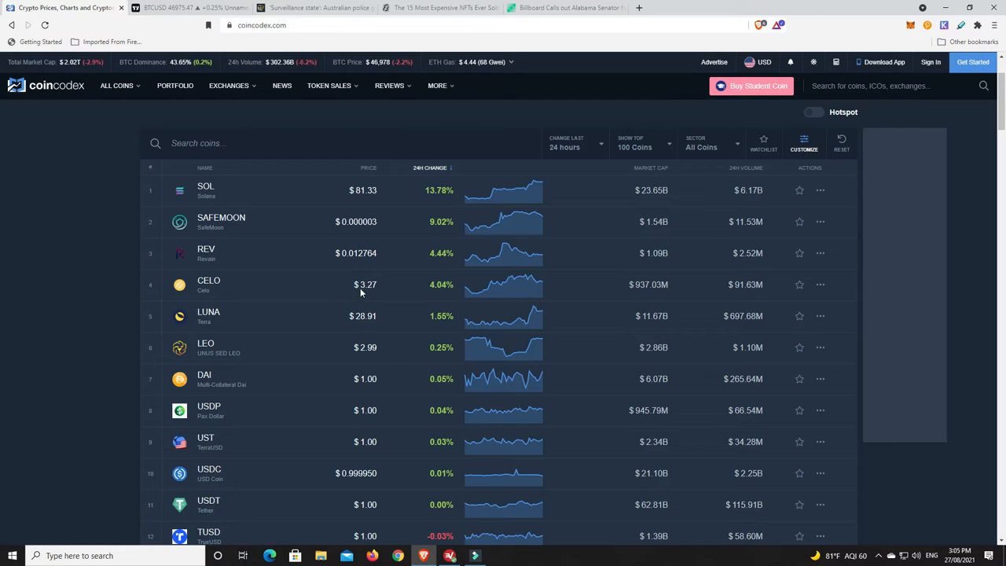
pyautogui.moveTo(437, 207)
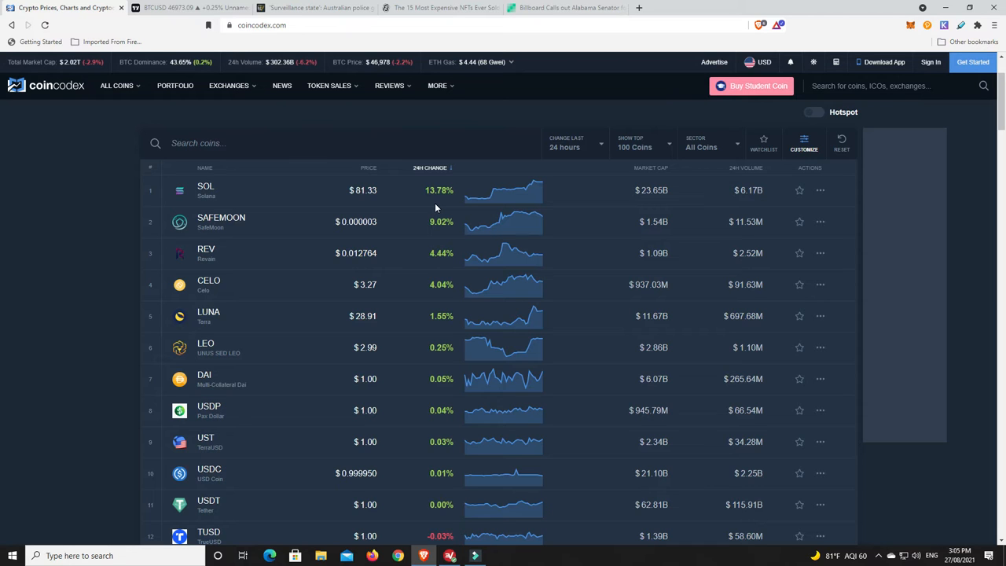
pyautogui.moveTo(435, 170)
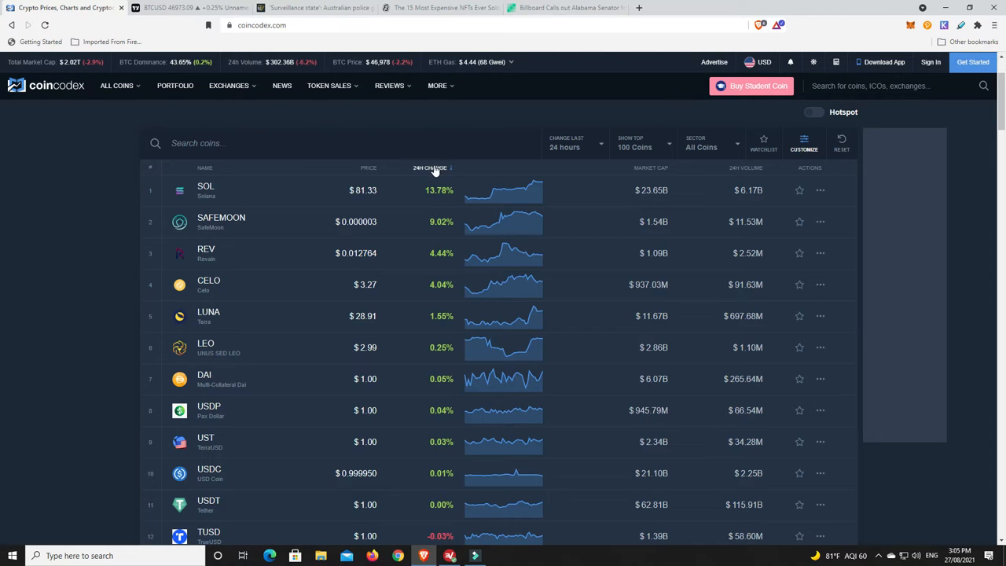
# Reverse the 24h change sort so NEAR, DASH and MANA lead the losers, and look through them.
pyautogui.click(431, 167)
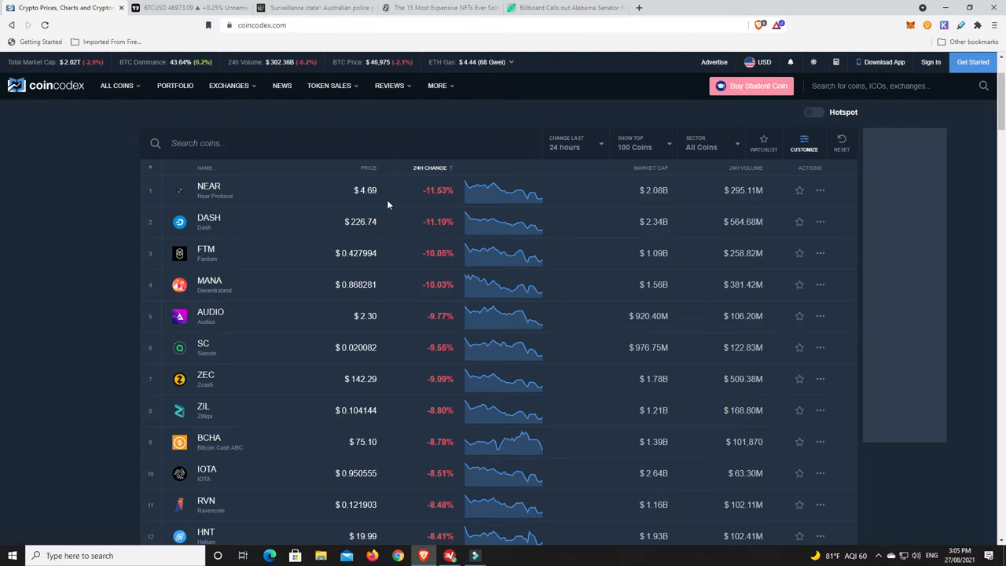
pyautogui.moveTo(419, 236)
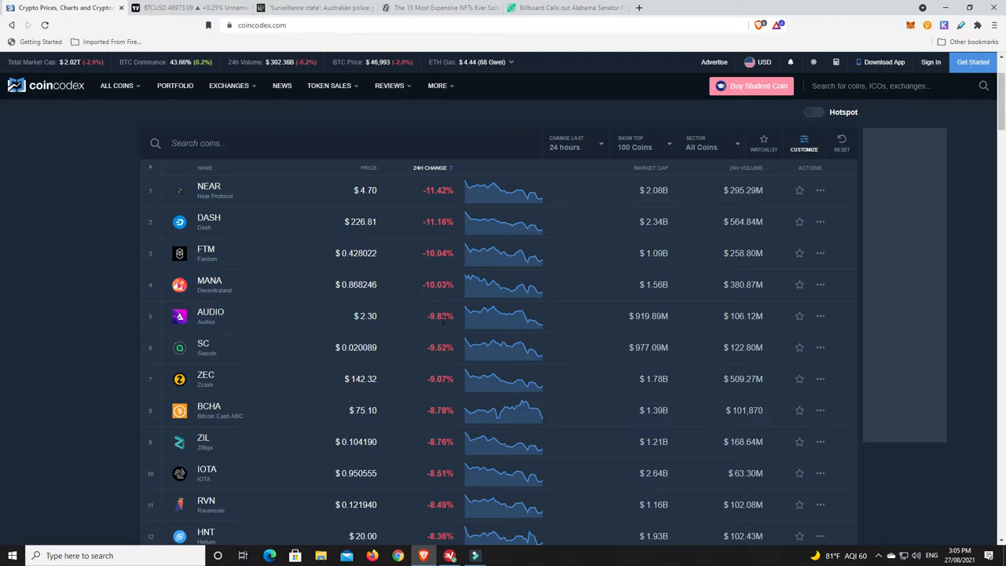
pyautogui.scroll(-3)
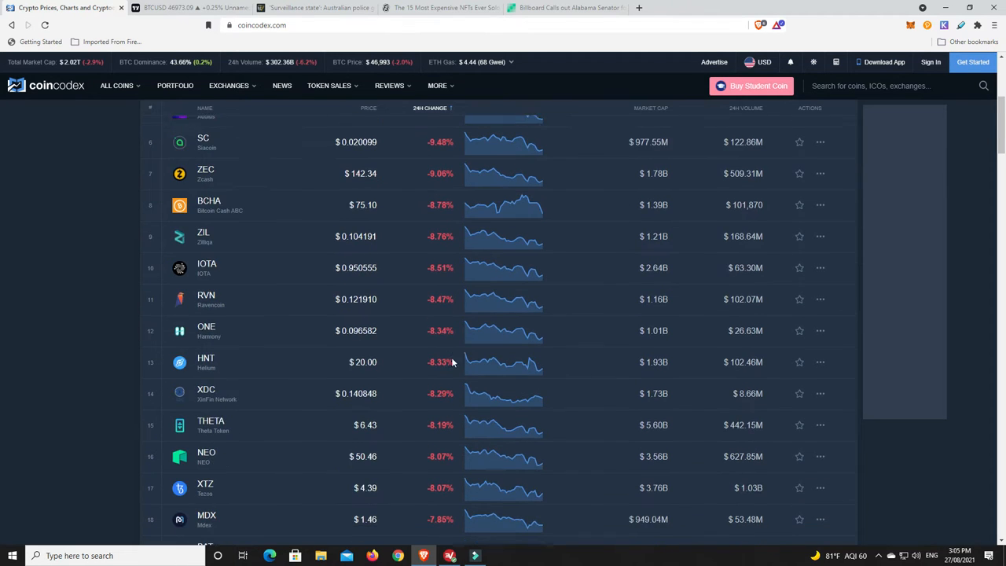
pyautogui.scroll(3)
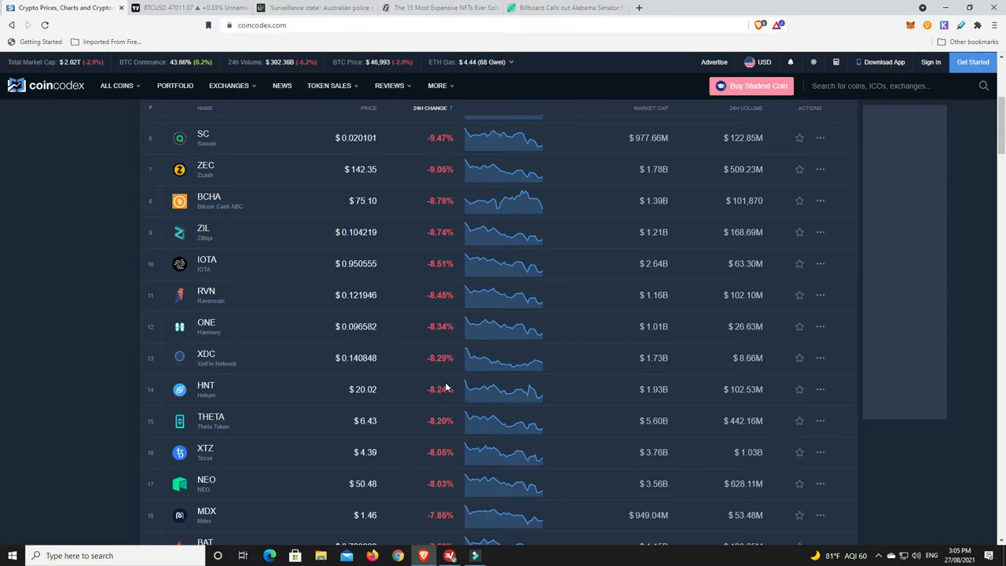
pyautogui.moveTo(427, 415)
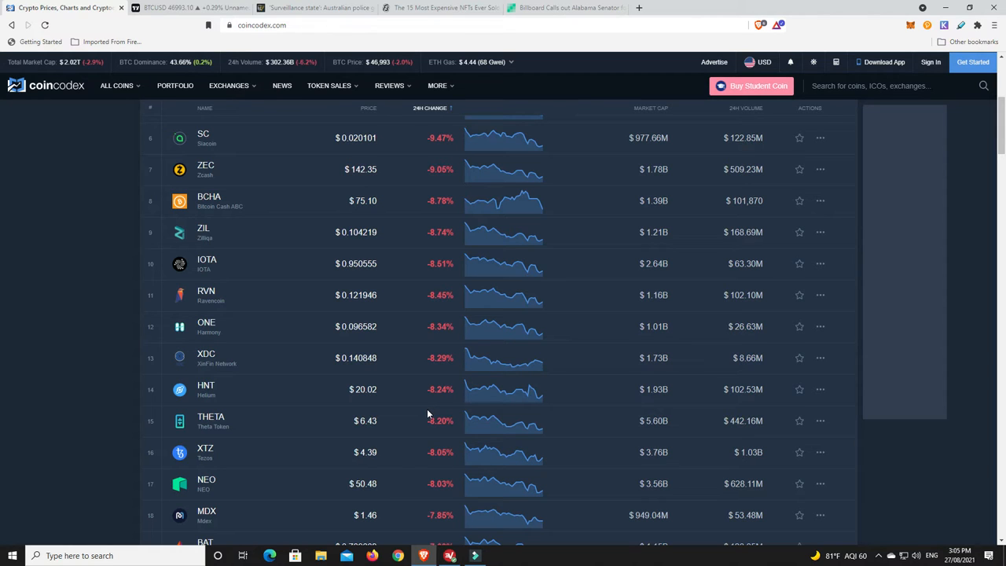
pyautogui.scroll(3)
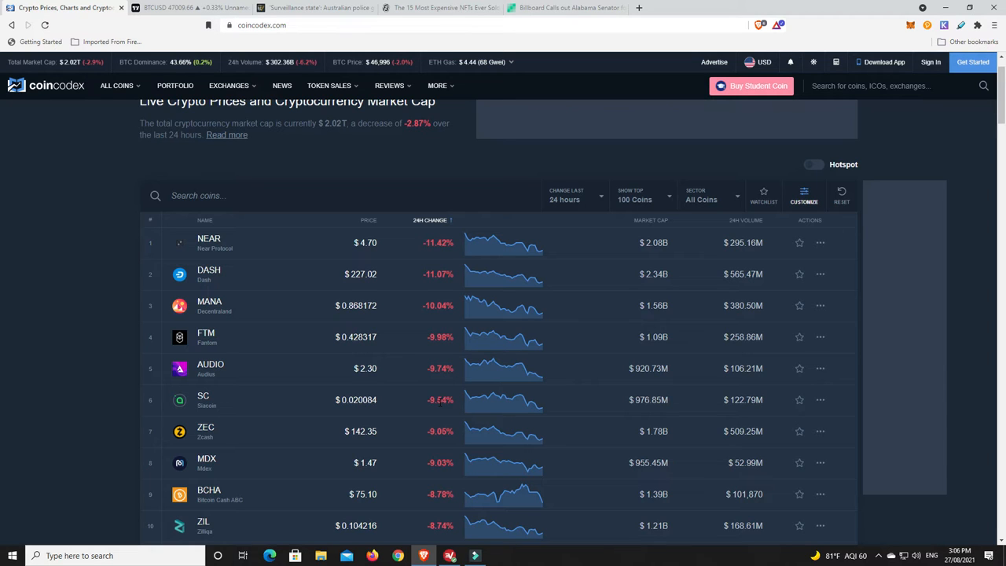
pyautogui.moveTo(407, 412)
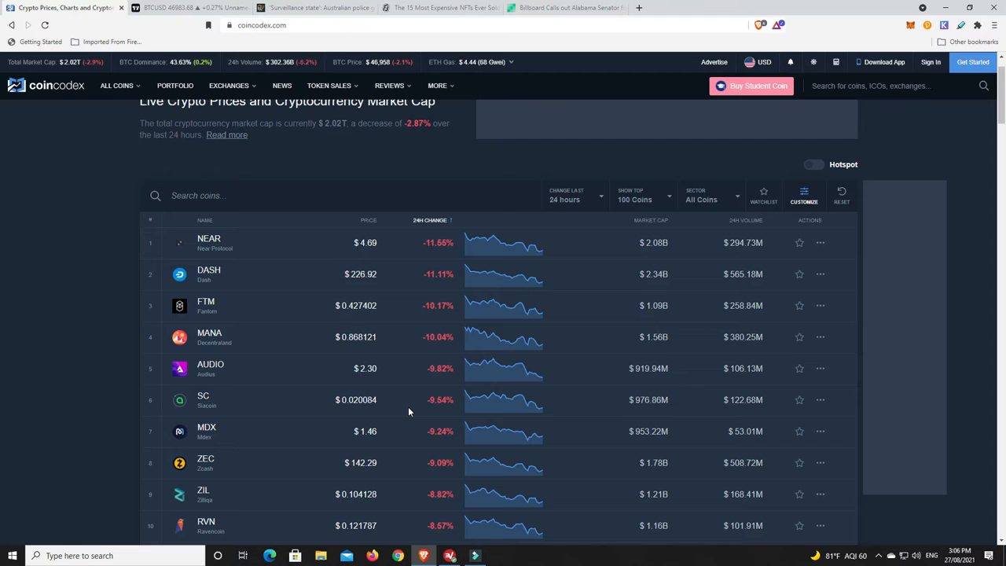
pyautogui.moveTo(421, 405)
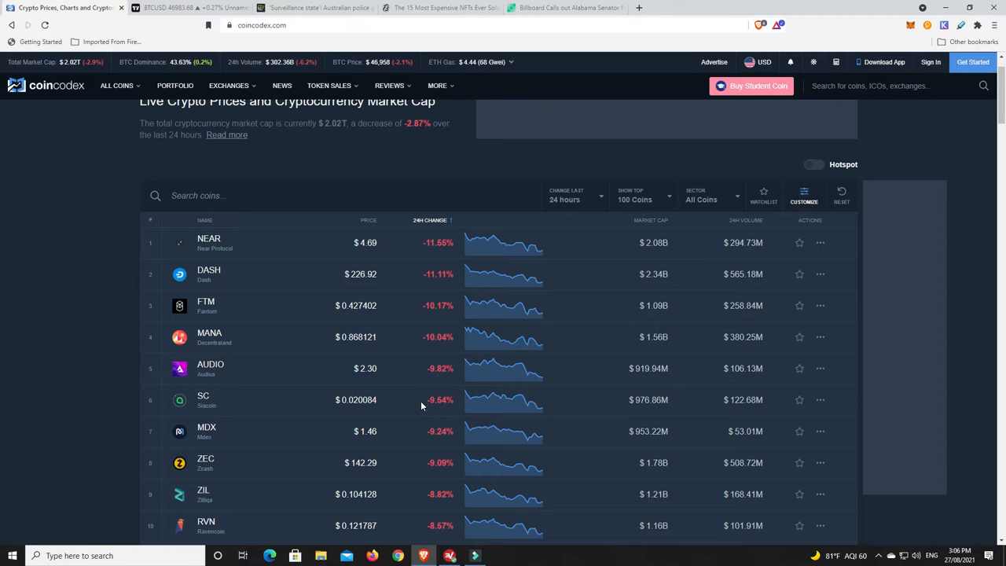
pyautogui.moveTo(189, 8)
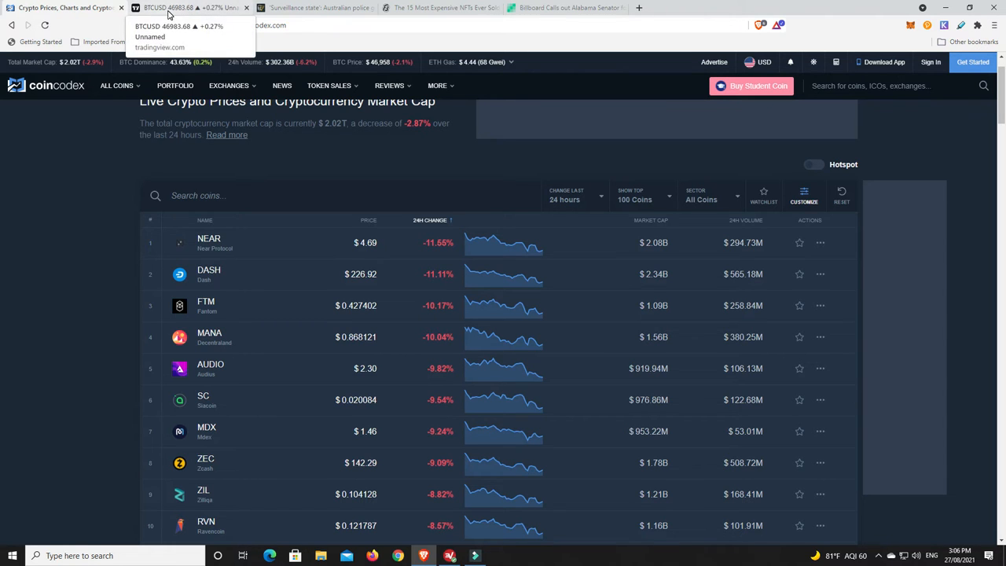
# Bring up the Bitstamp BTCUSD daily chart, with BTC near 46,969 inside the channel.
pyautogui.click(189, 8)
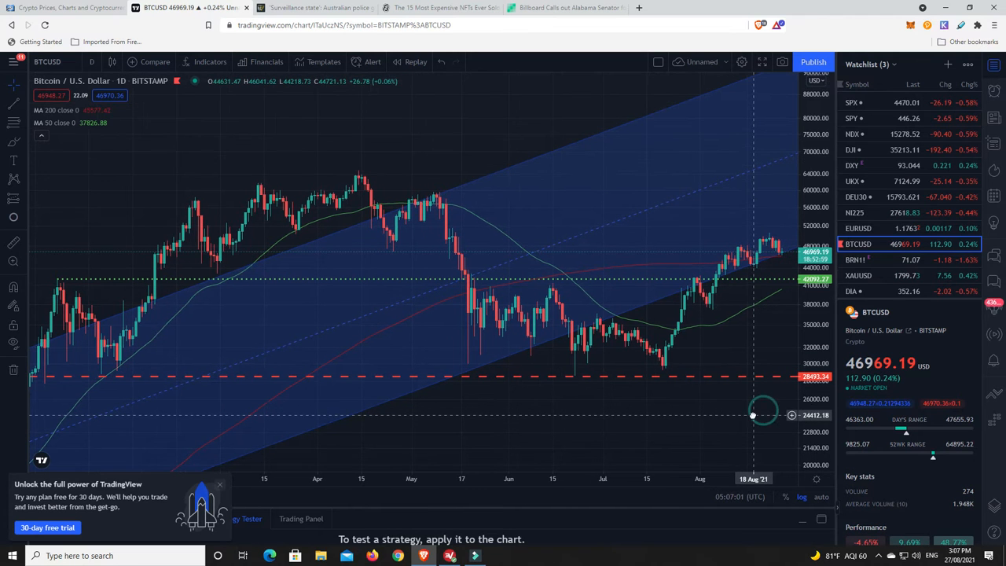
pyautogui.moveTo(778, 242)
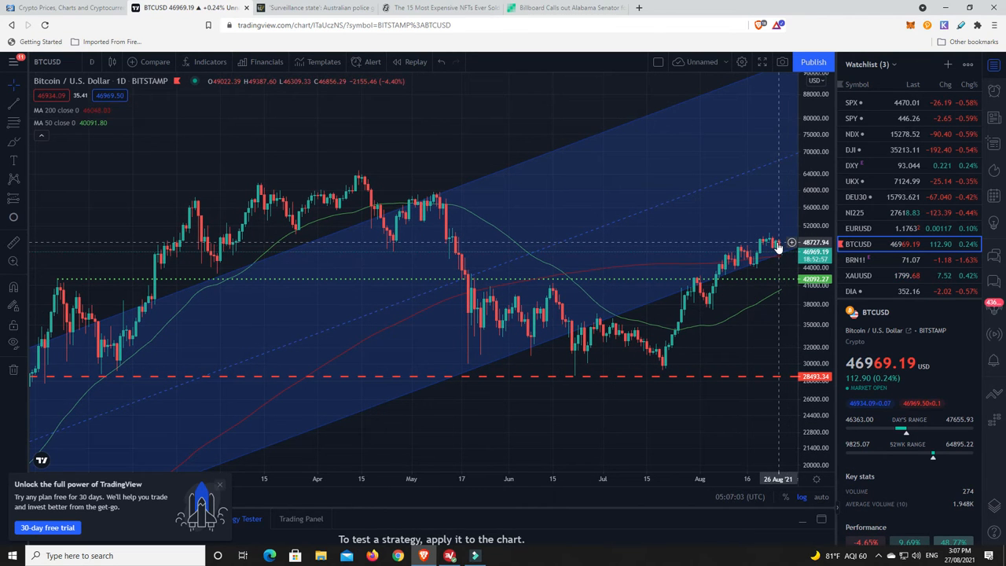
pyautogui.moveTo(774, 250)
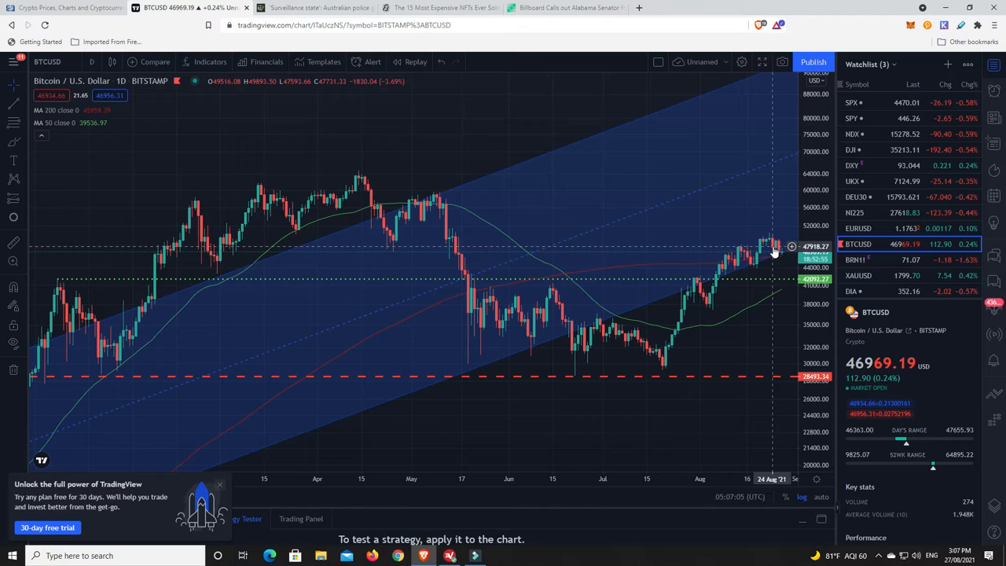
pyautogui.moveTo(623, 324)
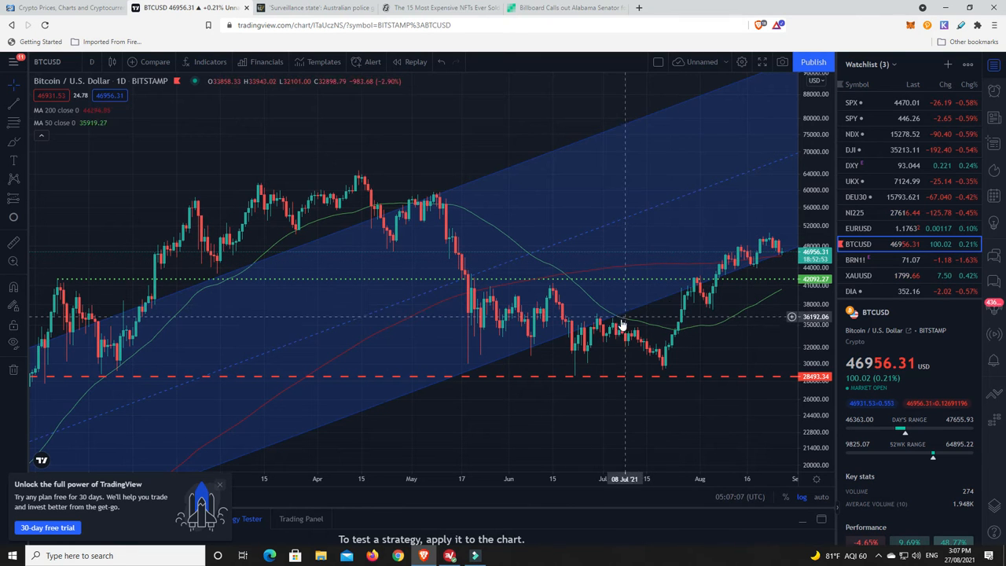
pyautogui.moveTo(741, 211)
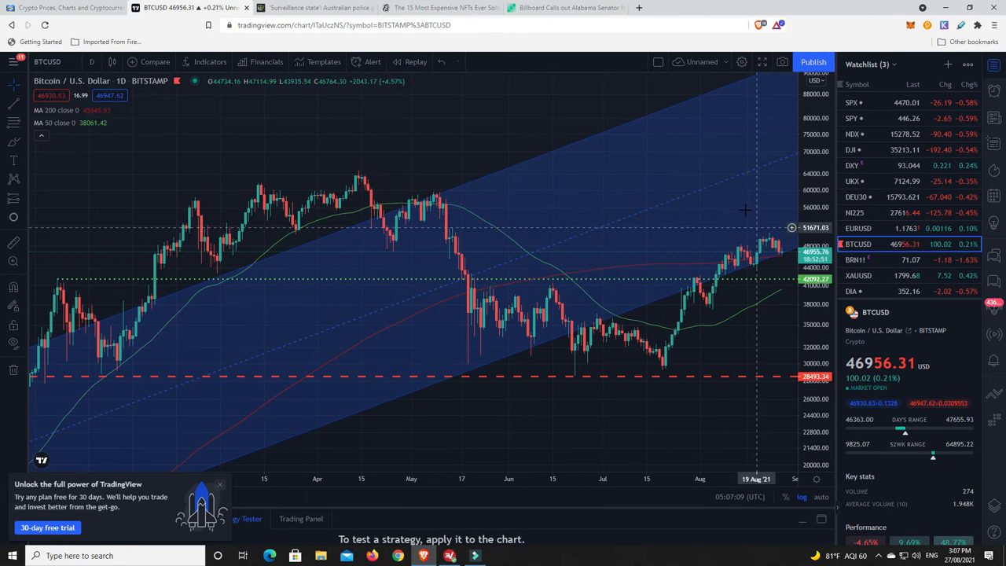
pyautogui.moveTo(696, 208)
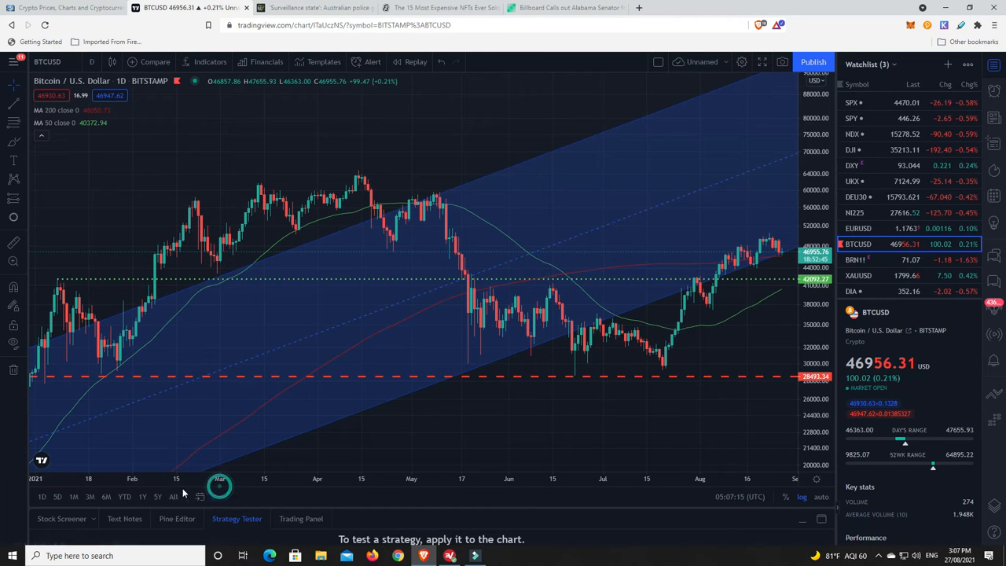
pyautogui.moveTo(134, 325)
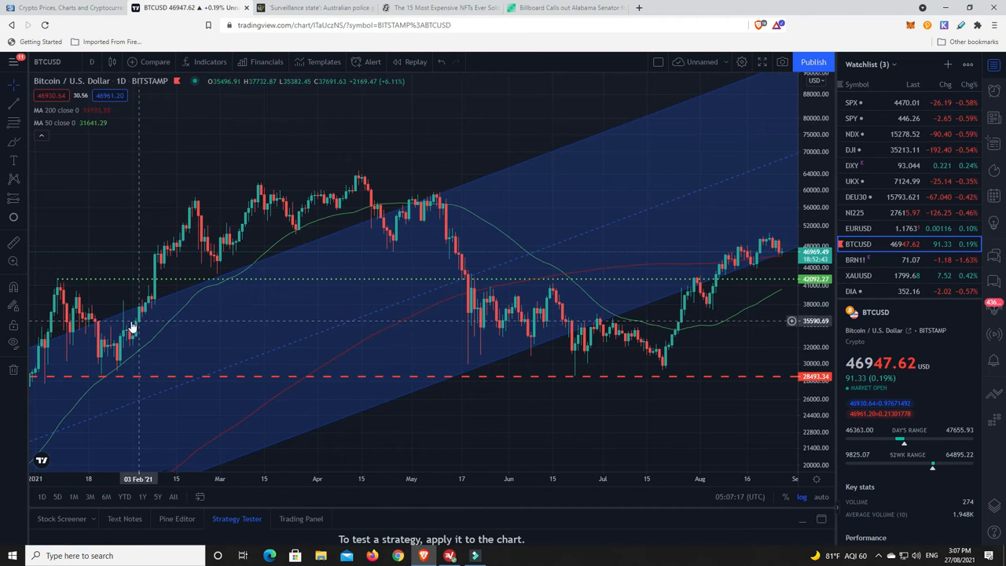
pyautogui.moveTo(361, 196)
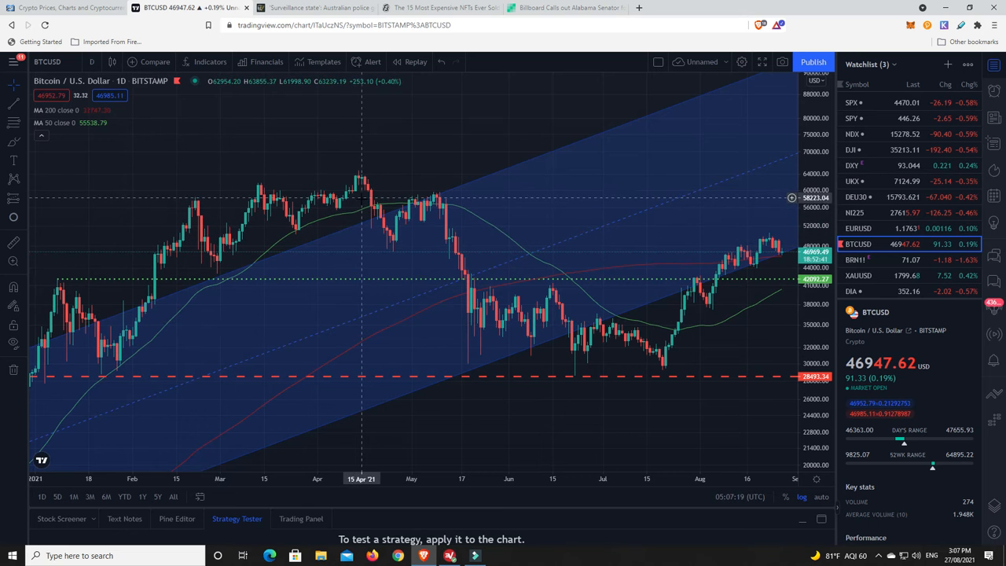
pyautogui.moveTo(638, 347)
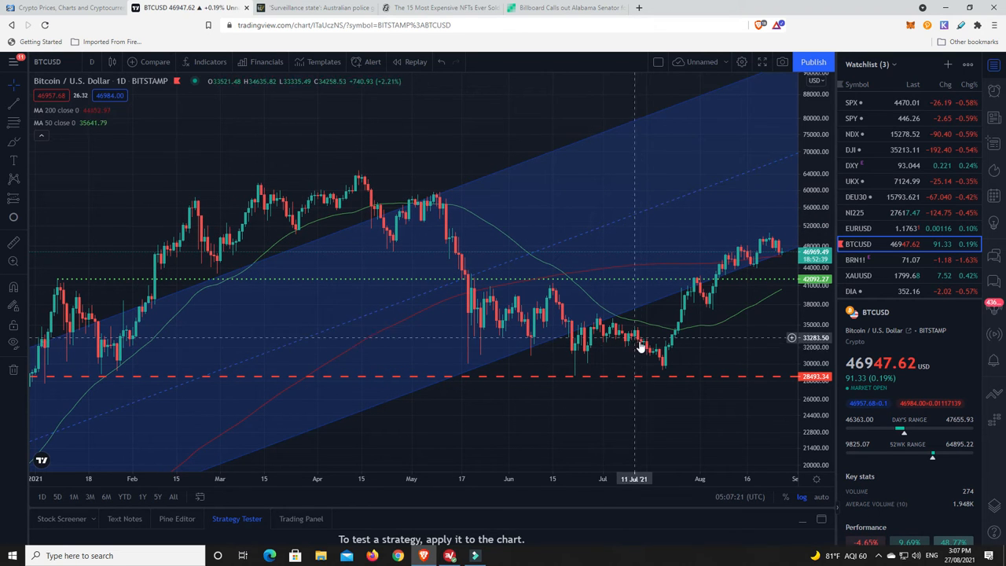
pyautogui.moveTo(682, 324)
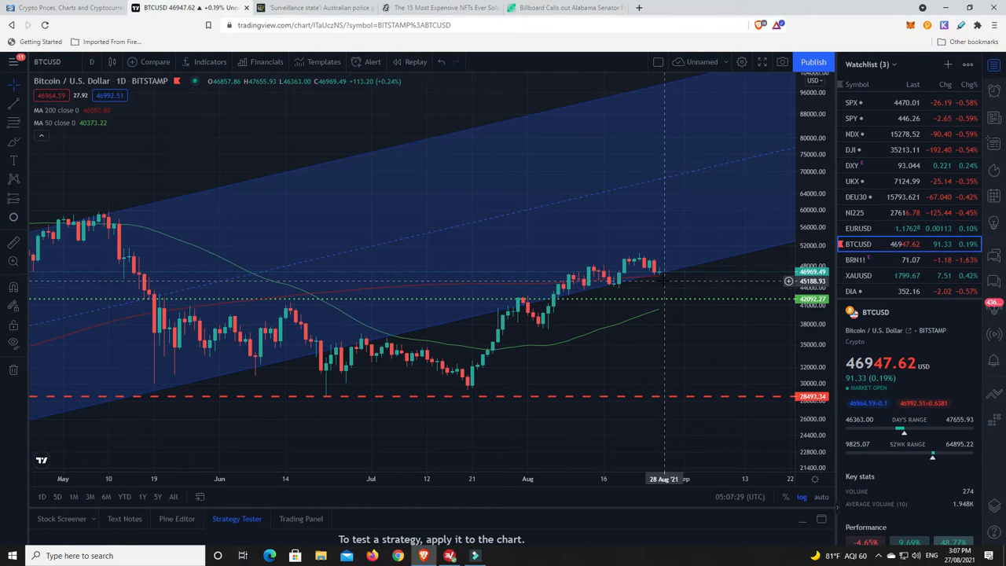
pyautogui.moveTo(675, 275)
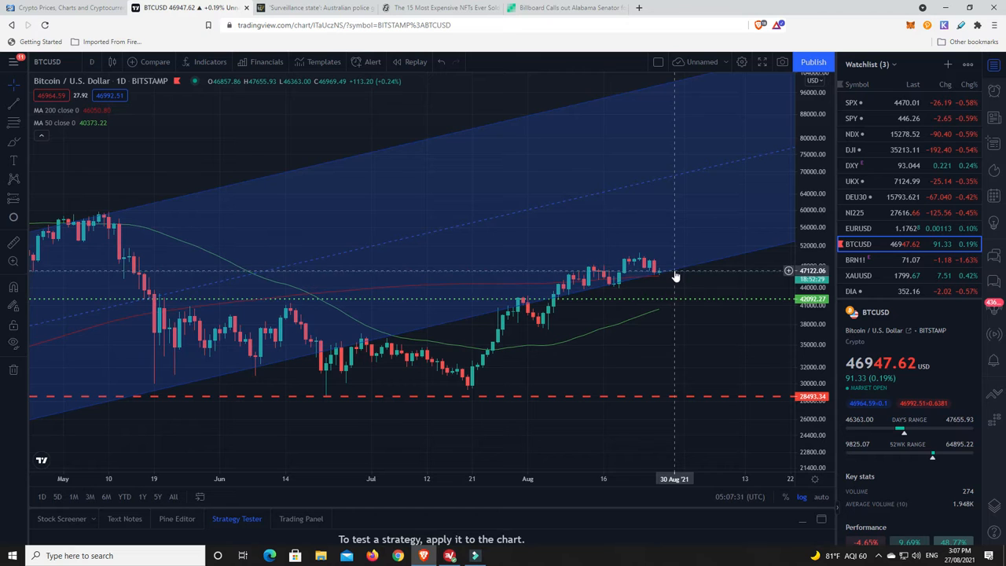
pyautogui.moveTo(613, 283)
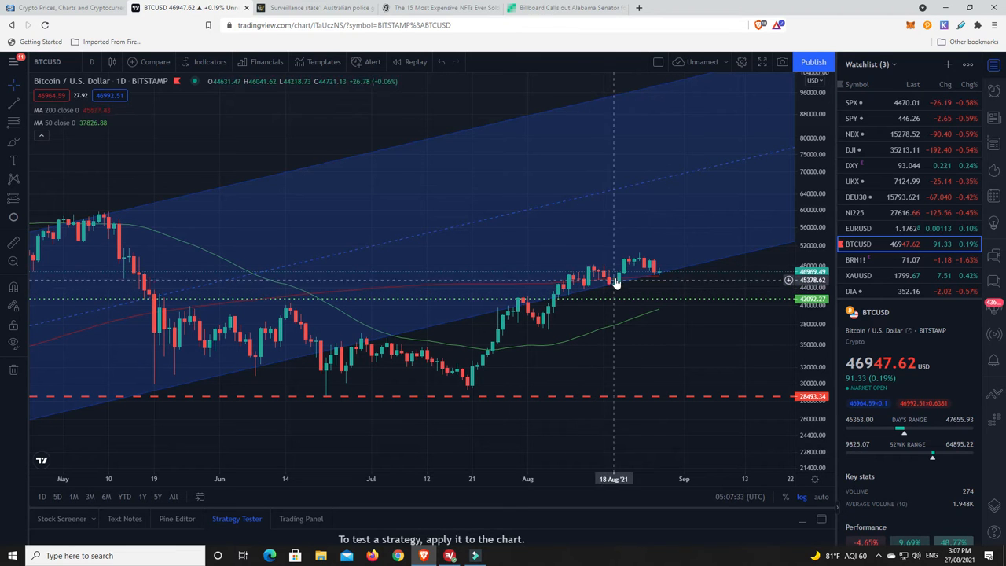
pyautogui.moveTo(667, 279)
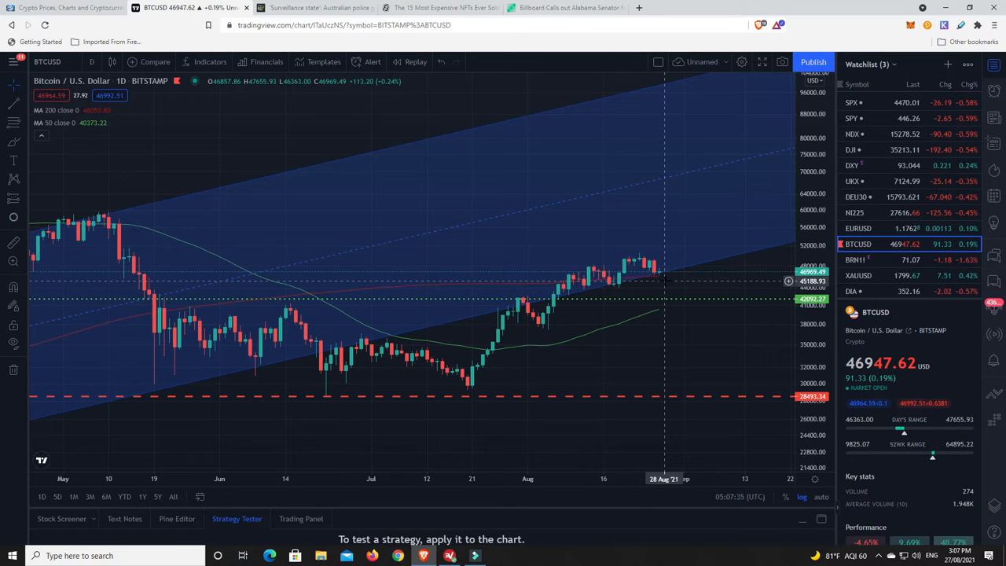
pyautogui.moveTo(704, 275)
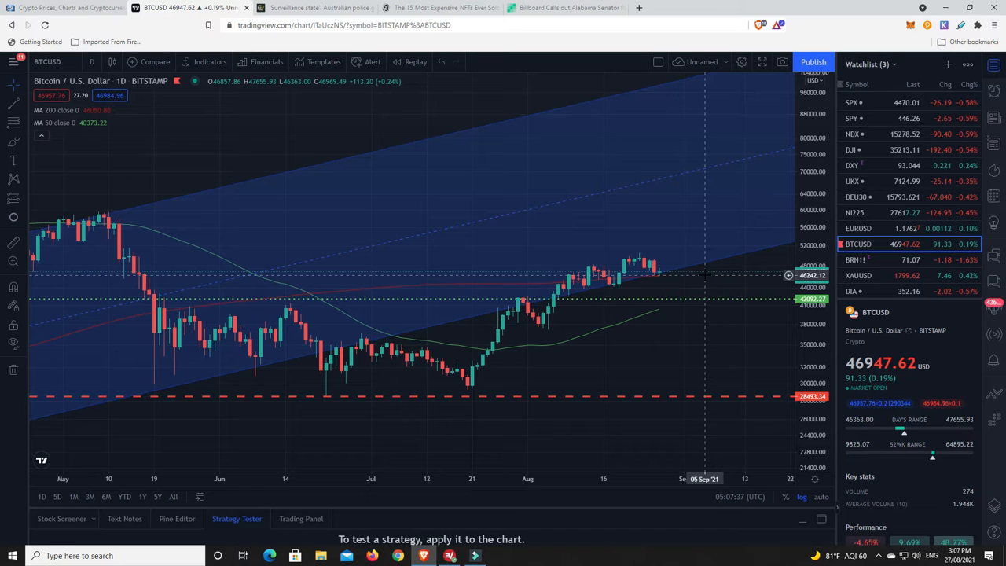
pyautogui.moveTo(663, 275)
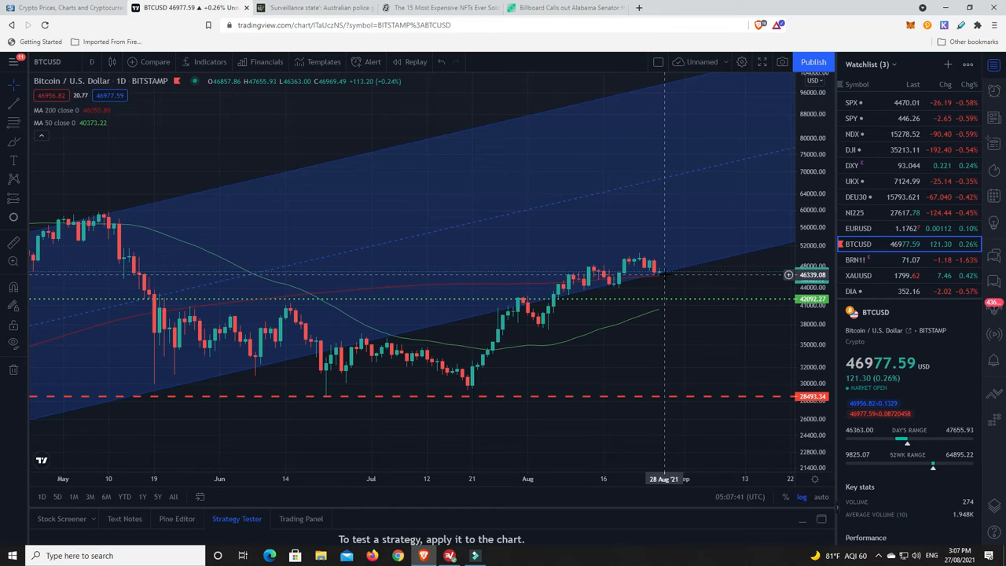
pyautogui.moveTo(649, 270)
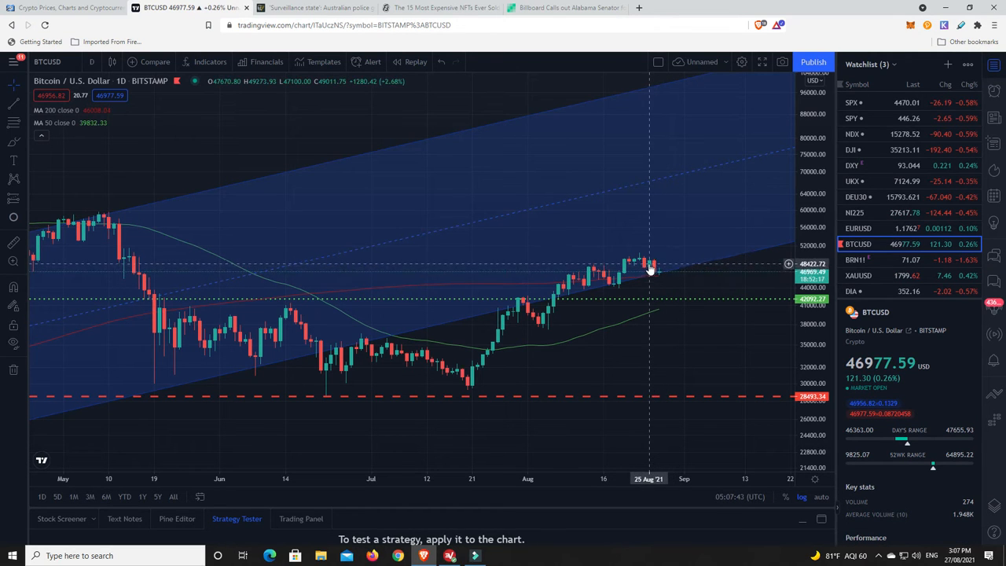
pyautogui.moveTo(658, 276)
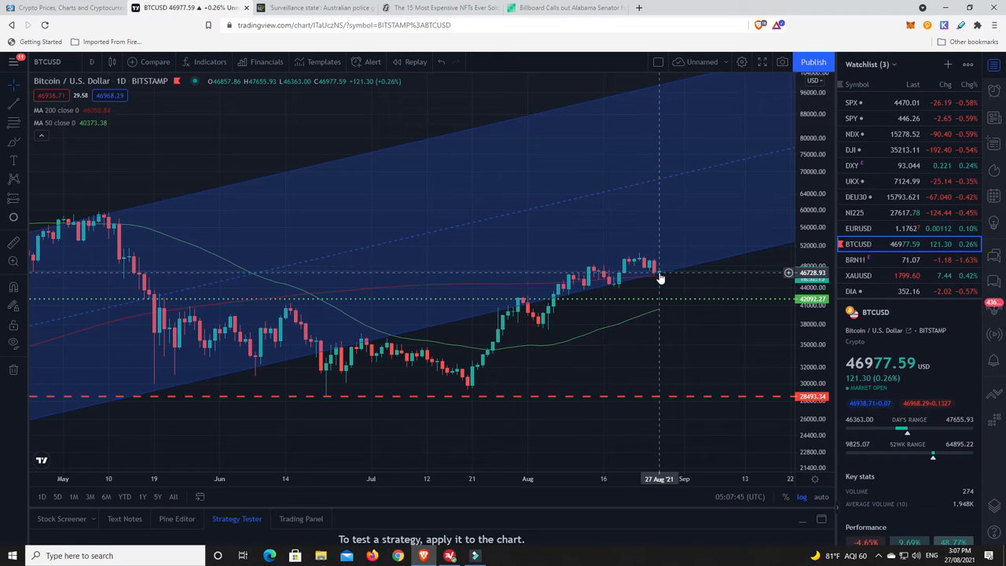
pyautogui.moveTo(708, 245)
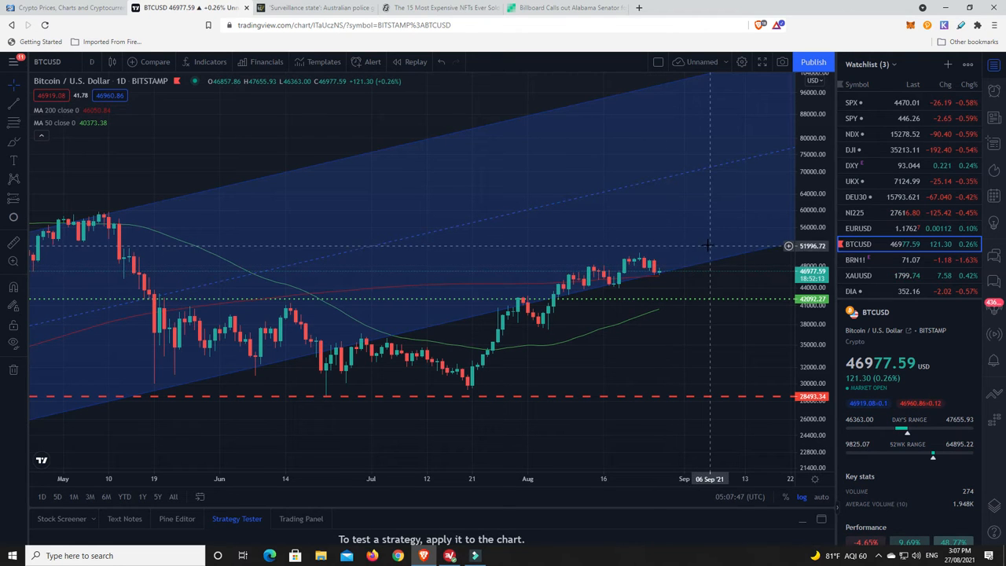
pyautogui.moveTo(736, 233)
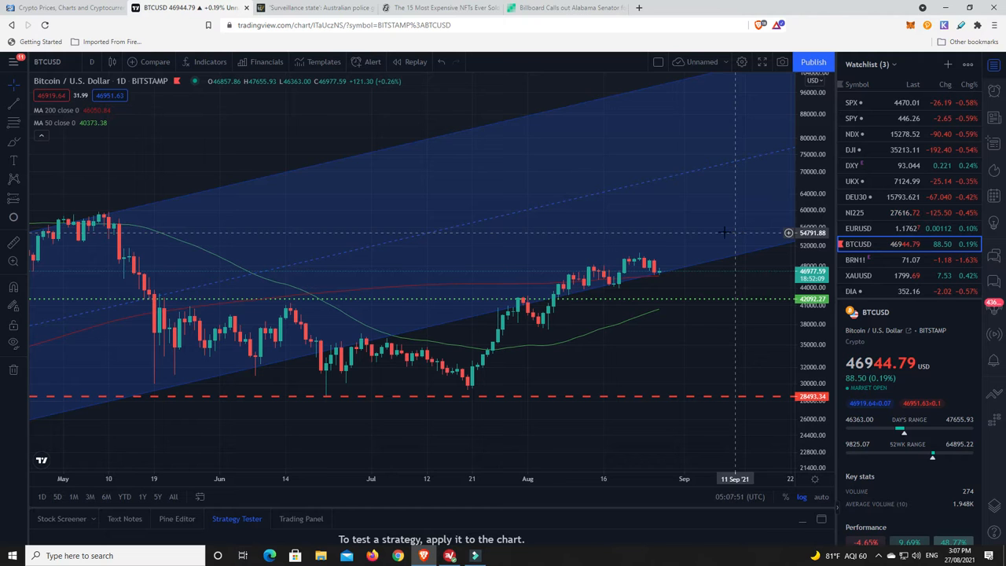
pyautogui.moveTo(673, 270)
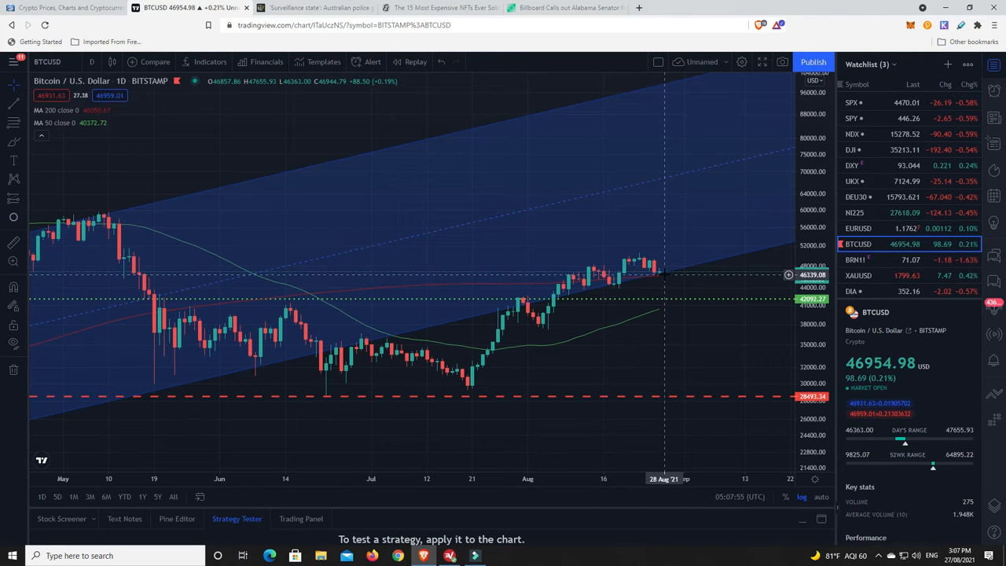
pyautogui.moveTo(666, 279)
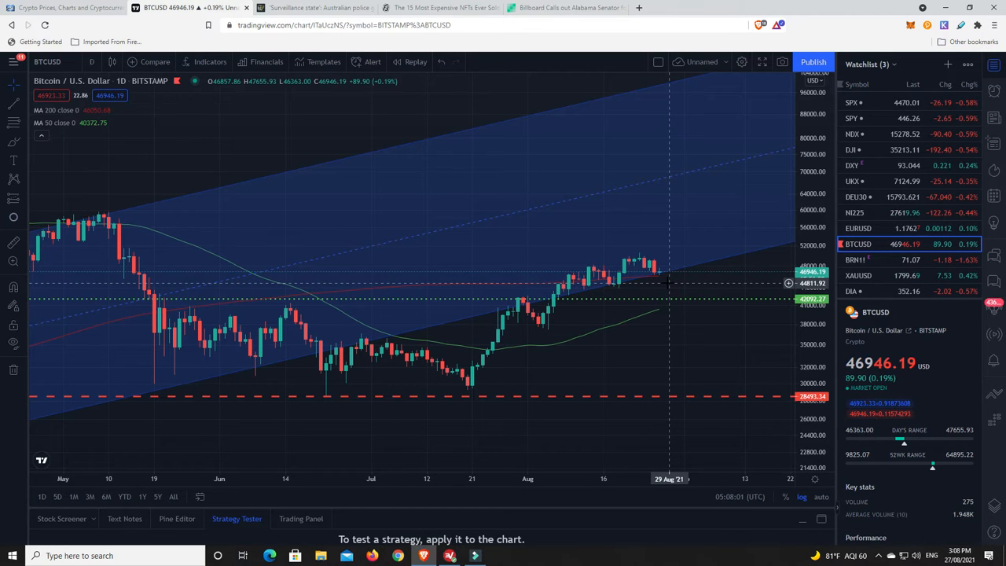
pyautogui.moveTo(118, 242)
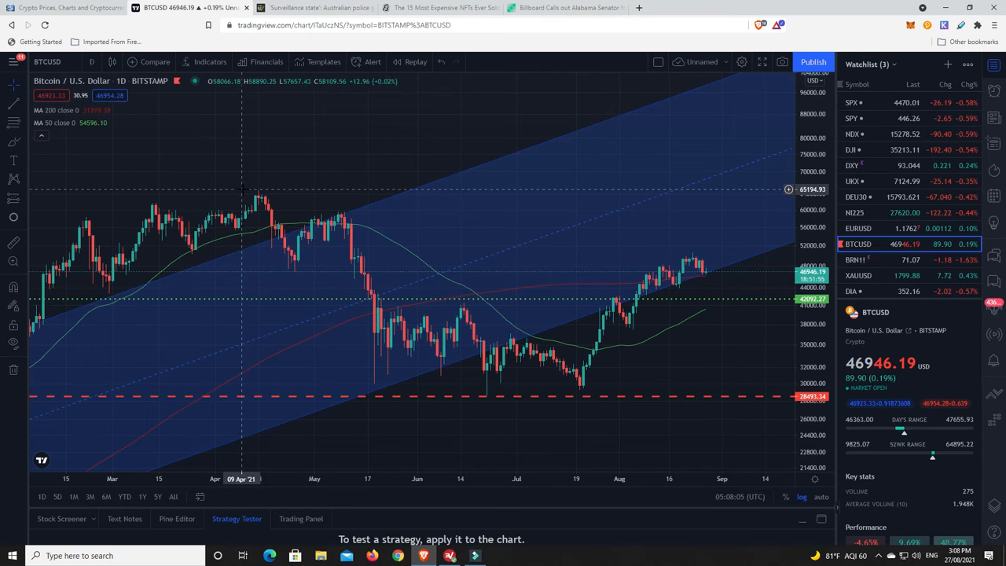
pyautogui.moveTo(644, 292)
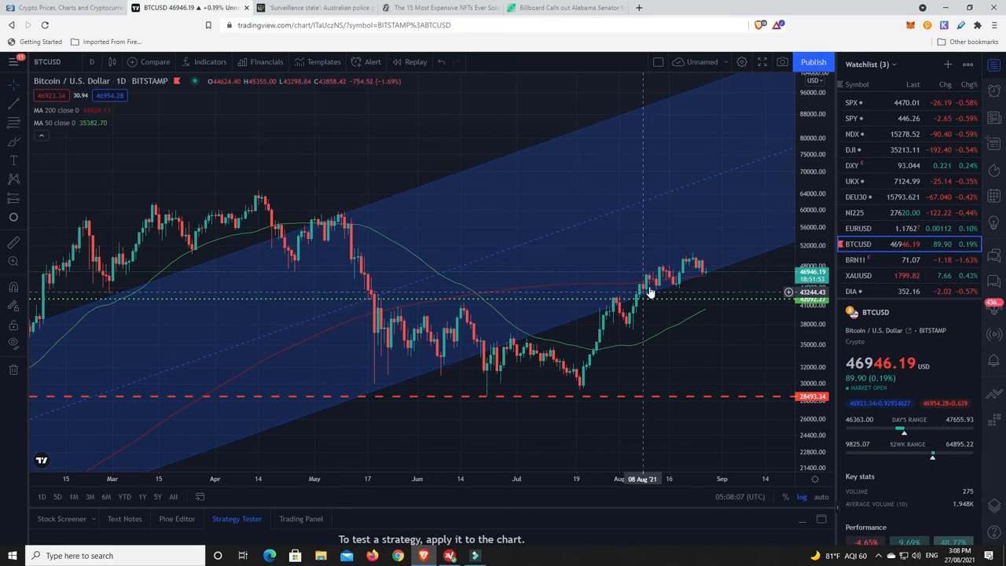
pyautogui.moveTo(770, 340)
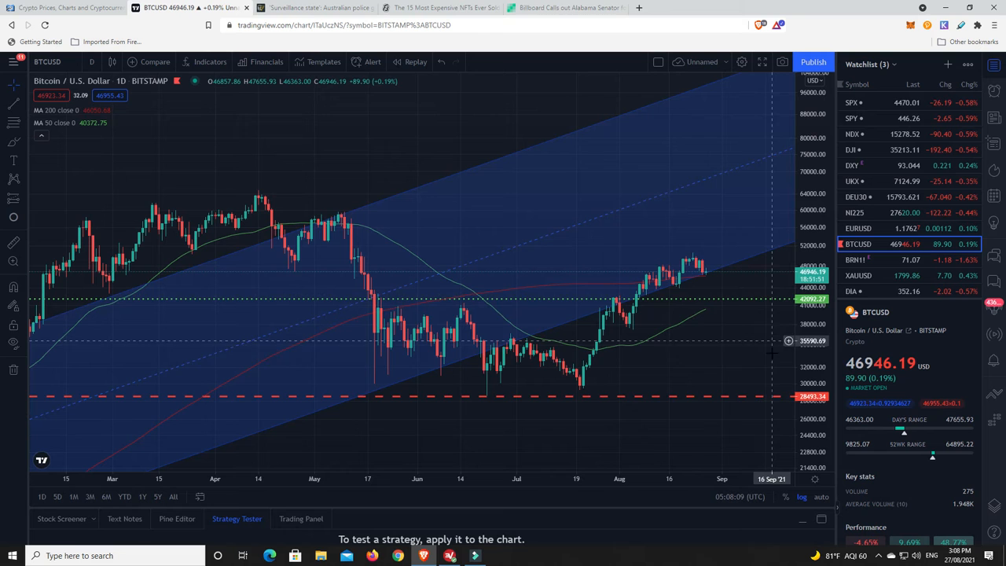
pyautogui.moveTo(636, 284)
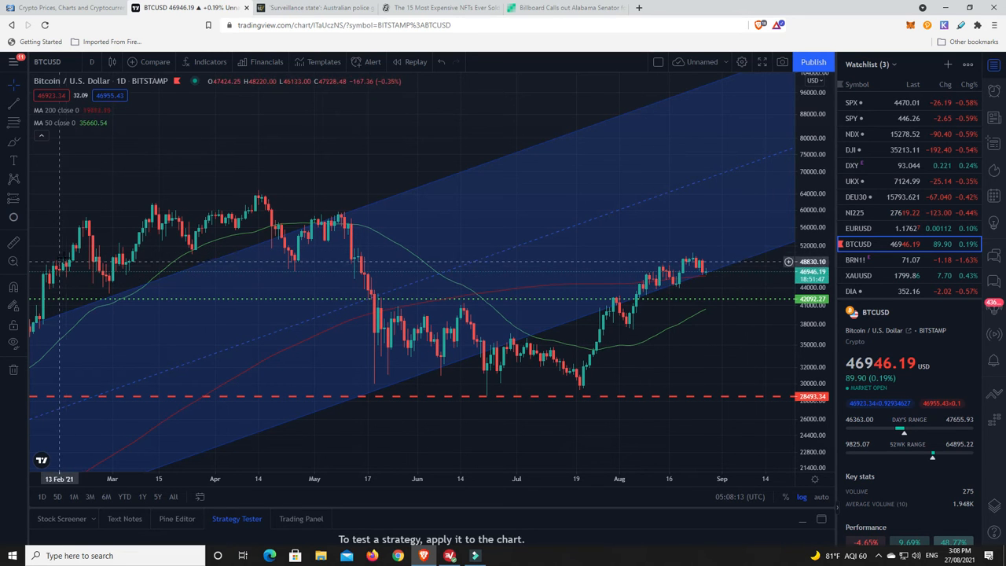
pyautogui.moveTo(275, 238)
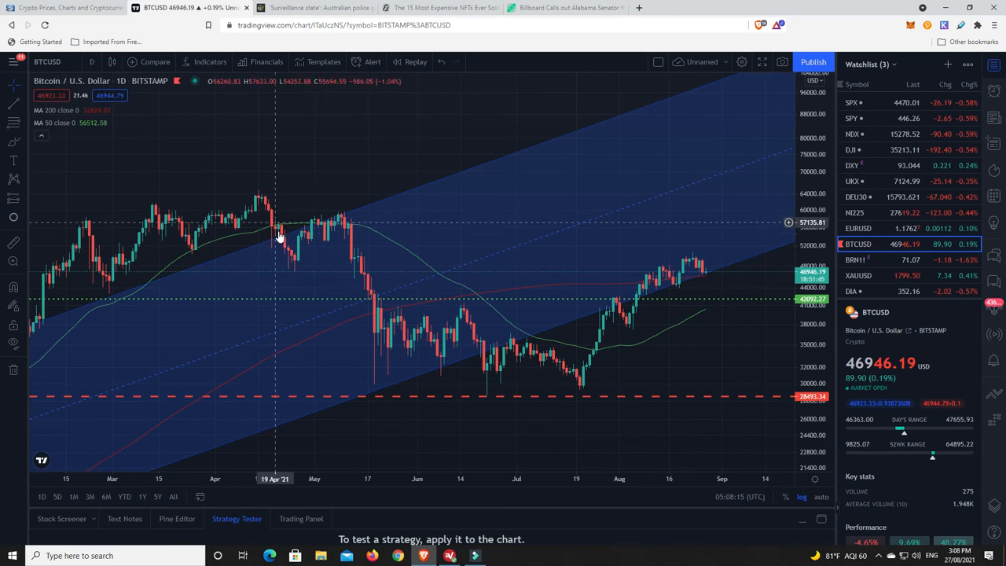
pyautogui.moveTo(358, 267)
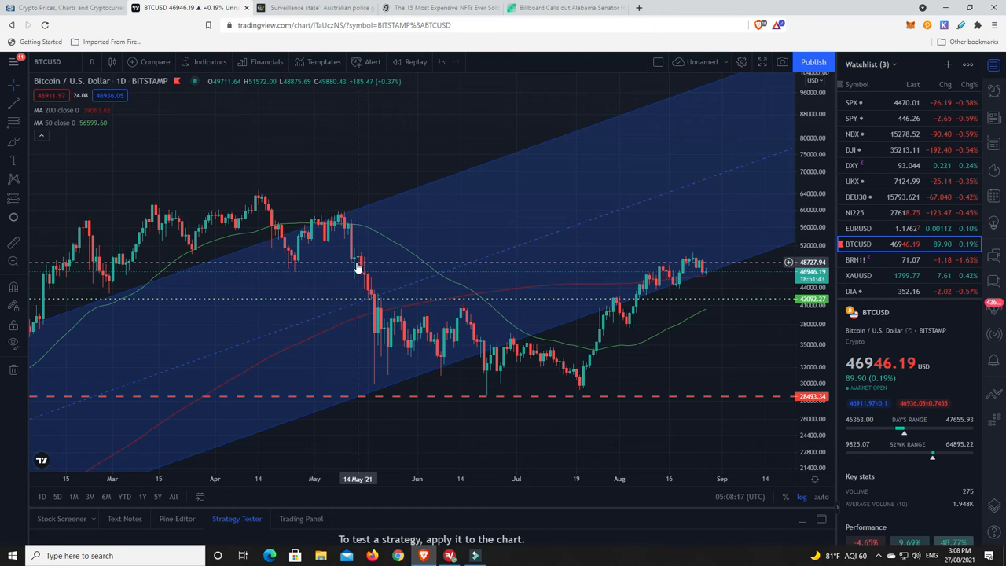
pyautogui.moveTo(355, 268)
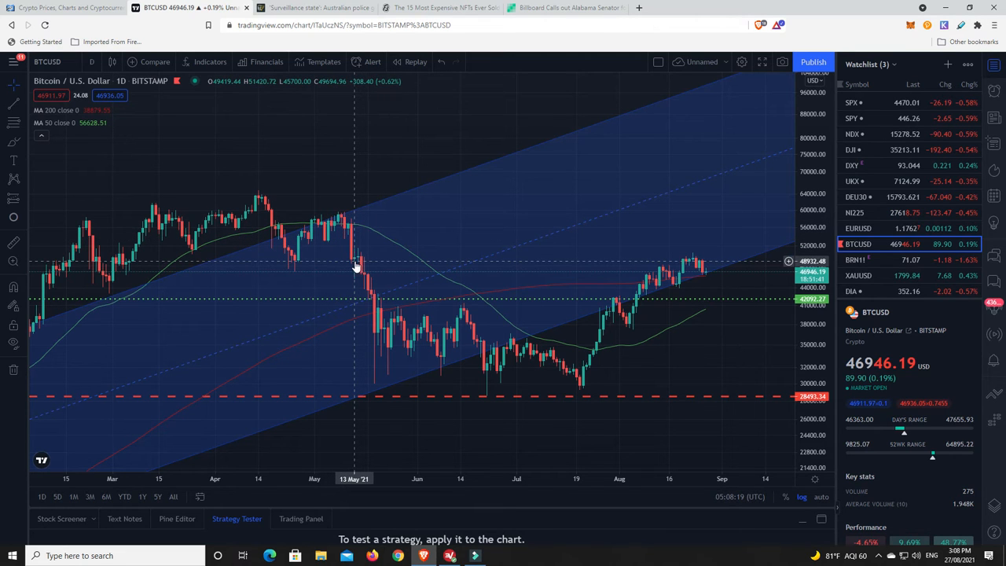
pyautogui.moveTo(632, 305)
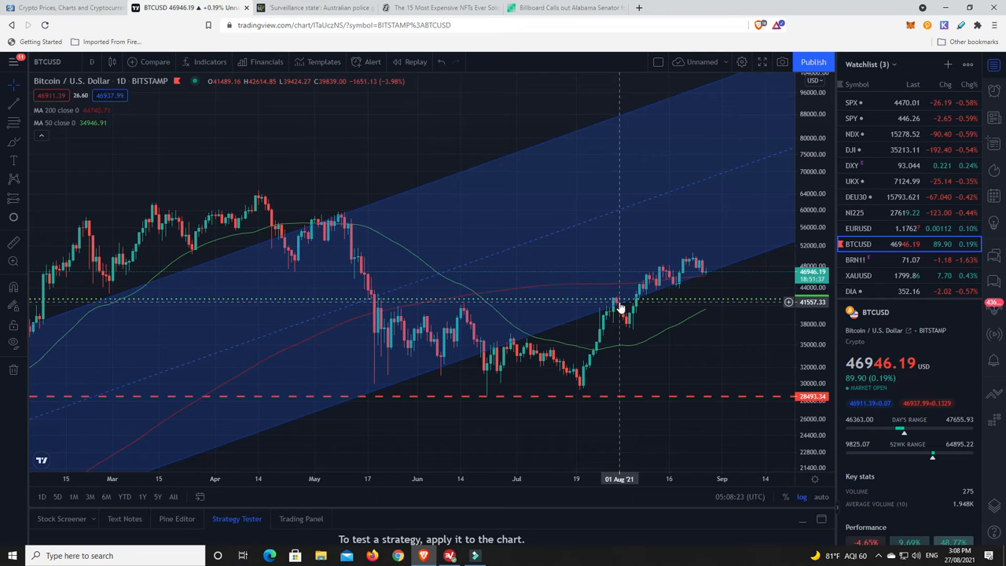
pyautogui.moveTo(407, 311)
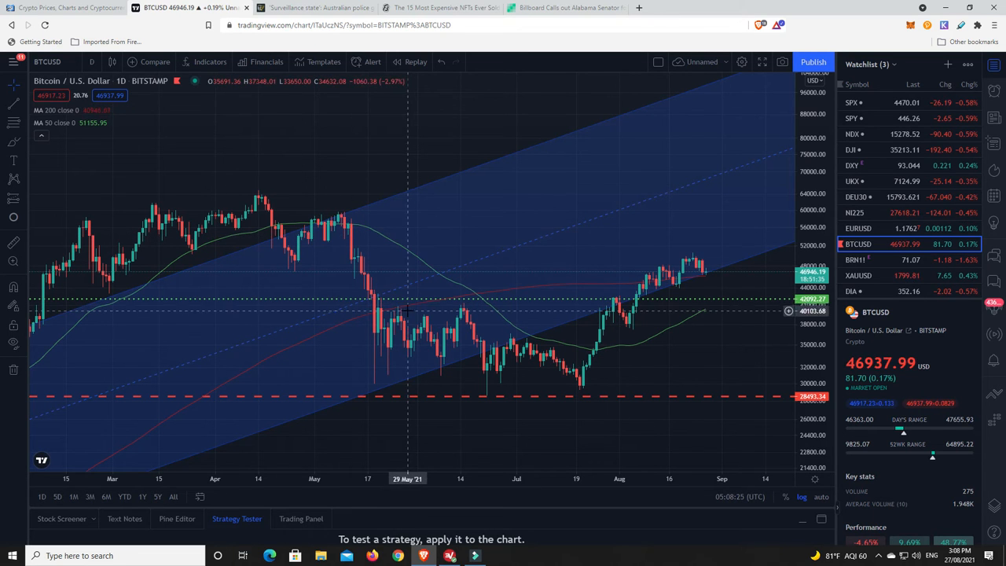
pyautogui.moveTo(424, 323)
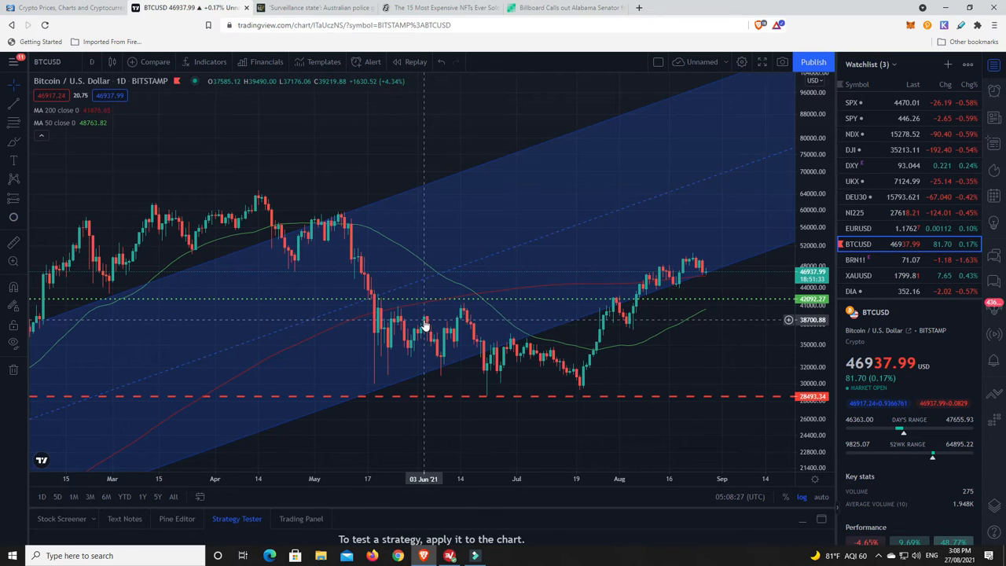
pyautogui.moveTo(428, 321)
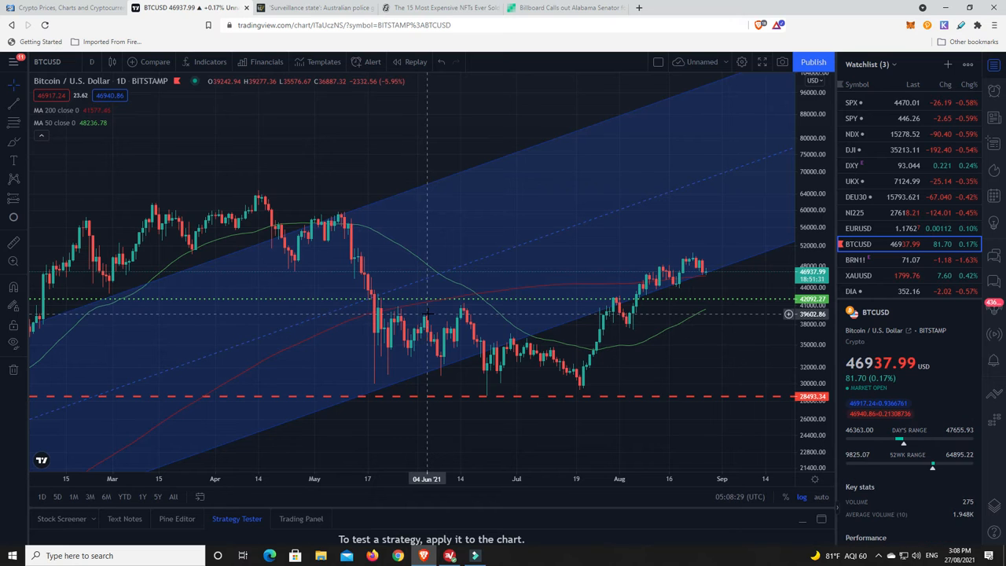
pyautogui.moveTo(98, 264)
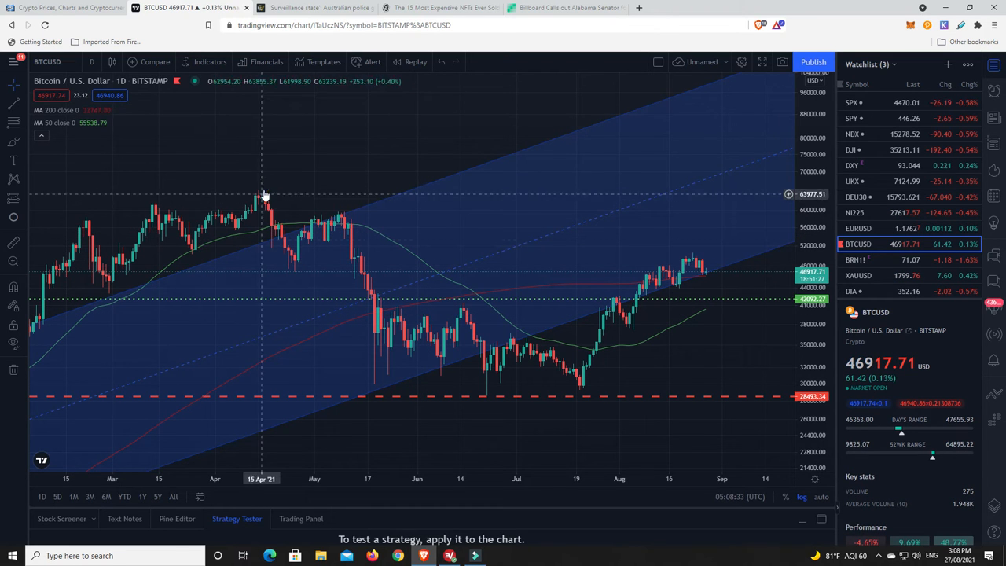
pyautogui.moveTo(612, 302)
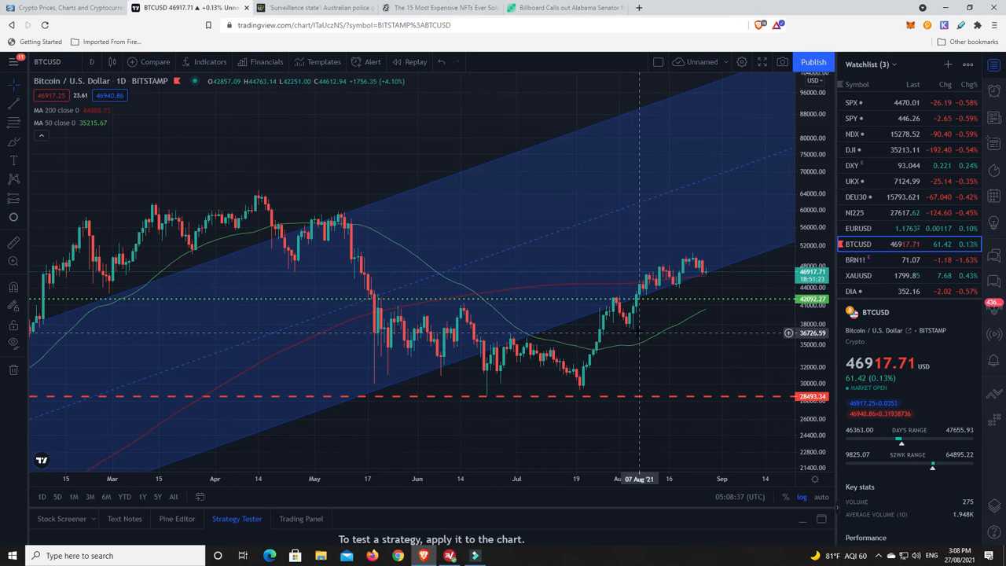
pyautogui.moveTo(679, 286)
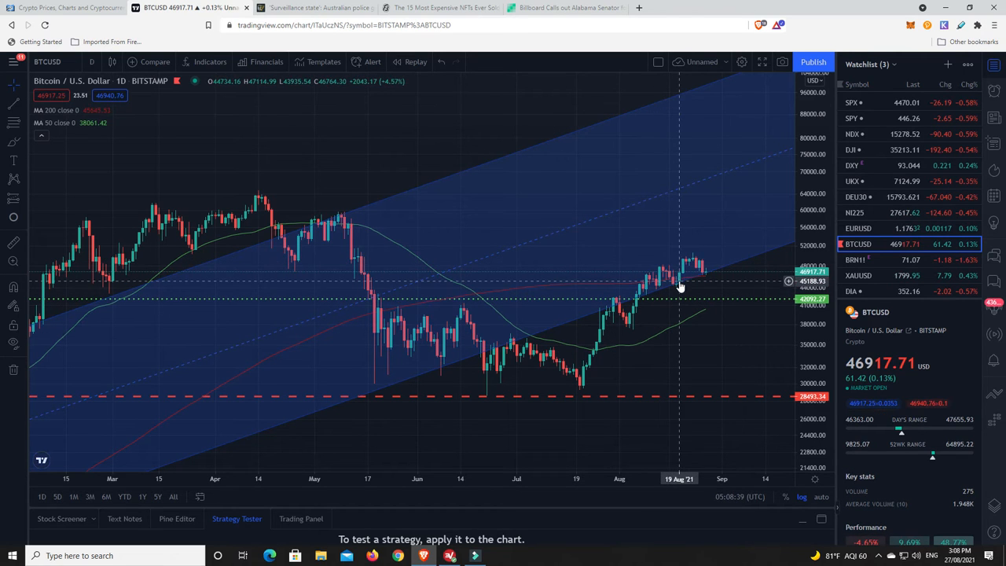
pyautogui.moveTo(729, 261)
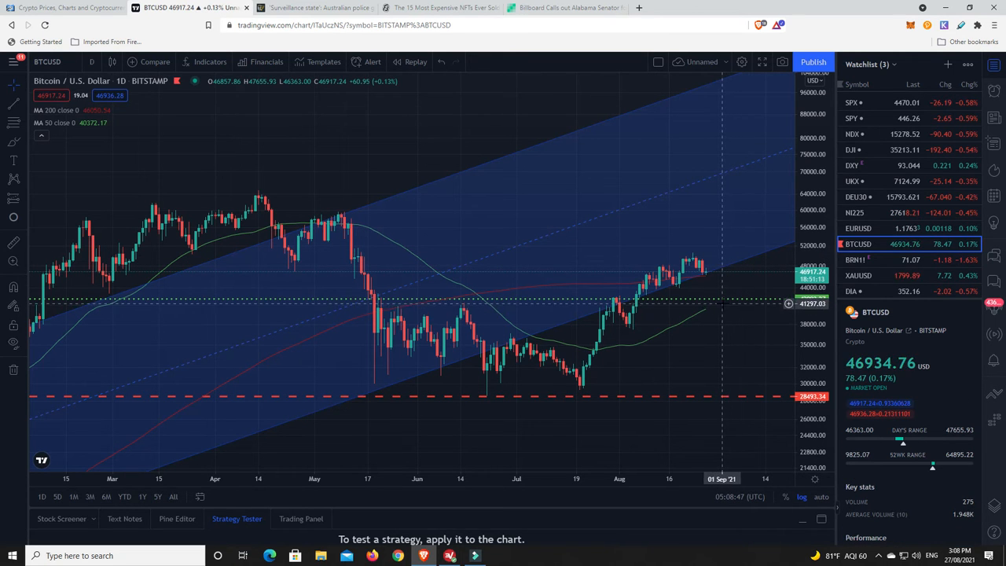
pyautogui.moveTo(715, 311)
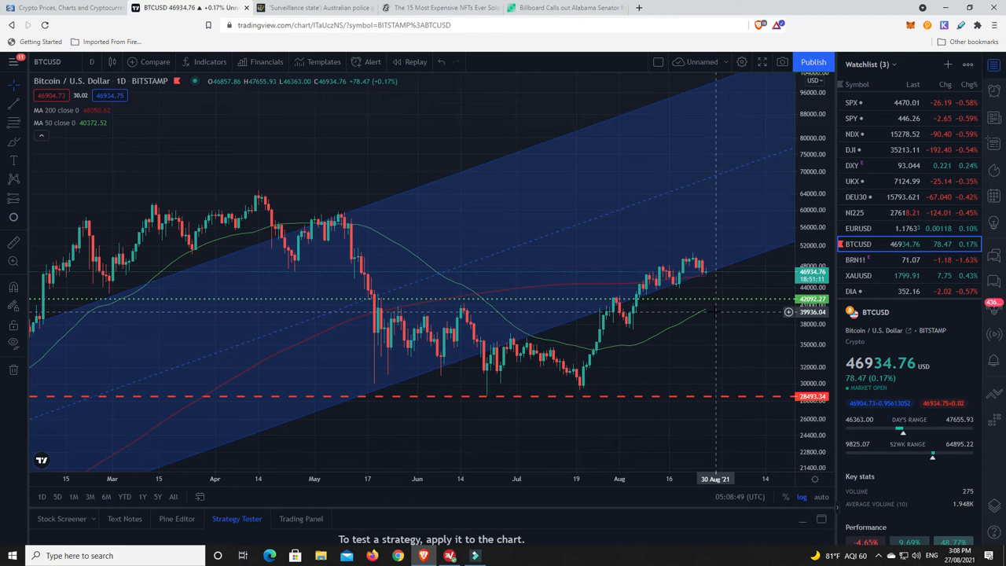
pyautogui.moveTo(663, 339)
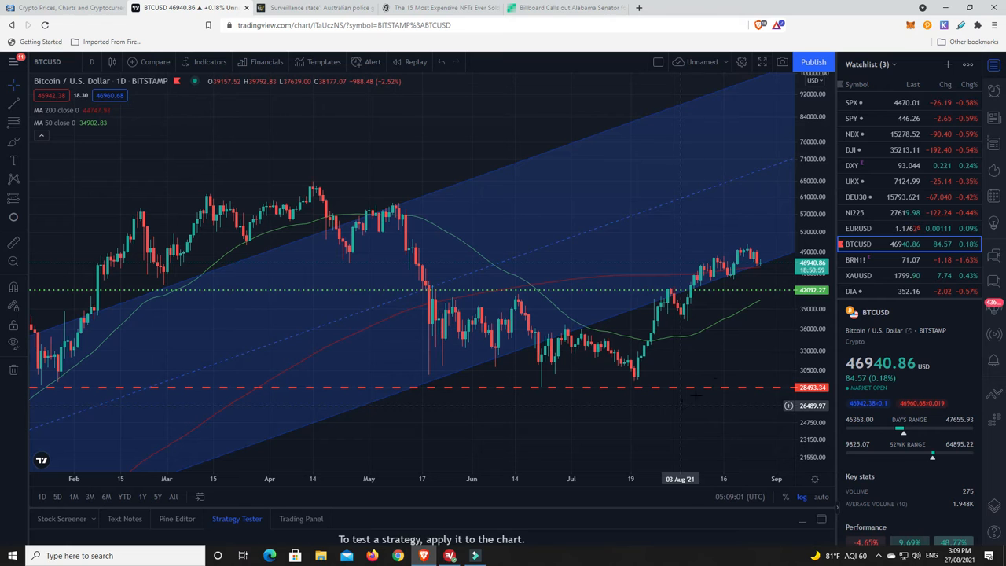
pyautogui.moveTo(762, 260)
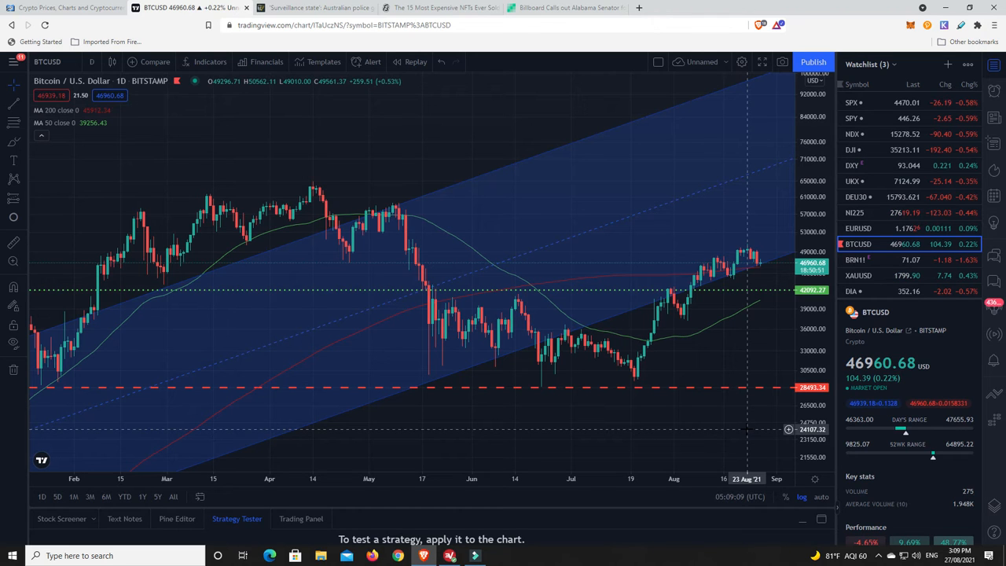
pyautogui.moveTo(774, 141)
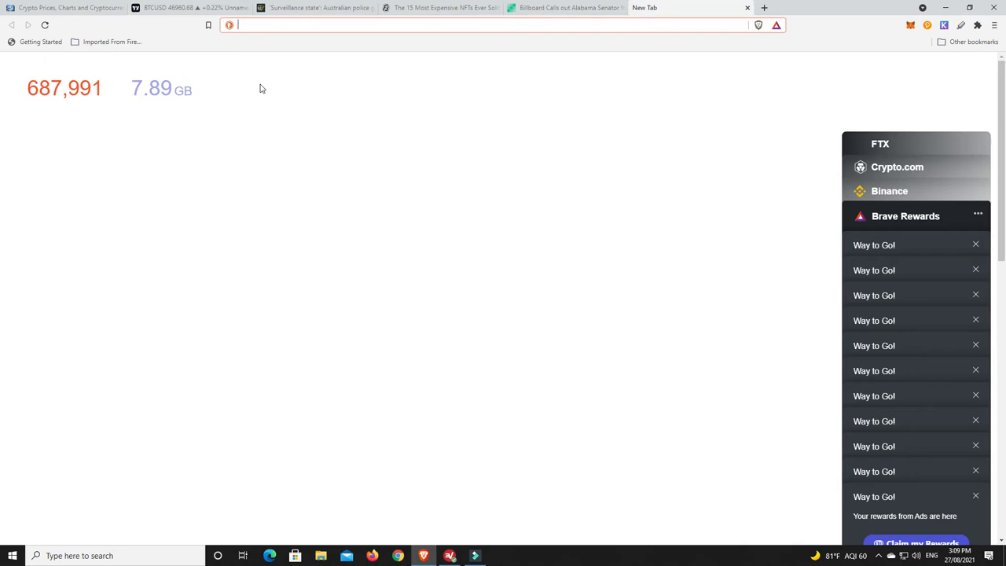
# Launch the Crypto Fear & Greed Index page from the Tools bookmarks folder.
pyautogui.click(112, 41)
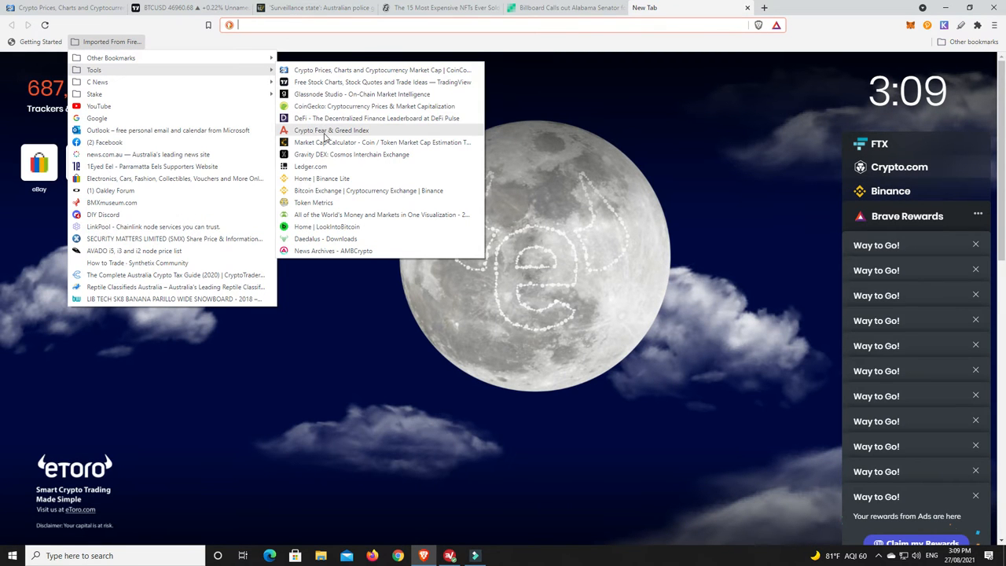
pyautogui.click(330, 129)
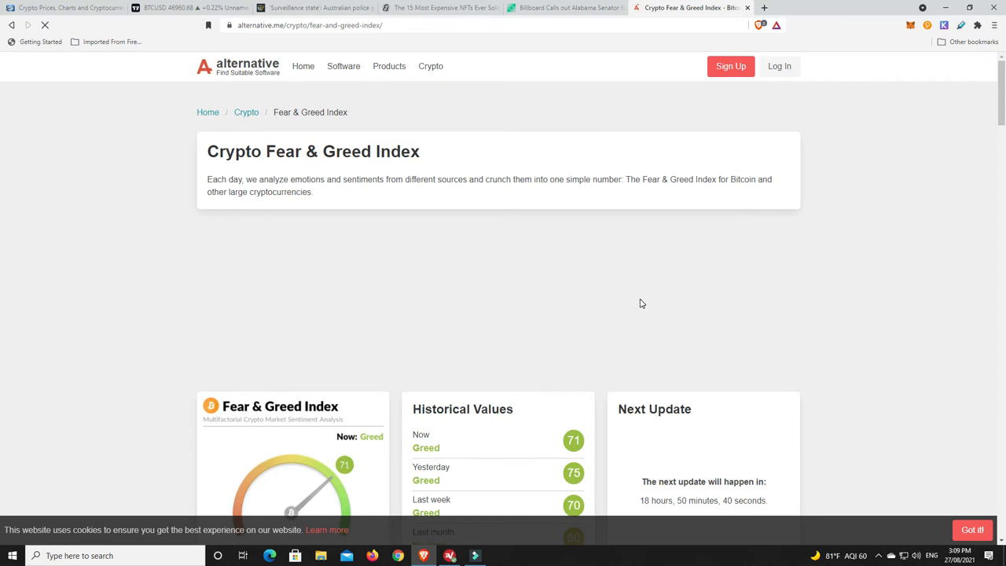
# Reveal the index gauge at 71 Greed and the Historical Values panel (75, 70, 50).
pyautogui.scroll(-3)
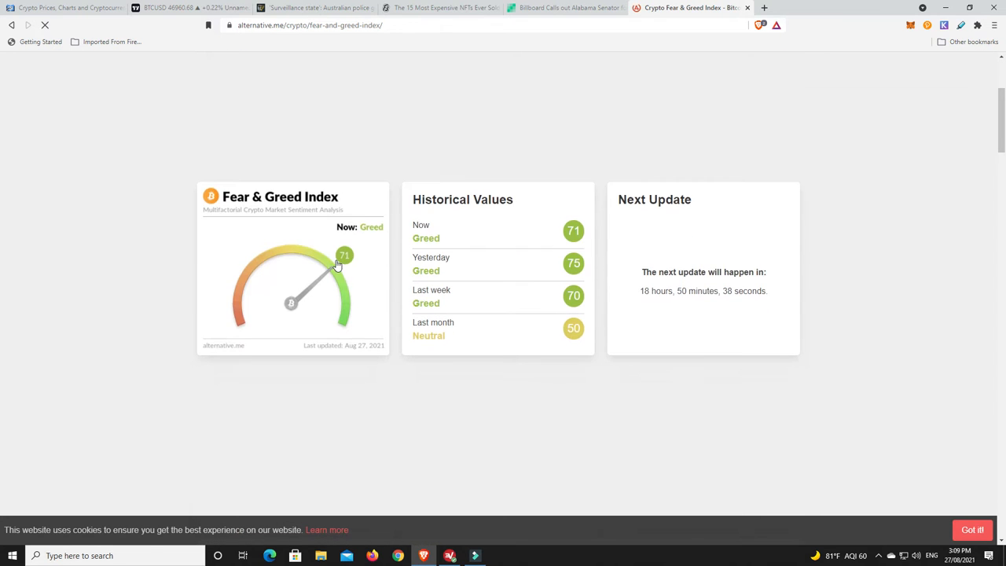
pyautogui.moveTo(338, 286)
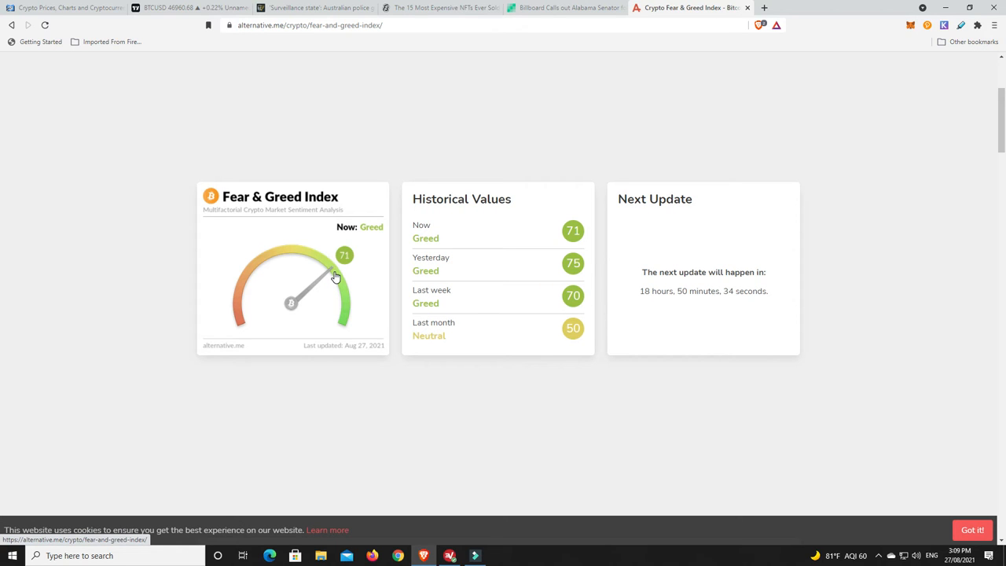
pyautogui.moveTo(203, 289)
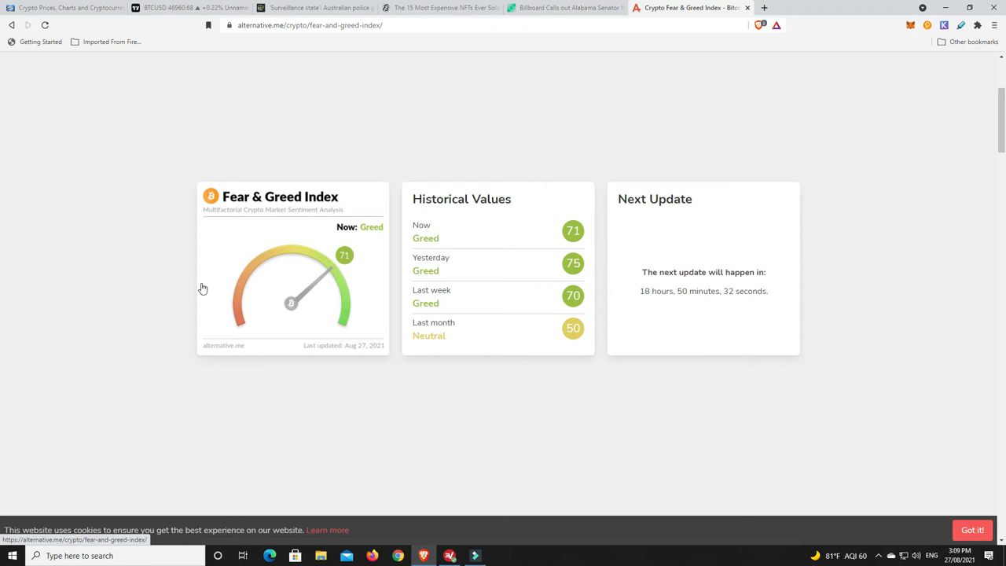
pyautogui.moveTo(241, 294)
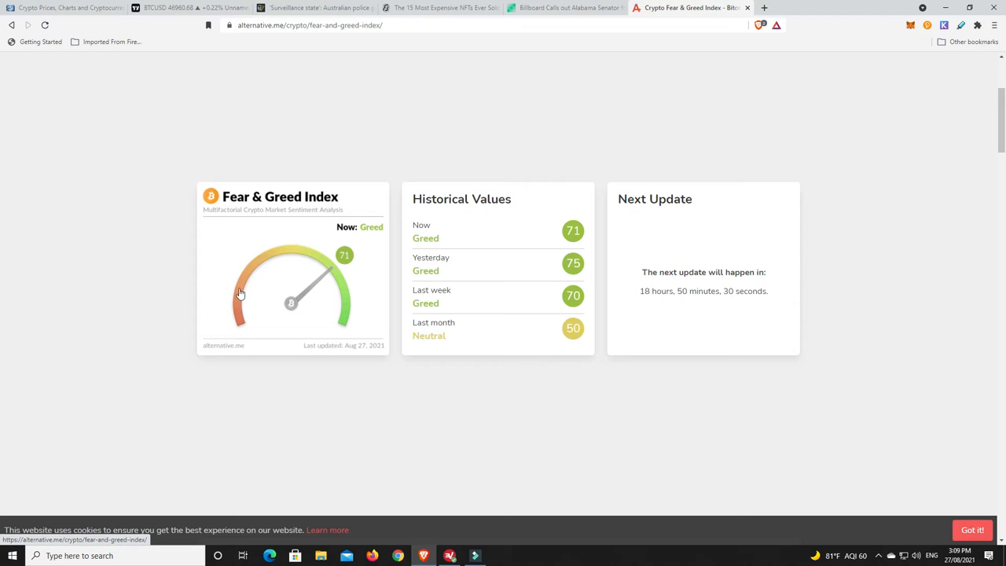
pyautogui.moveTo(333, 276)
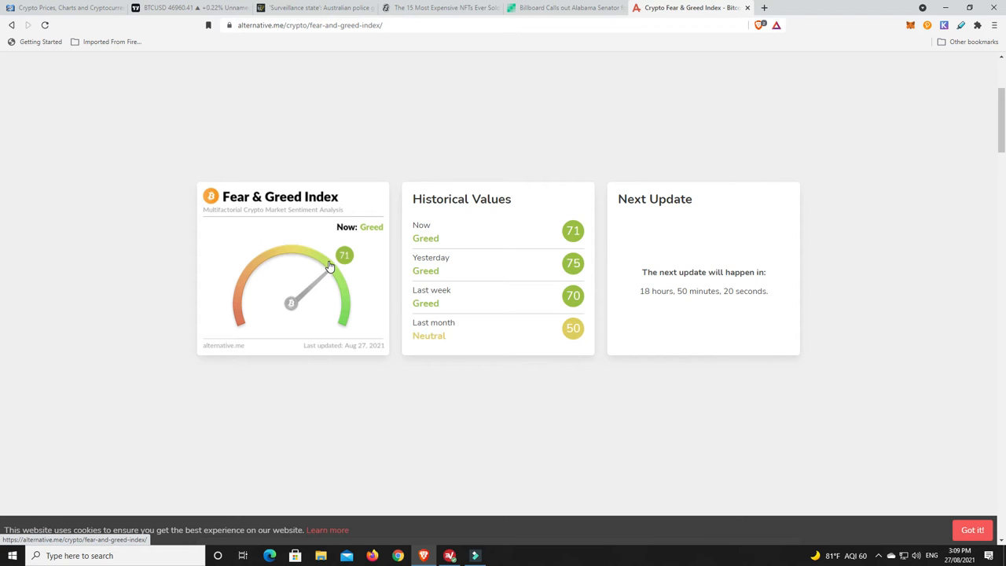
pyautogui.moveTo(370, 279)
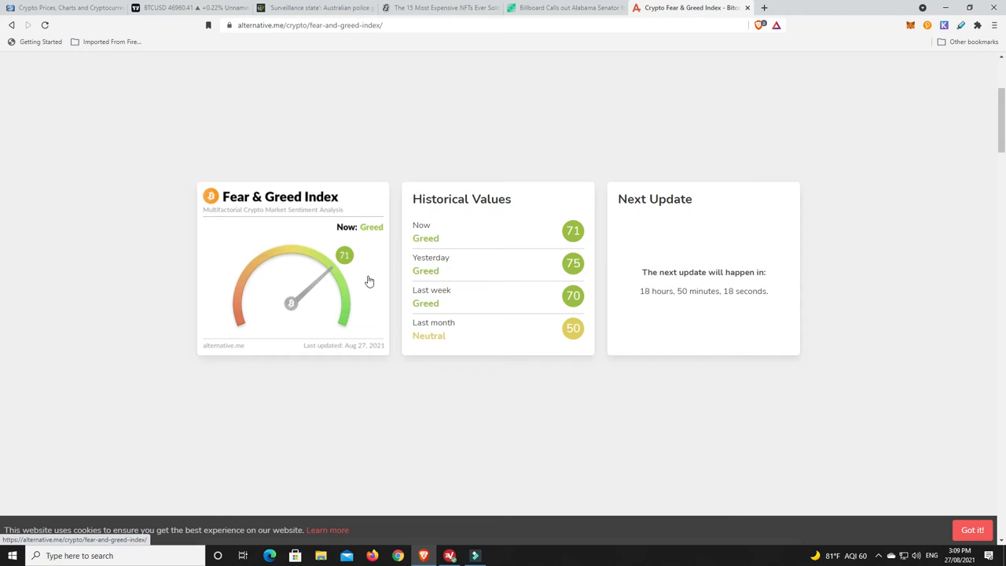
pyautogui.moveTo(561, 330)
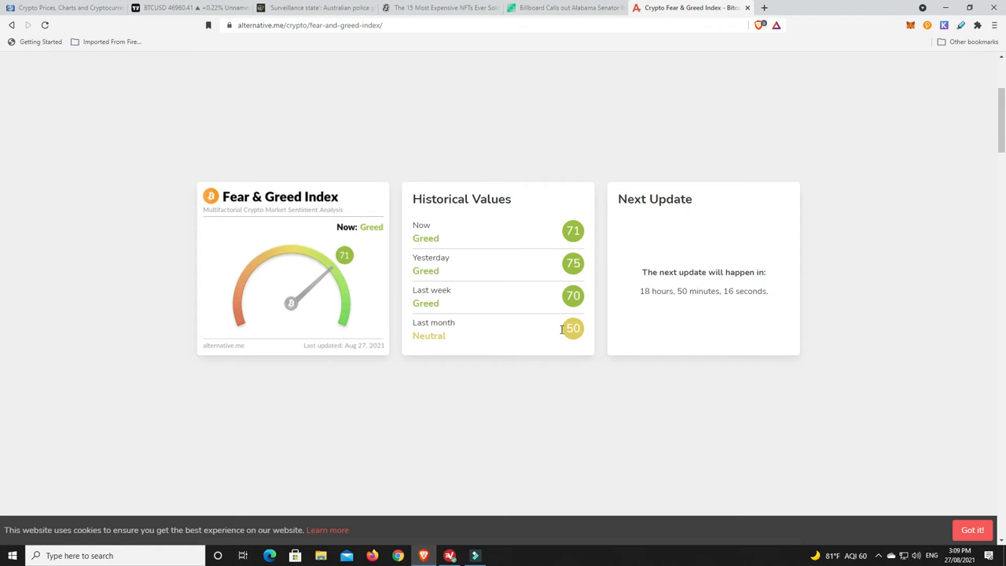
pyautogui.moveTo(434, 293)
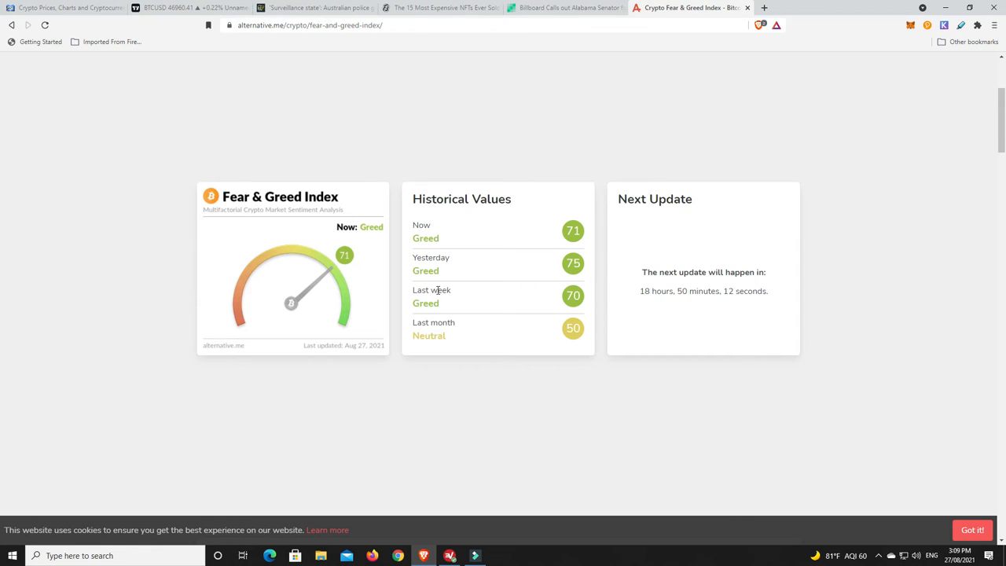
pyautogui.moveTo(384, 270)
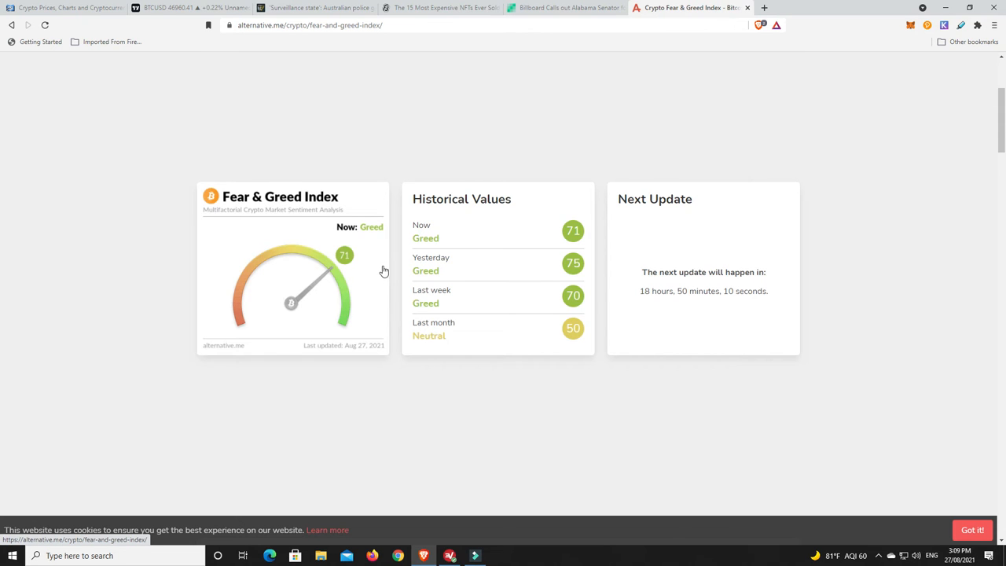
# Read Cointelegraph's Australian police hacking powers article down to the quoted criticism of the bill.
pyautogui.click(314, 6)
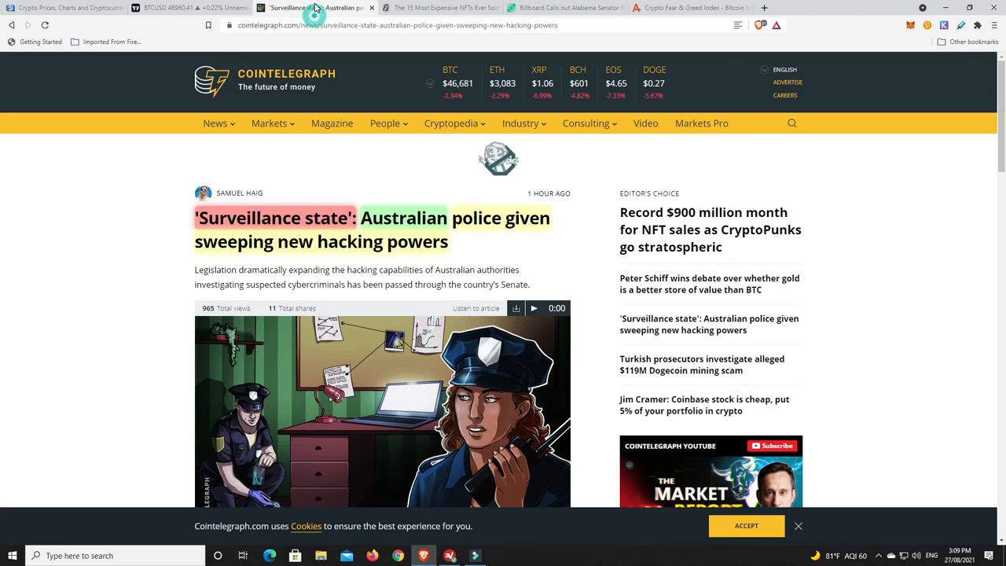
pyautogui.scroll(-3)
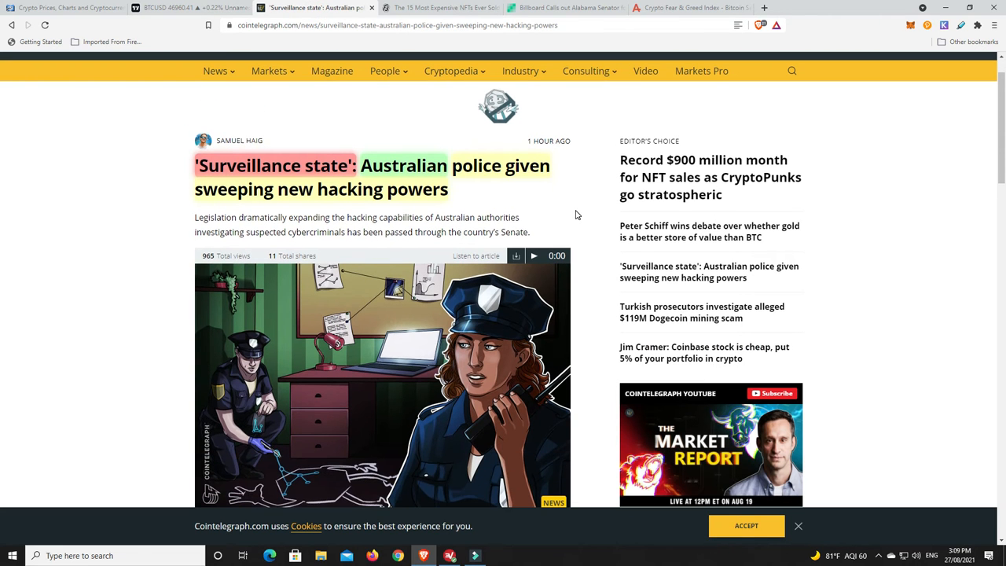
pyautogui.moveTo(594, 207)
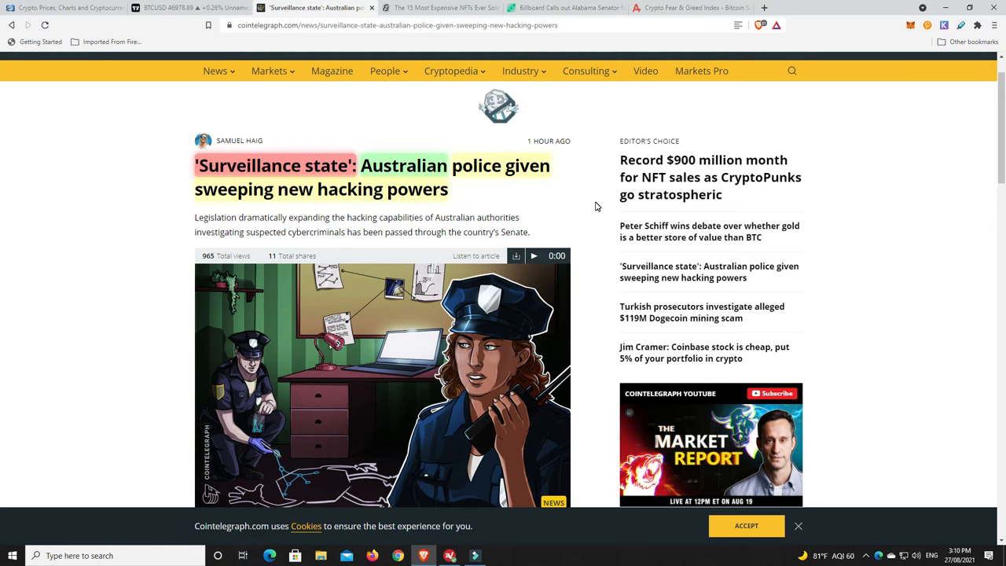
pyautogui.scroll(-3)
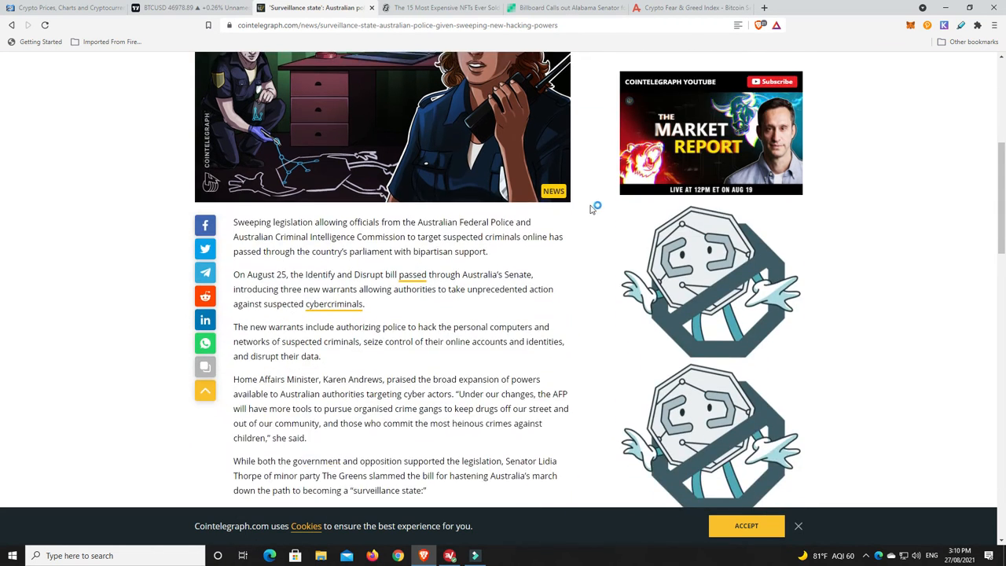
pyautogui.scroll(-3)
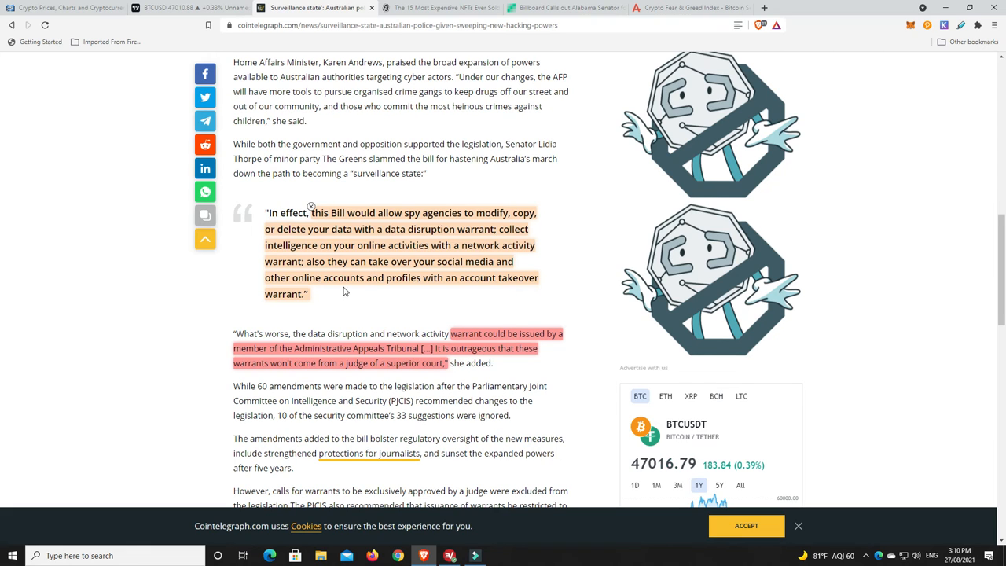
pyautogui.moveTo(462, 283)
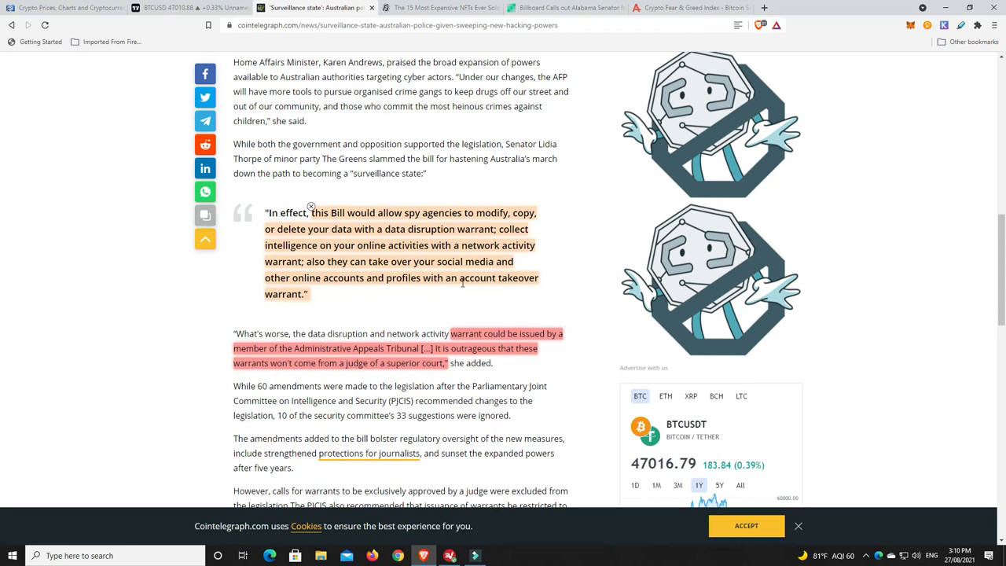
pyautogui.moveTo(334, 293)
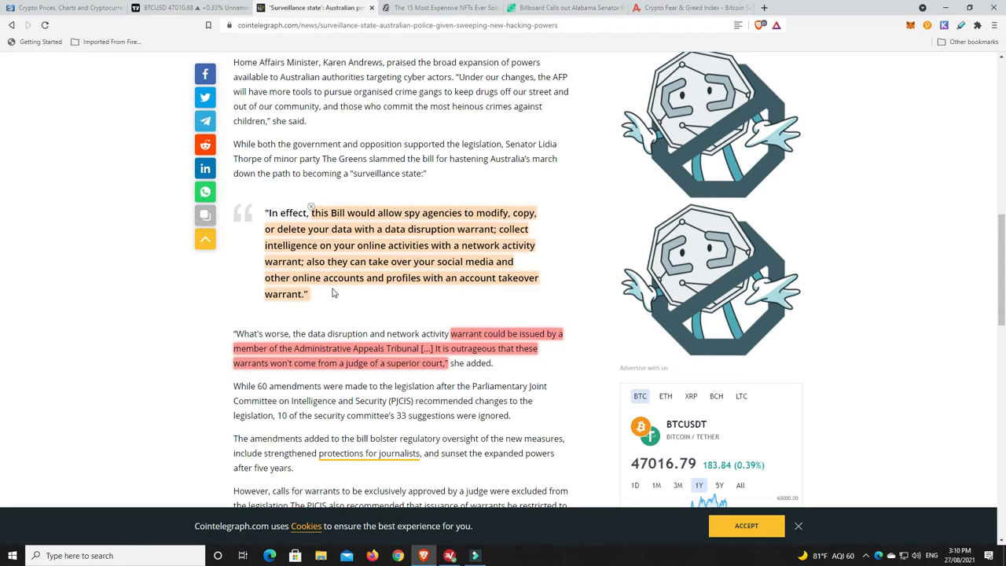
pyautogui.moveTo(569, 283)
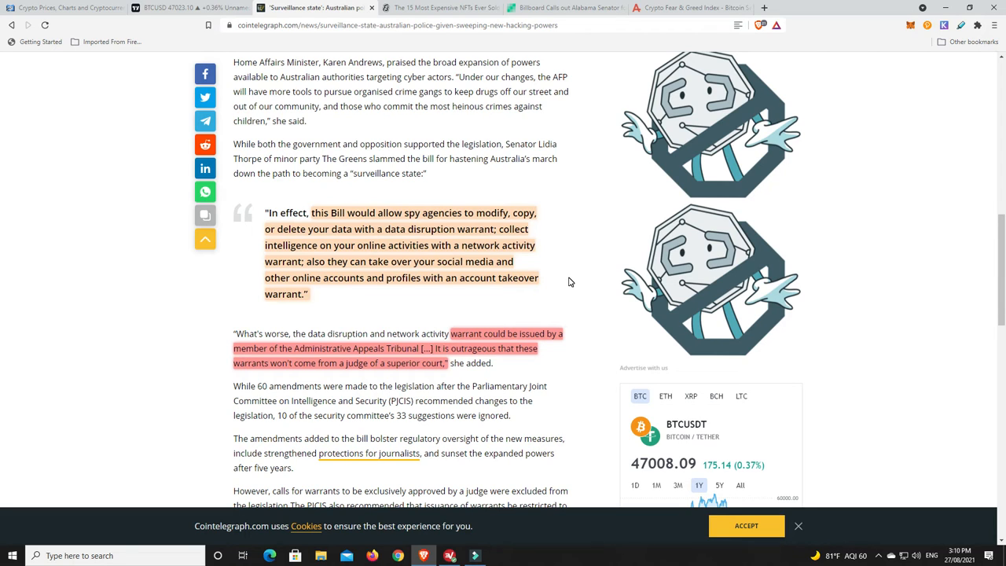
pyautogui.moveTo(538, 261)
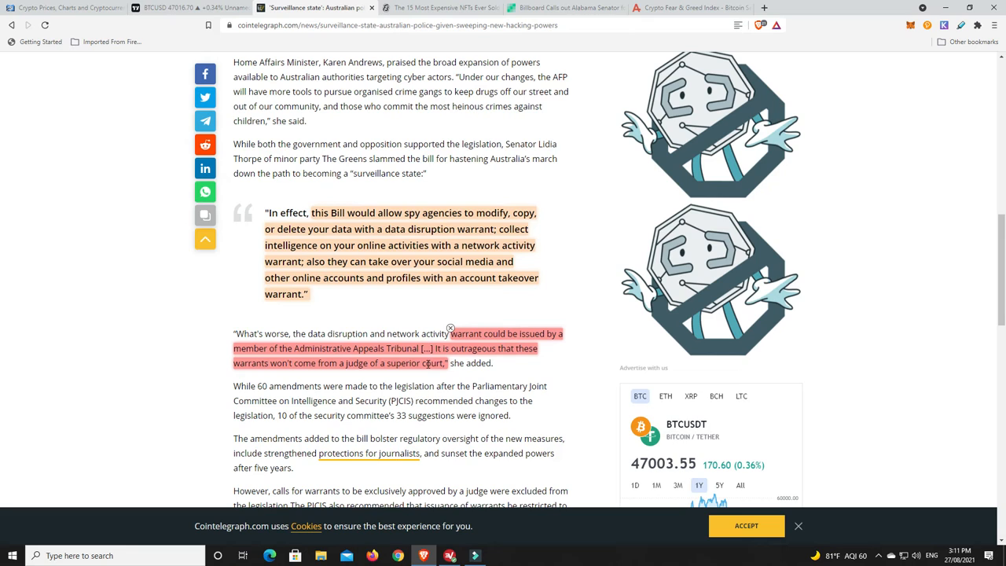
pyautogui.moveTo(564, 364)
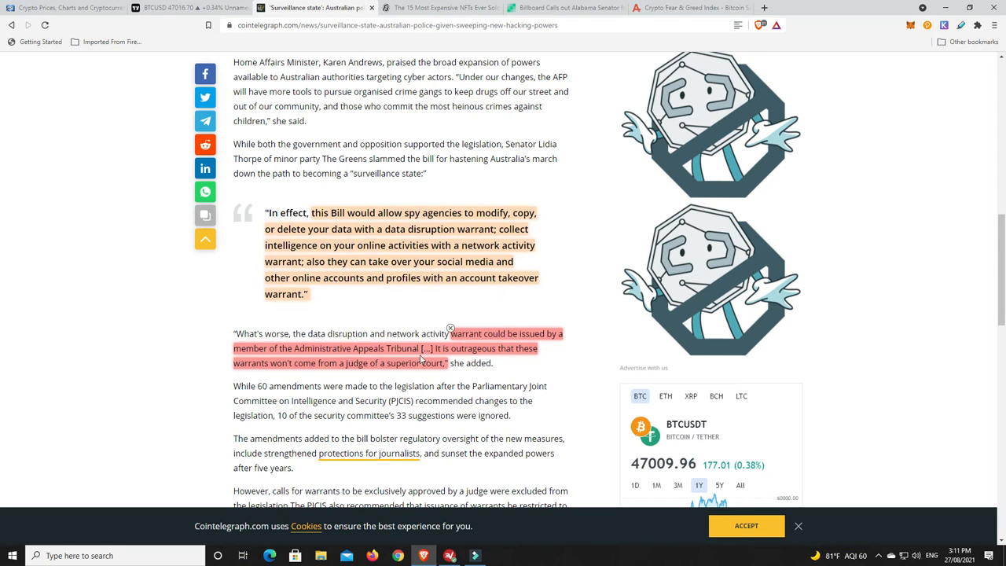
pyautogui.moveTo(496, 378)
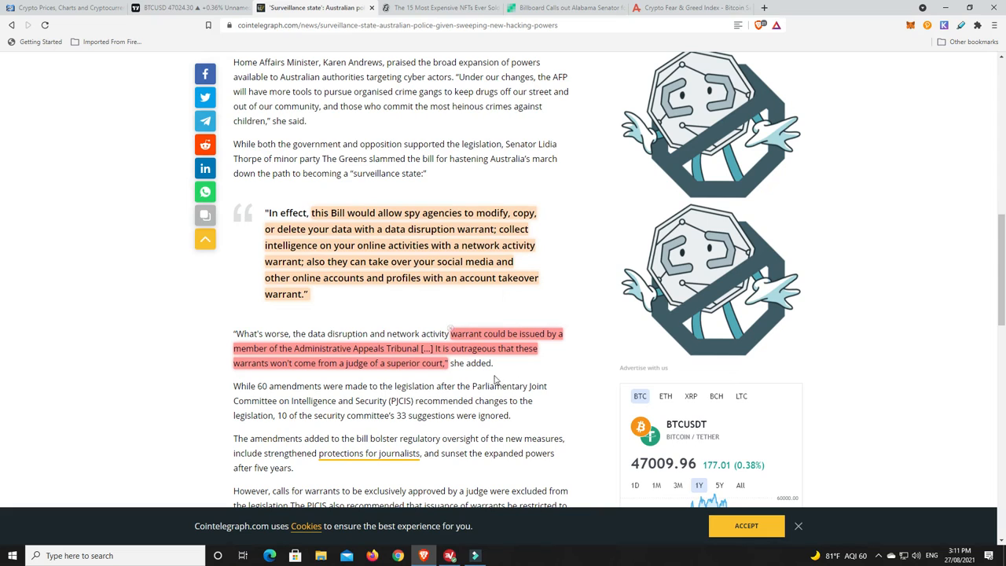
pyautogui.moveTo(569, 366)
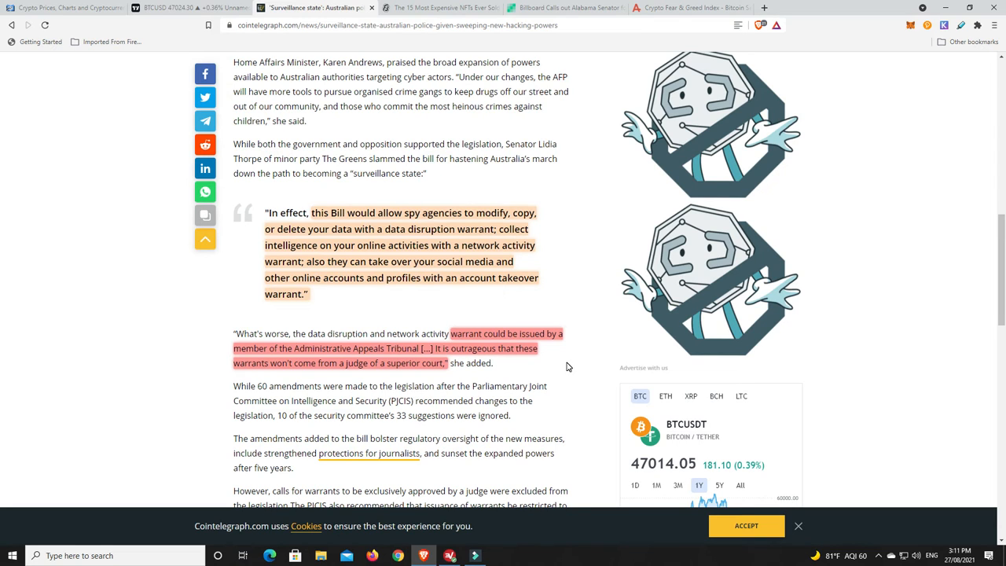
pyautogui.moveTo(585, 313)
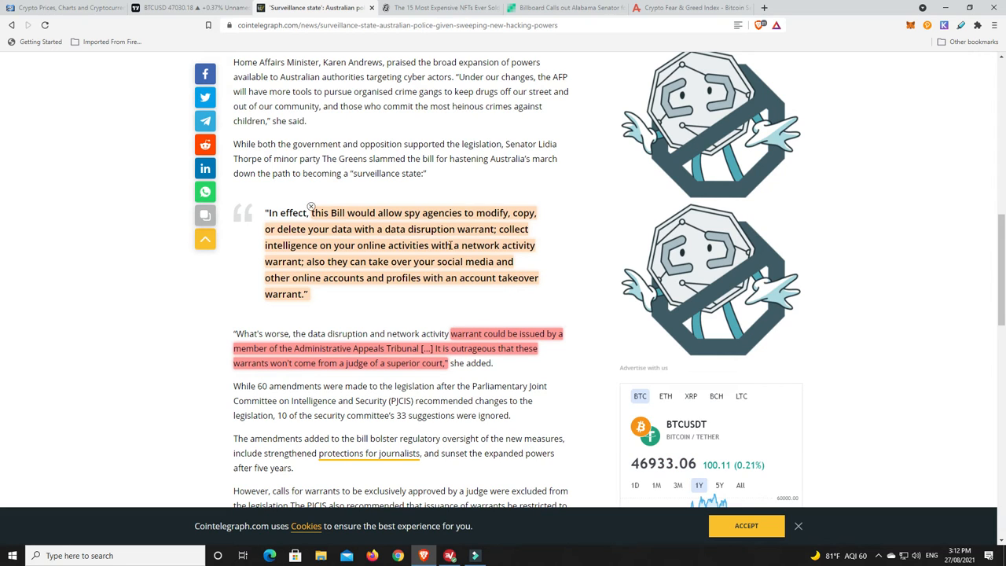
pyautogui.moveTo(490, 257)
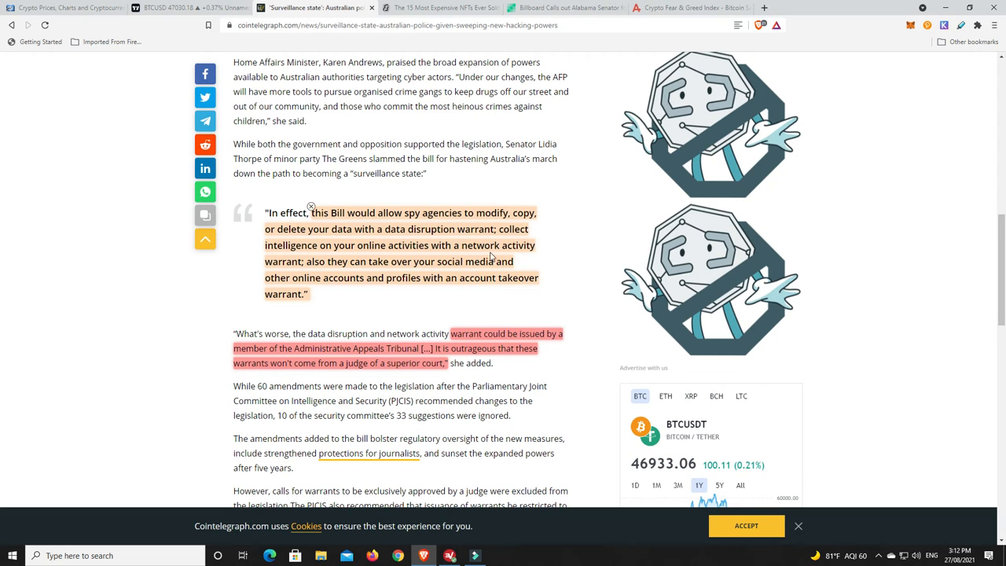
pyautogui.moveTo(389, 250)
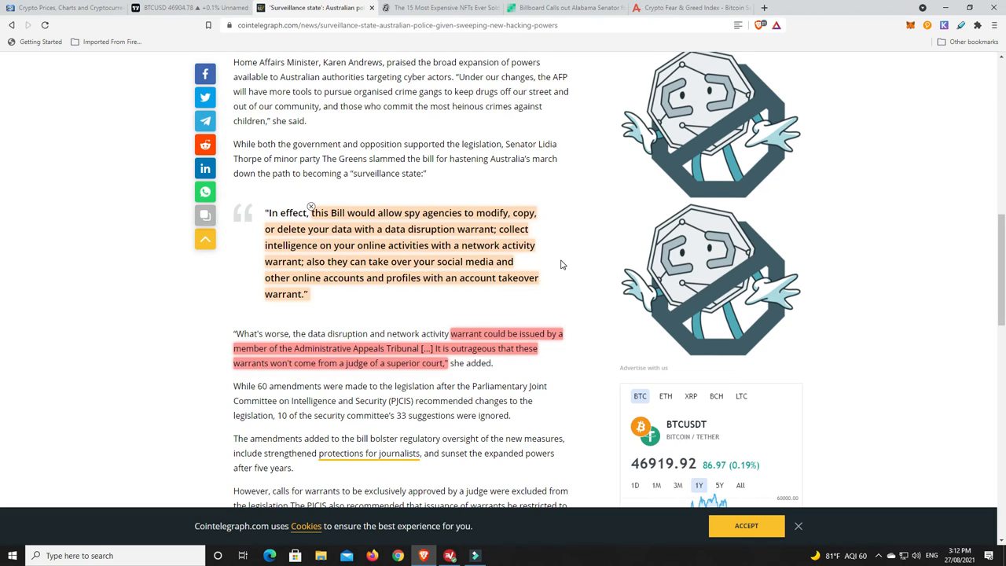
pyautogui.moveTo(574, 253)
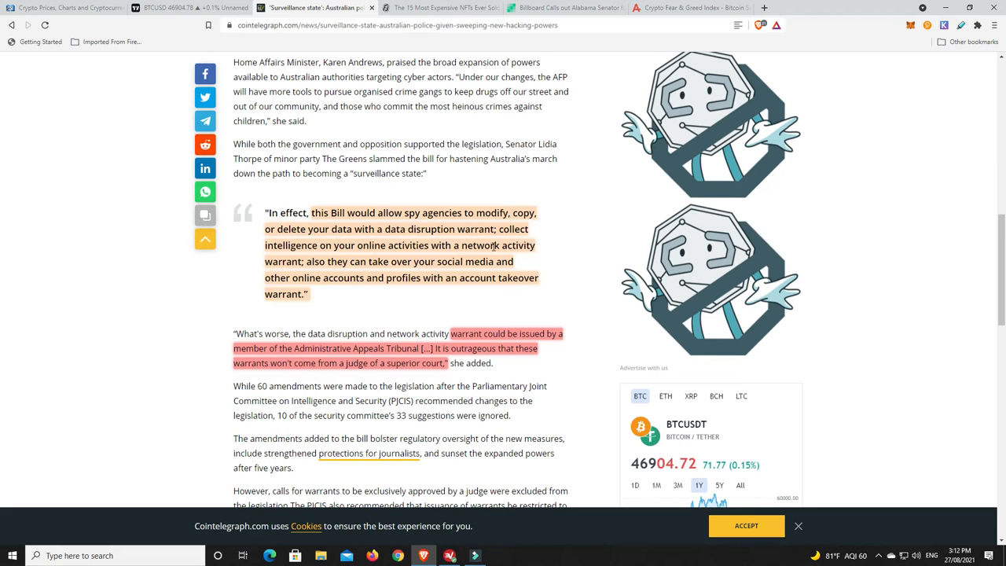
pyautogui.moveTo(562, 267)
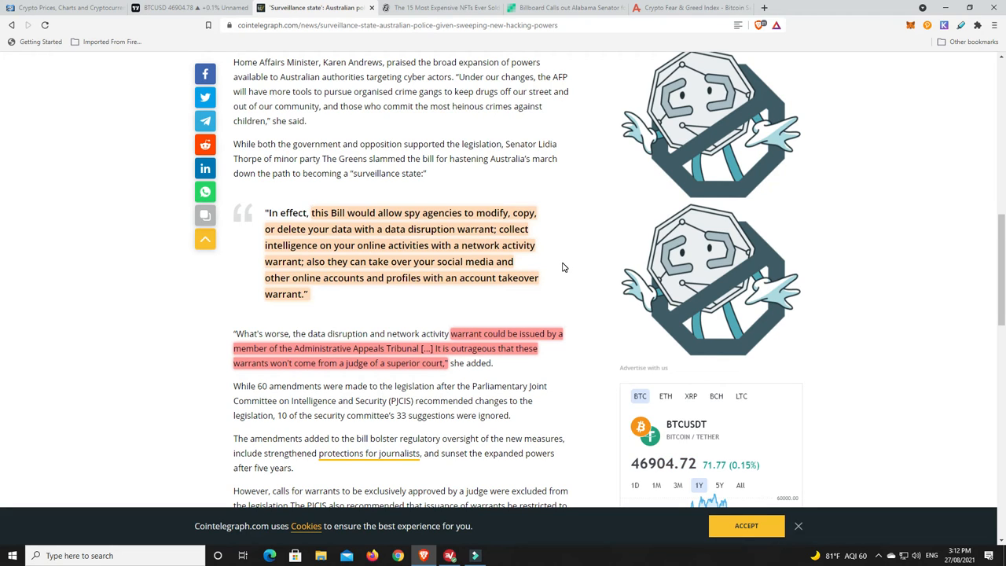
pyautogui.moveTo(495, 264)
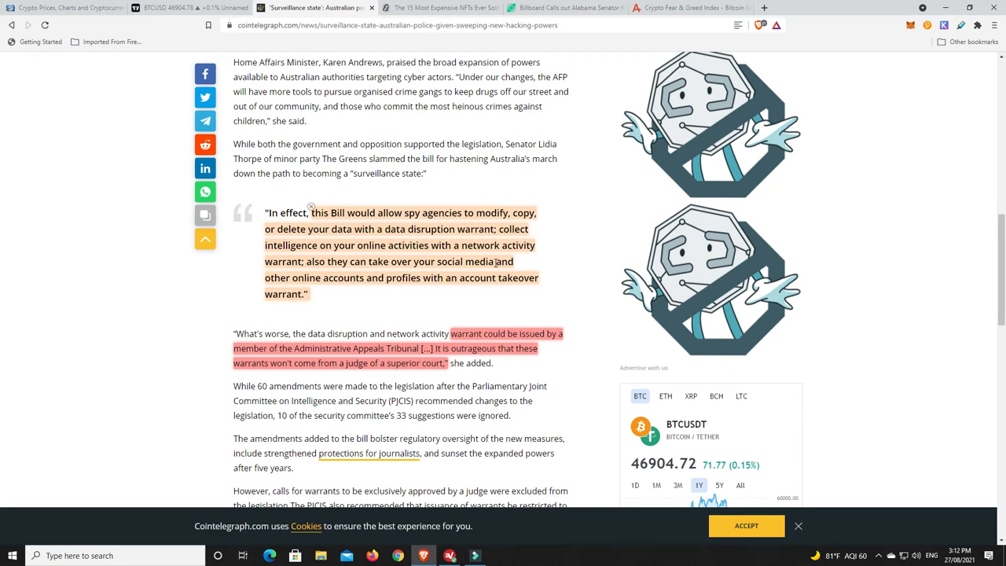
pyautogui.moveTo(451, 307)
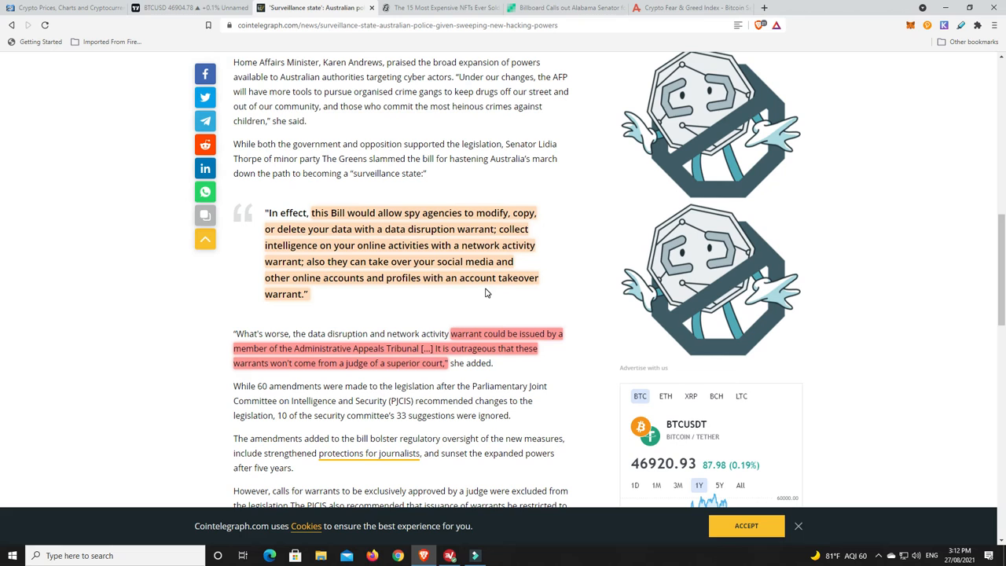
pyautogui.moveTo(731, 294)
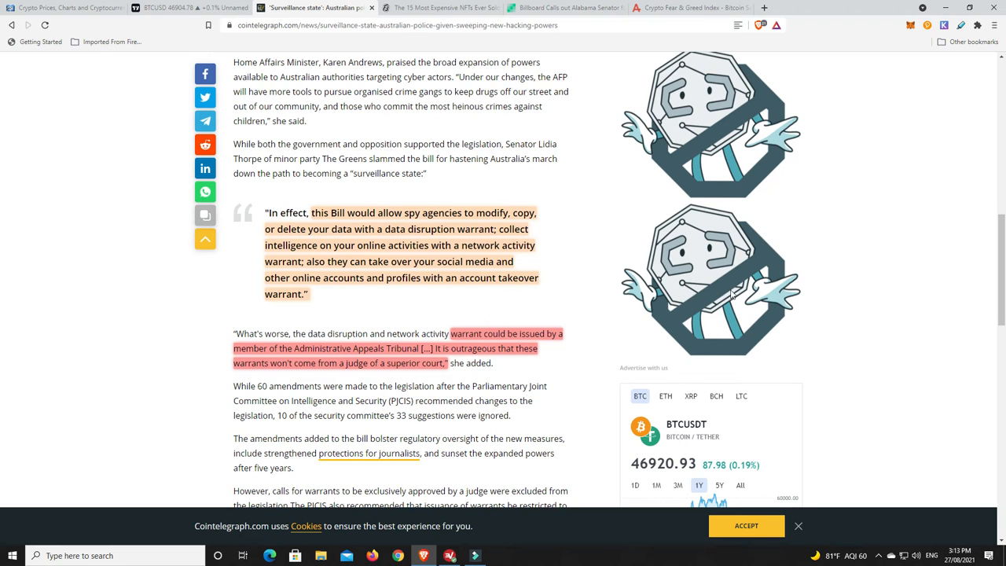
pyautogui.moveTo(558, 286)
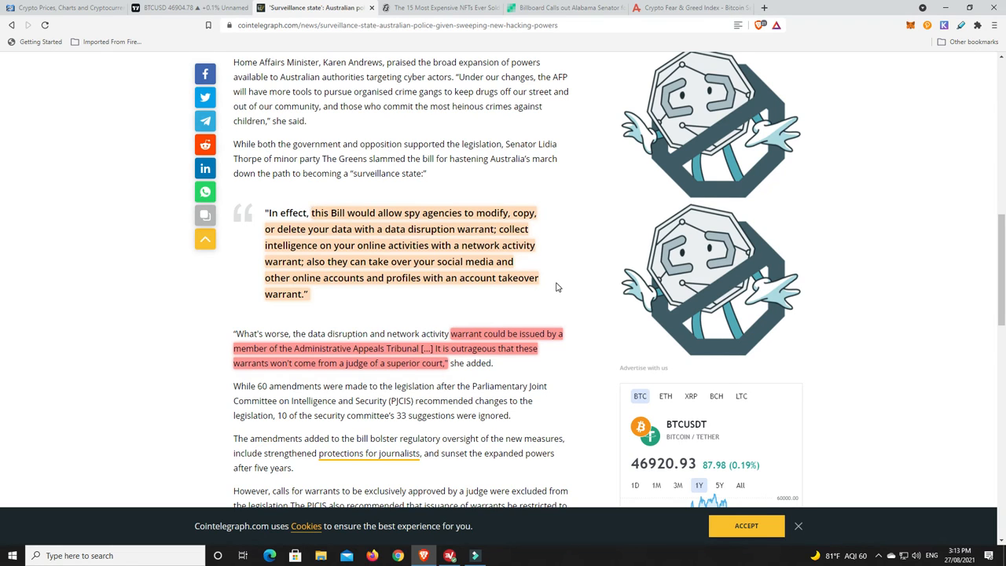
pyautogui.scroll(3)
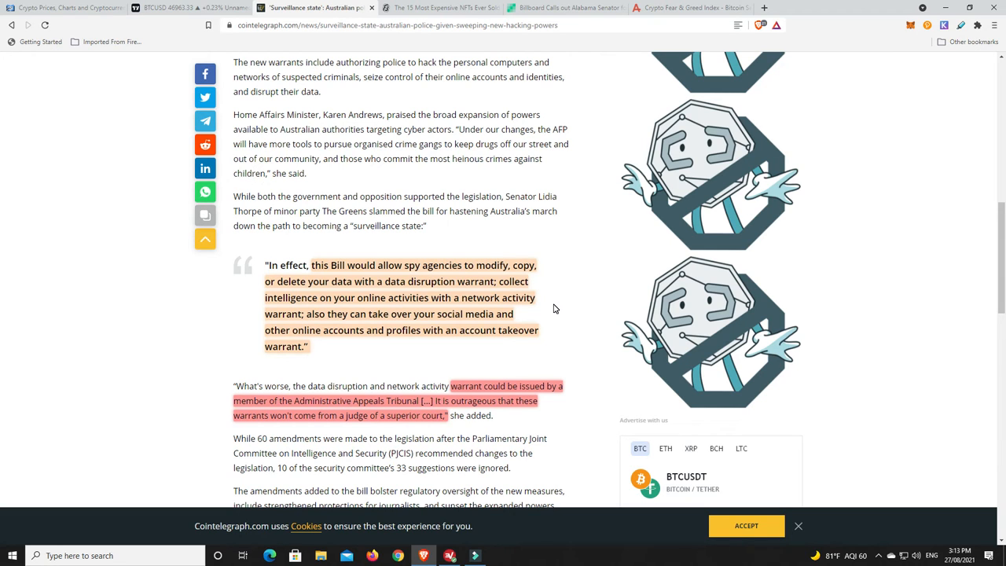
pyautogui.moveTo(582, 315)
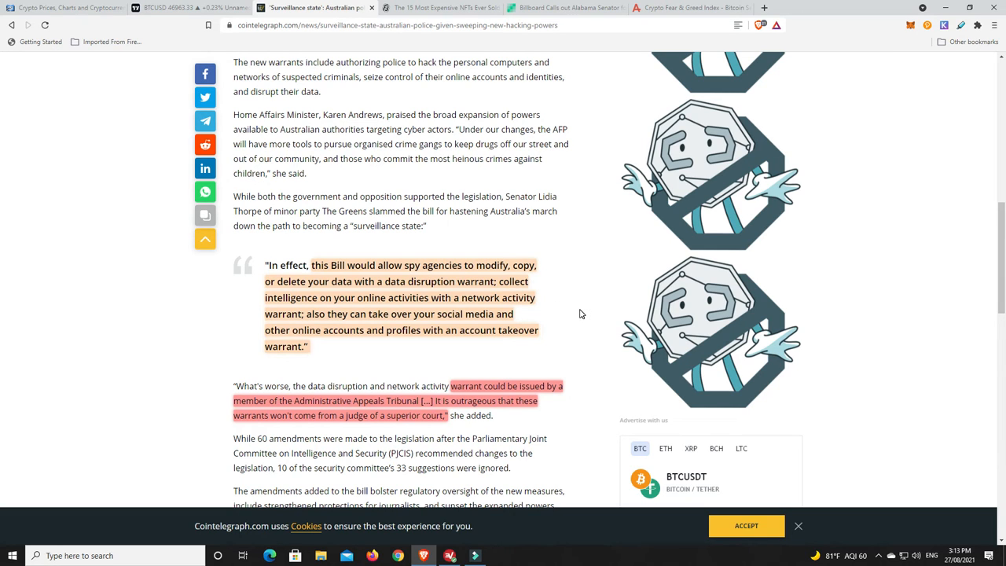
# Return to the surveillance article's headline, then move to Decrypt's '15 Most Expensive NFTs Ever Sold'.
pyautogui.scroll(3)
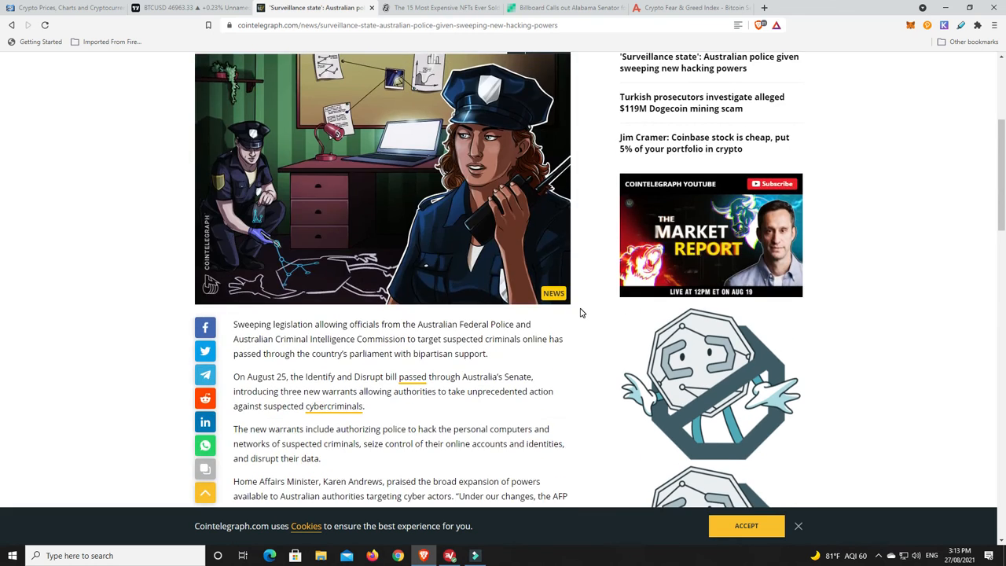
pyautogui.scroll(3)
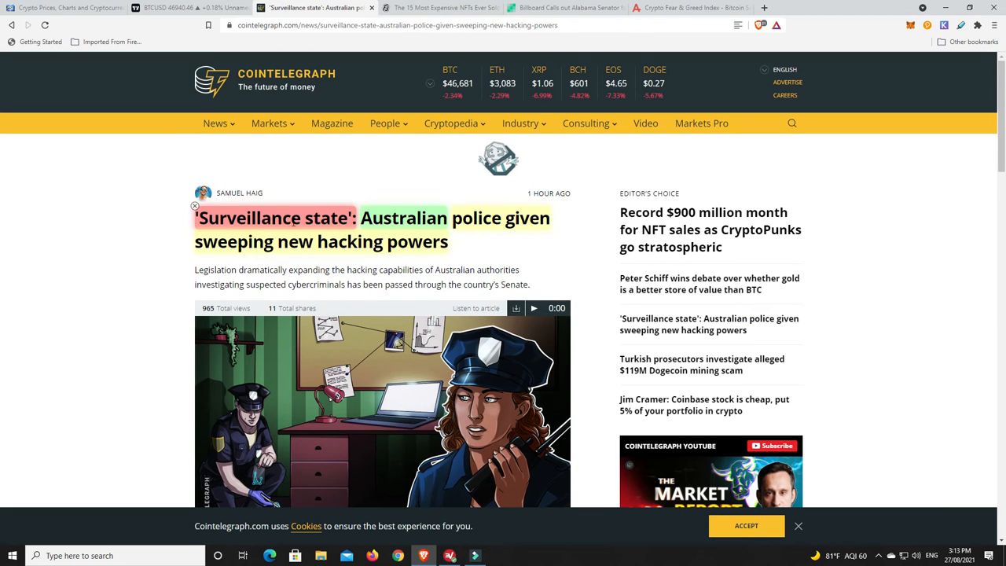
pyautogui.moveTo(490, 250)
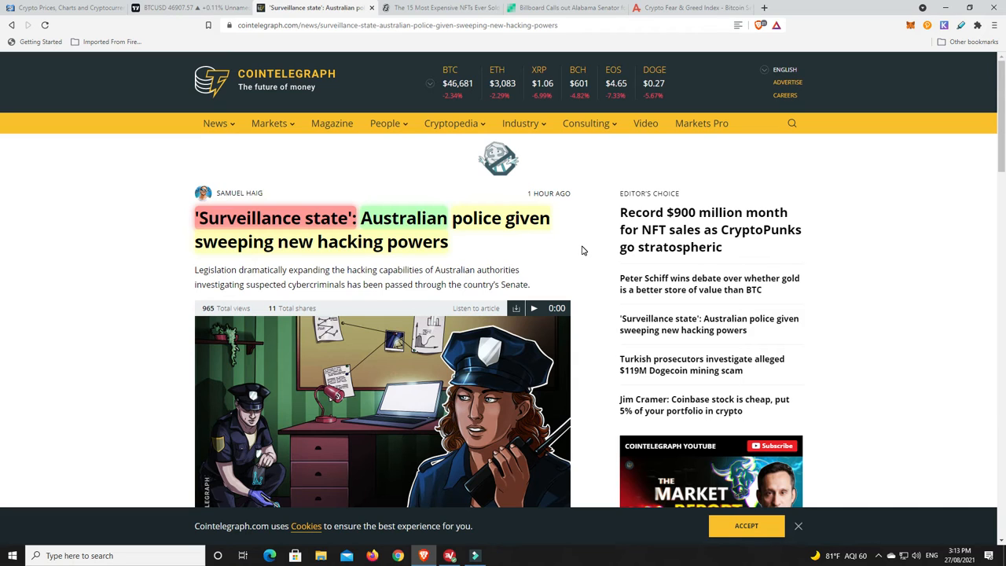
pyautogui.moveTo(579, 254)
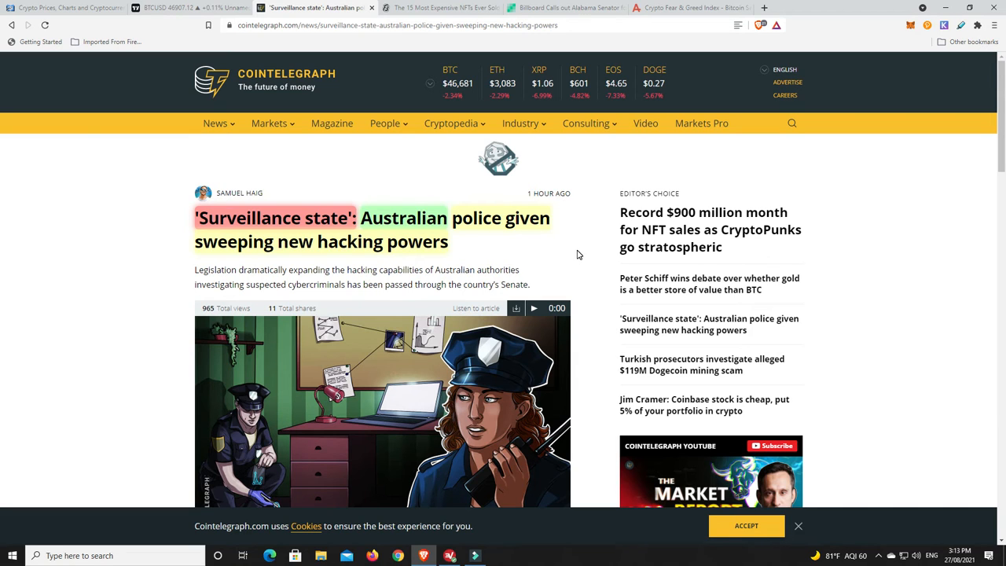
pyautogui.moveTo(582, 245)
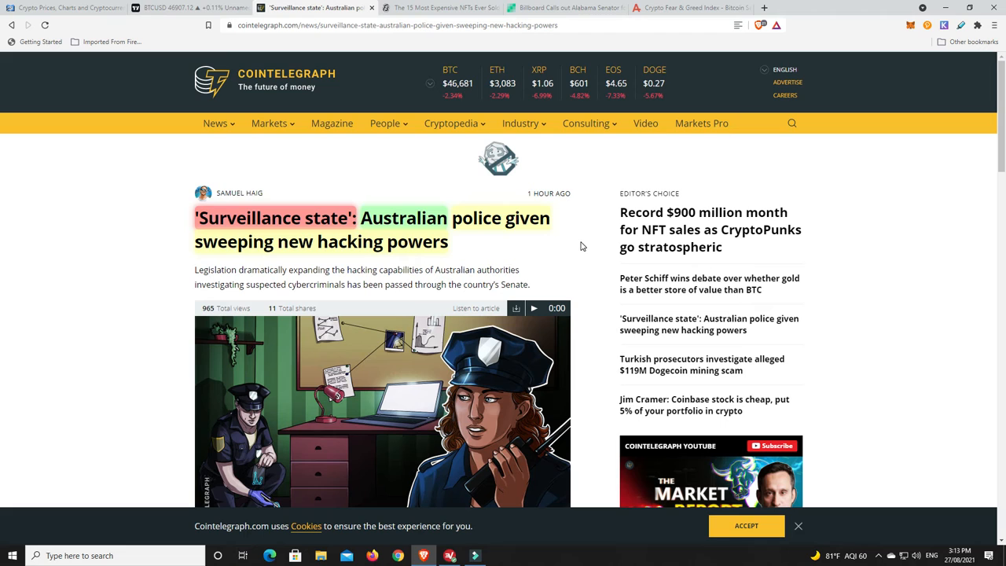
pyautogui.moveTo(591, 247)
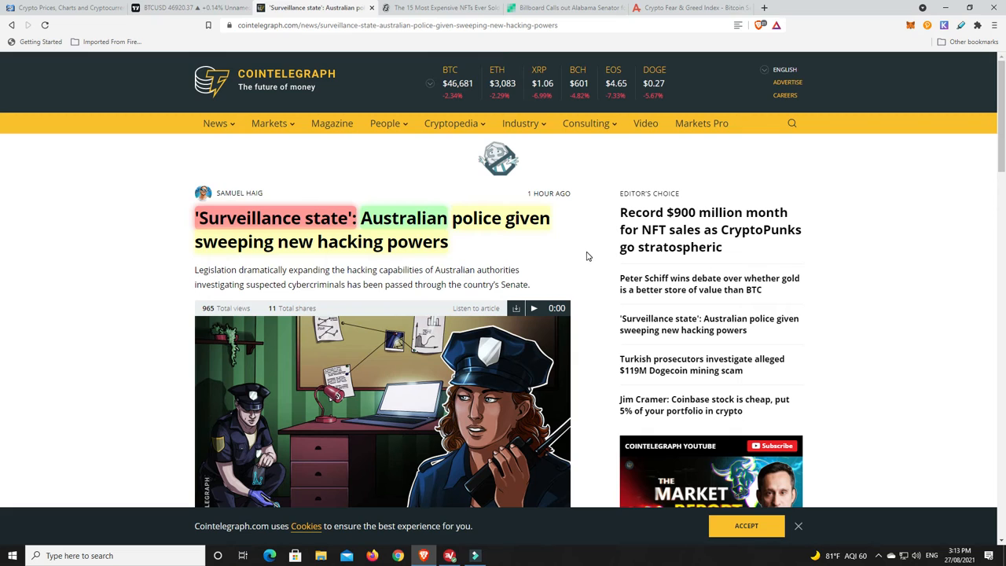
pyautogui.moveTo(574, 257)
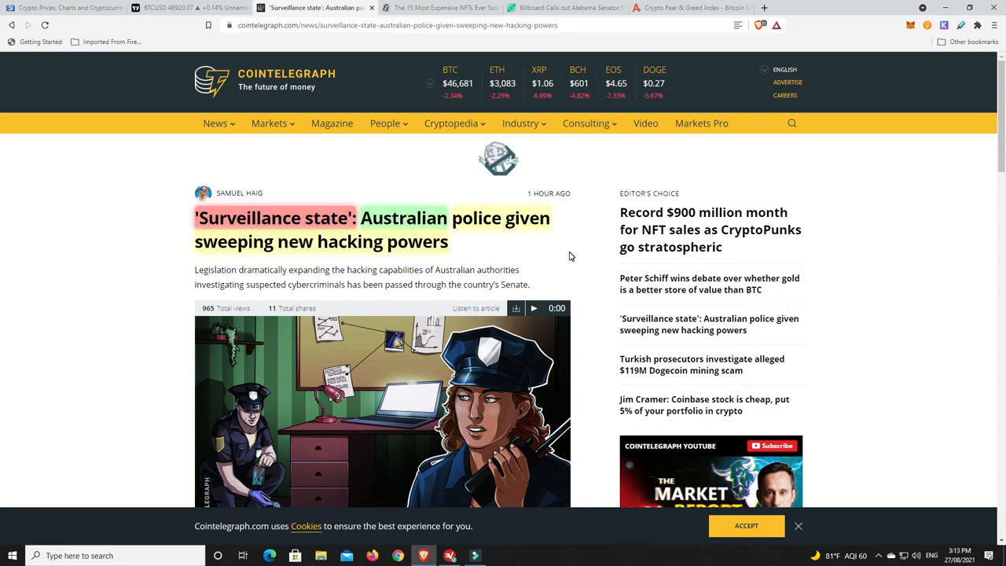
pyautogui.moveTo(577, 254)
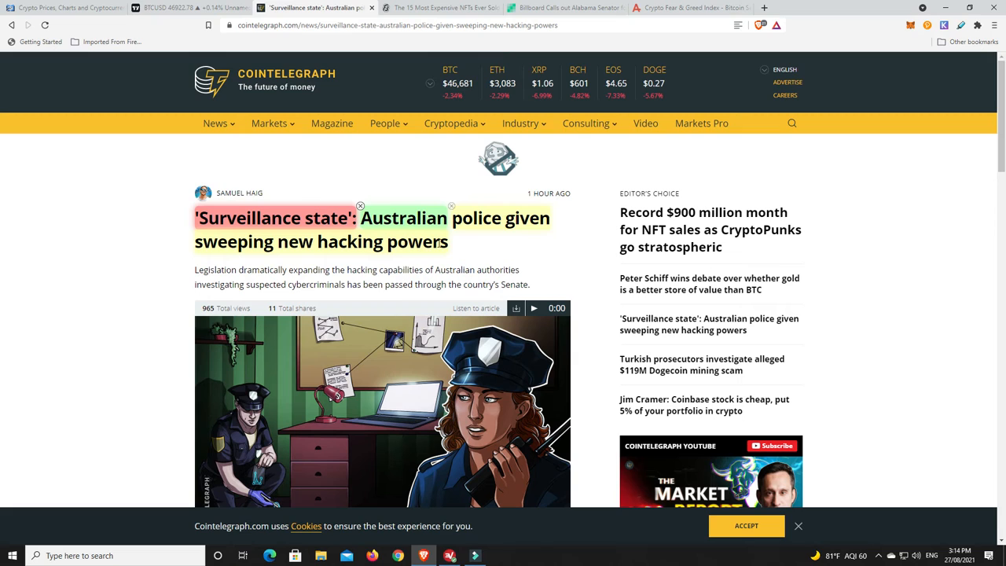
pyautogui.moveTo(591, 242)
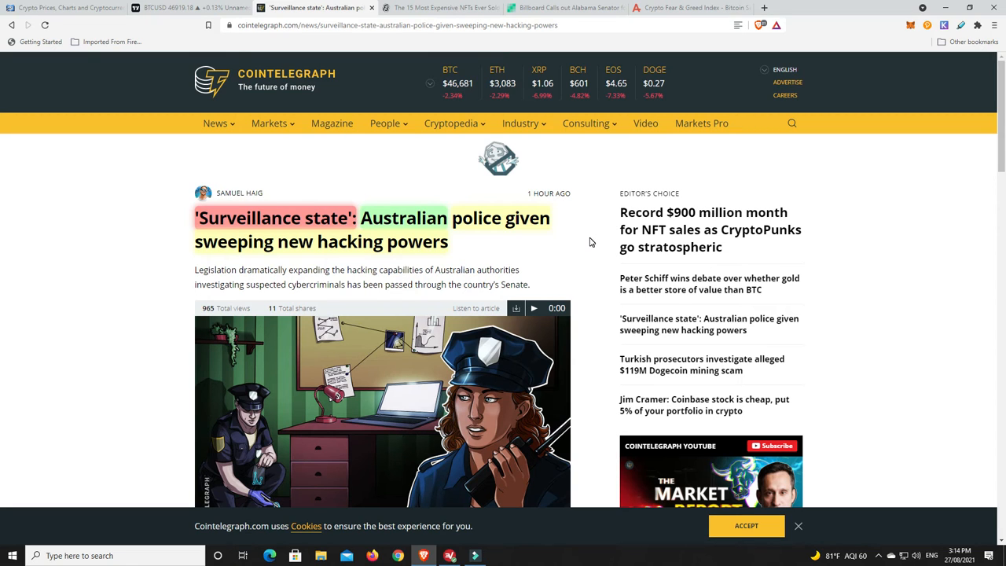
pyautogui.moveTo(562, 248)
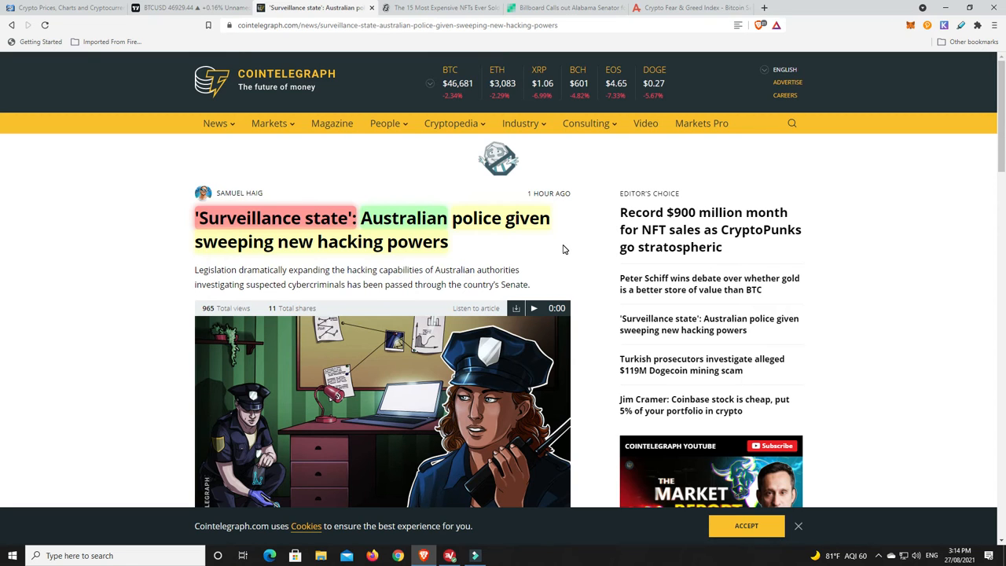
pyautogui.moveTo(590, 239)
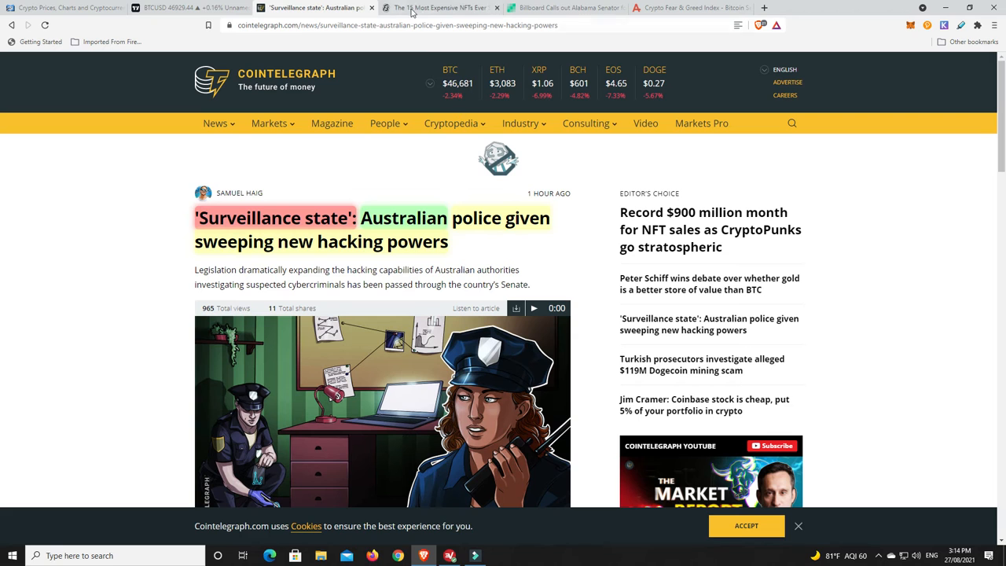
pyautogui.click(438, 7)
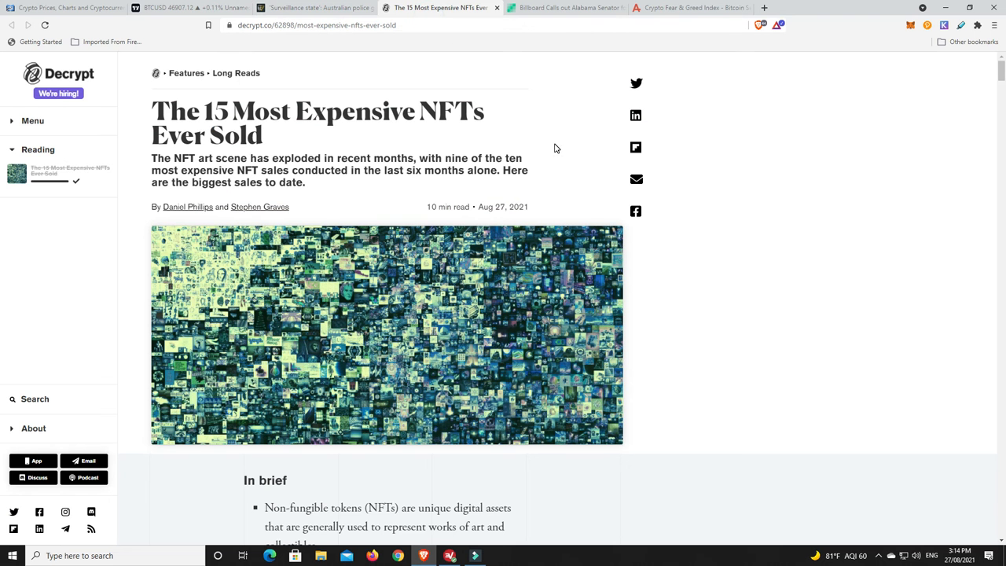
pyautogui.moveTo(550, 145)
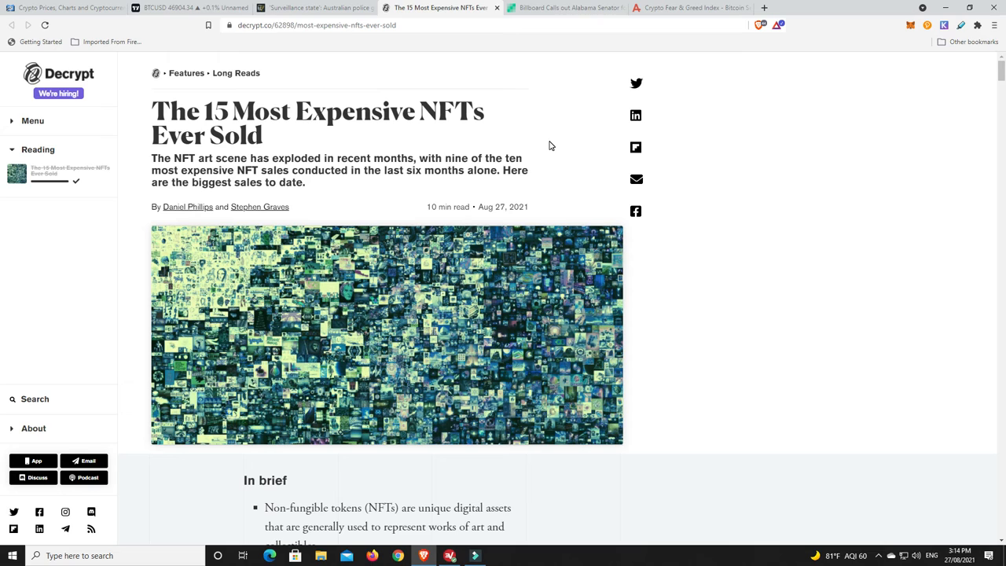
pyautogui.moveTo(556, 141)
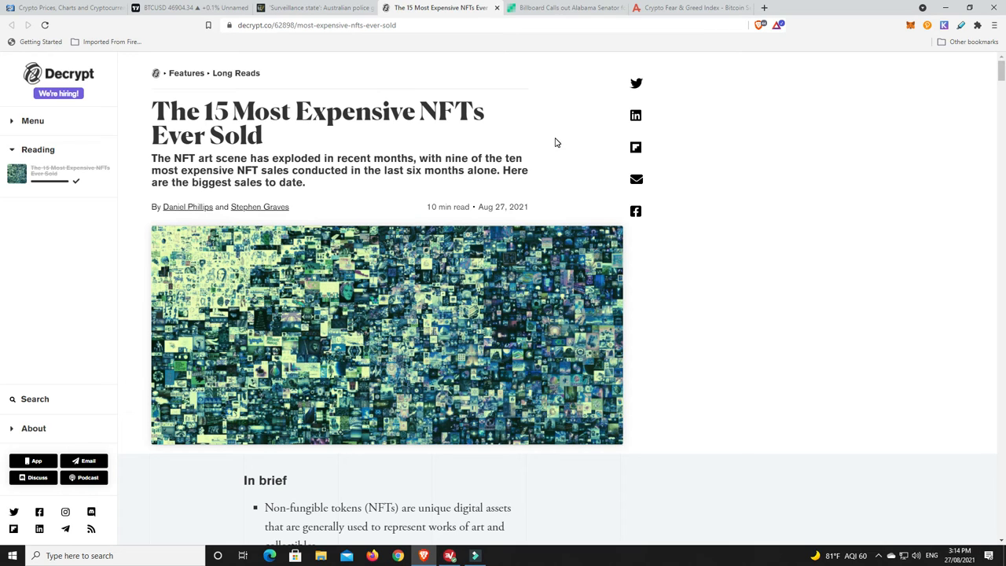
pyautogui.moveTo(580, 135)
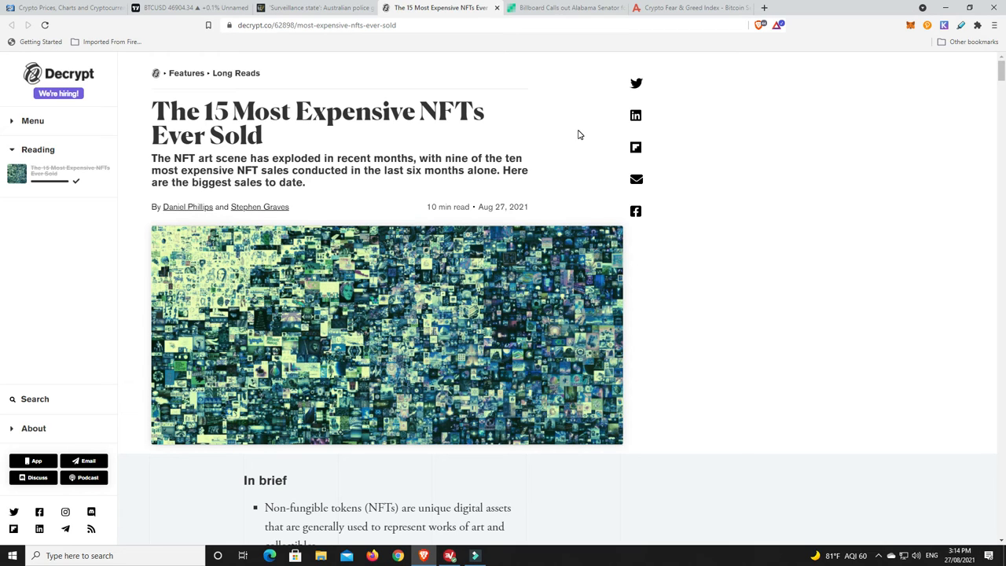
pyautogui.moveTo(646, 71)
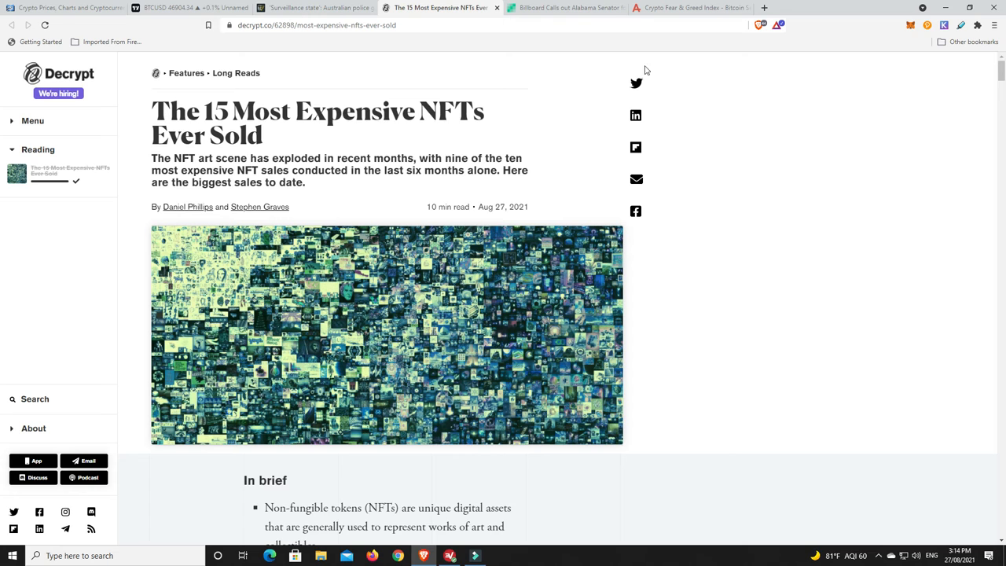
# Read the NFT article from its headline through the opening entries, CryptoPunks and CROSSROAD.
pyautogui.scroll(-3)
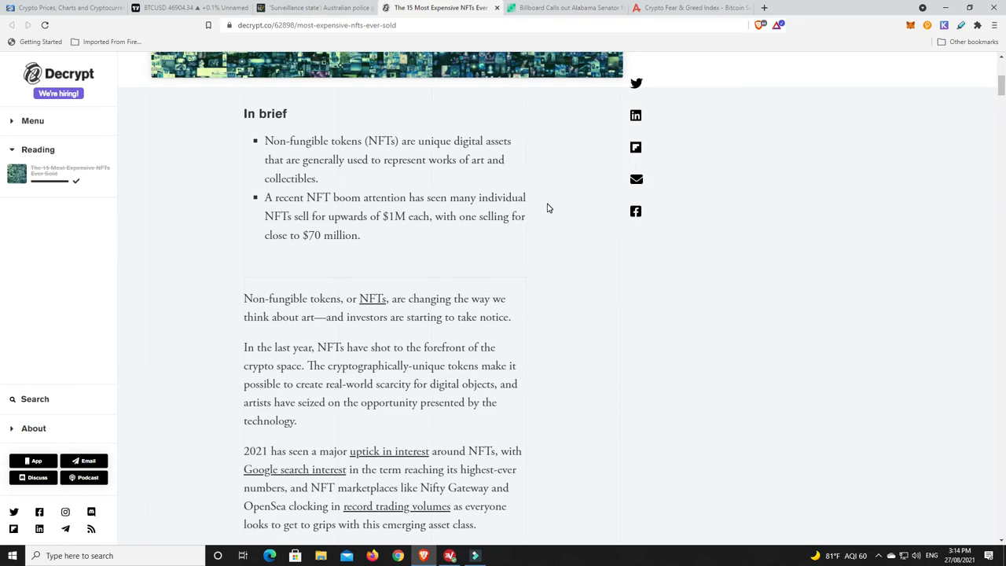
pyautogui.scroll(-3)
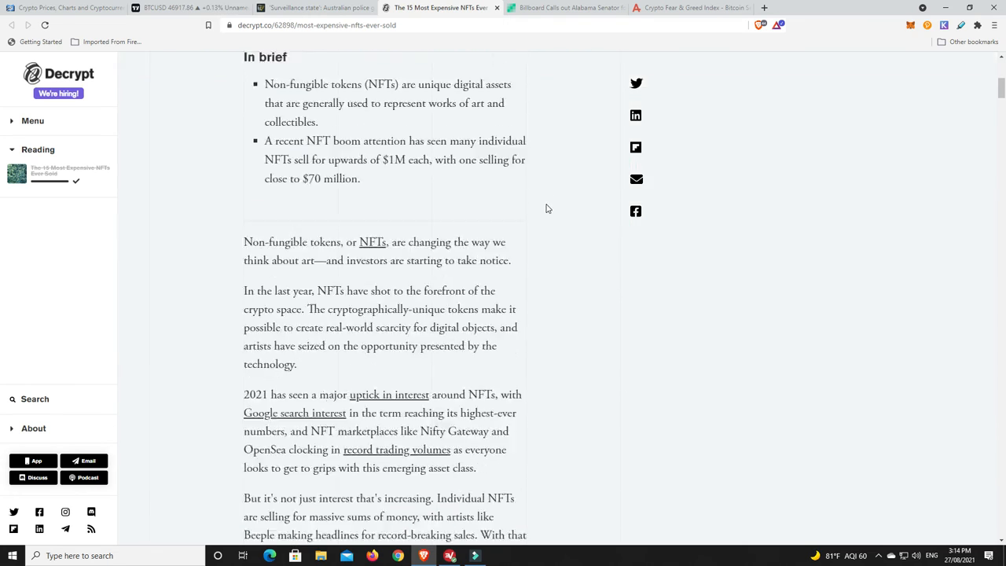
pyautogui.scroll(-3)
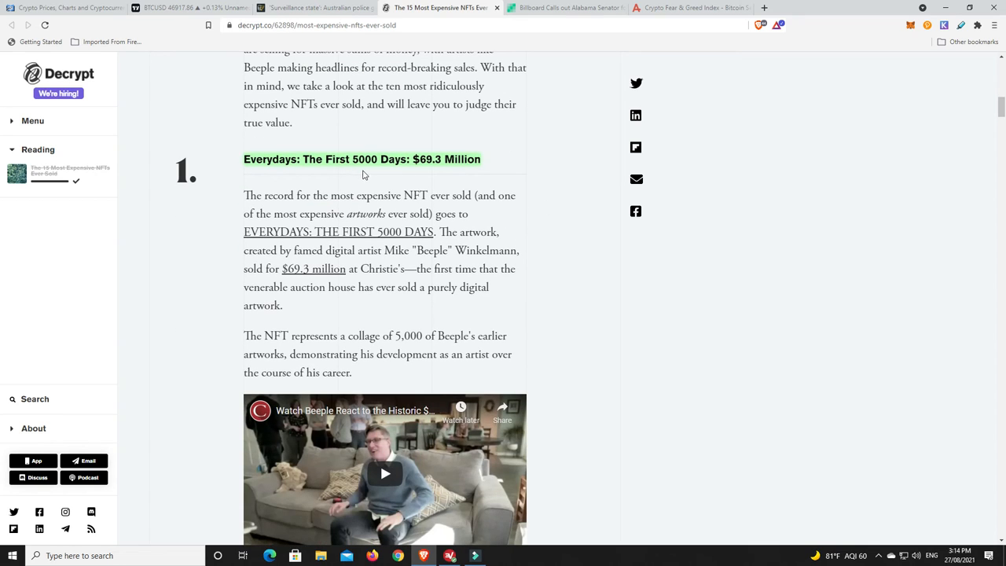
pyautogui.moveTo(443, 173)
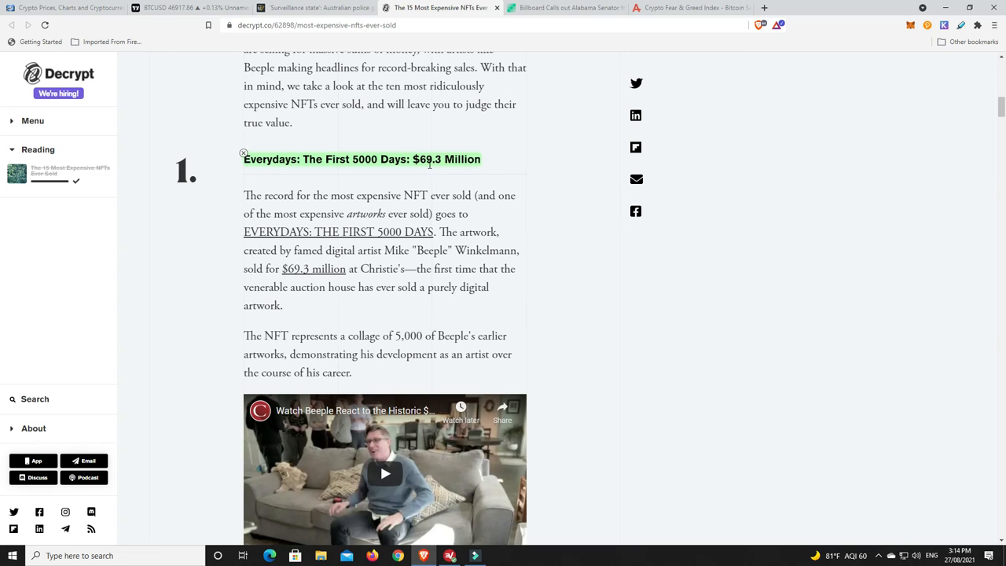
pyautogui.moveTo(569, 161)
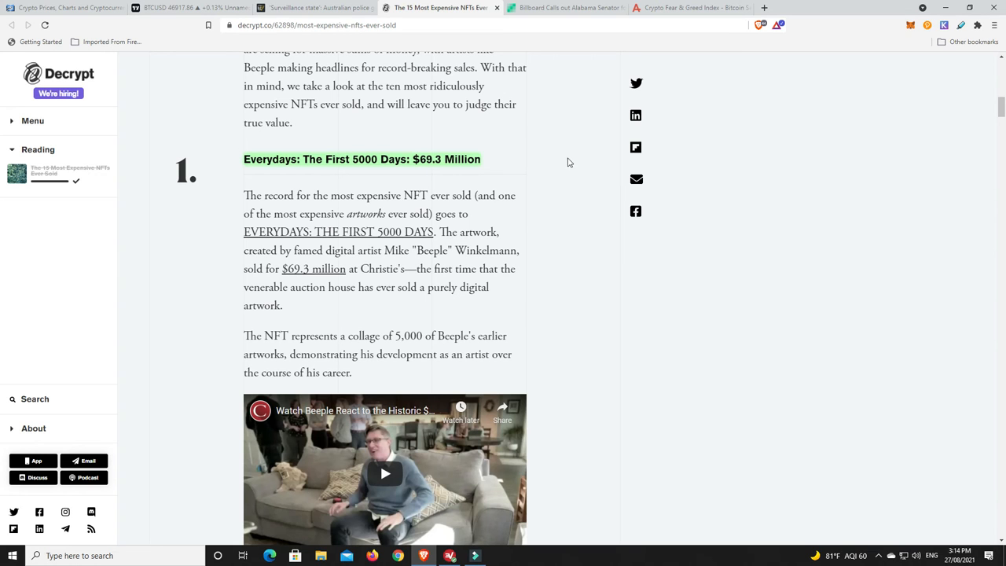
pyautogui.scroll(-3)
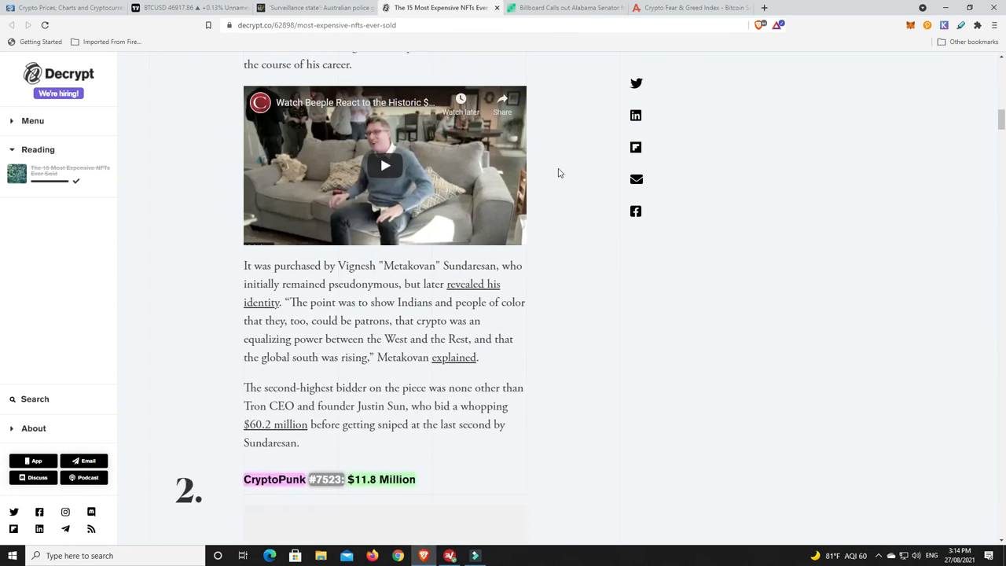
pyautogui.scroll(-3)
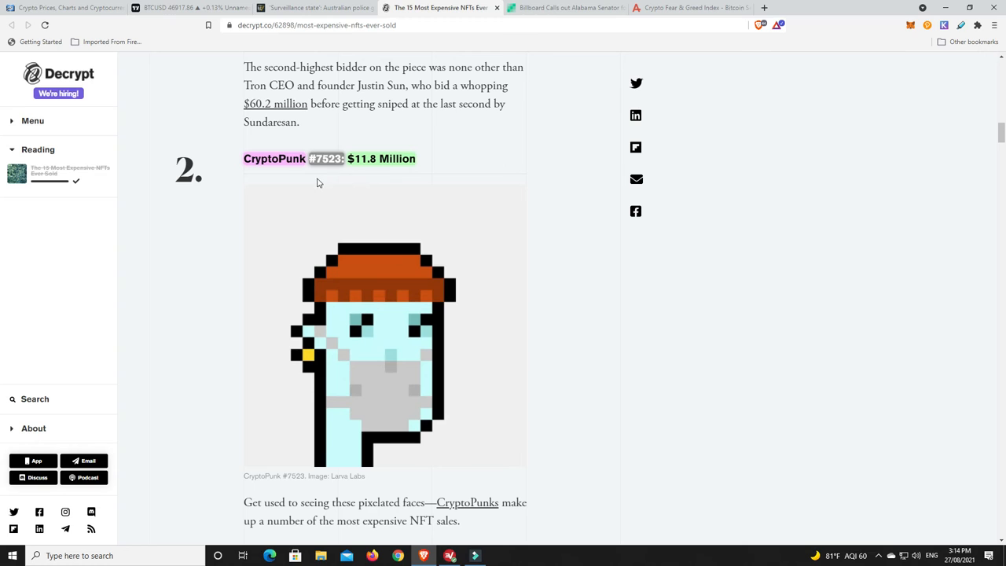
pyautogui.moveTo(524, 183)
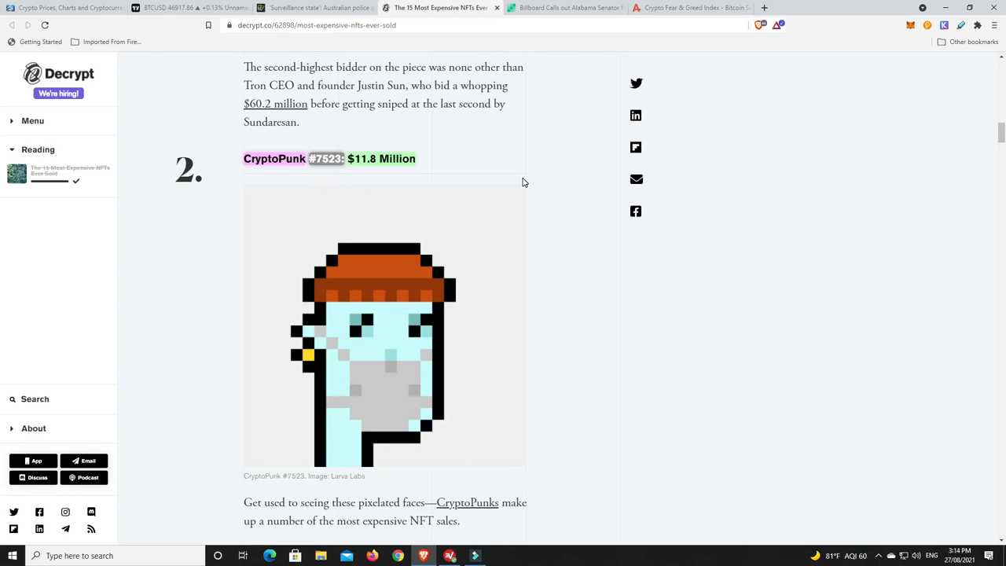
pyautogui.moveTo(343, 173)
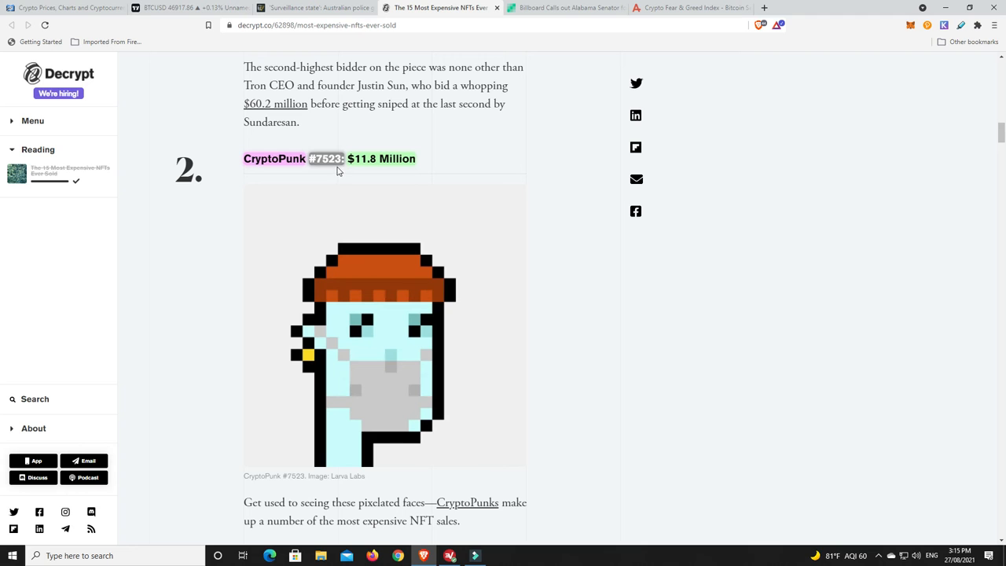
pyautogui.moveTo(563, 166)
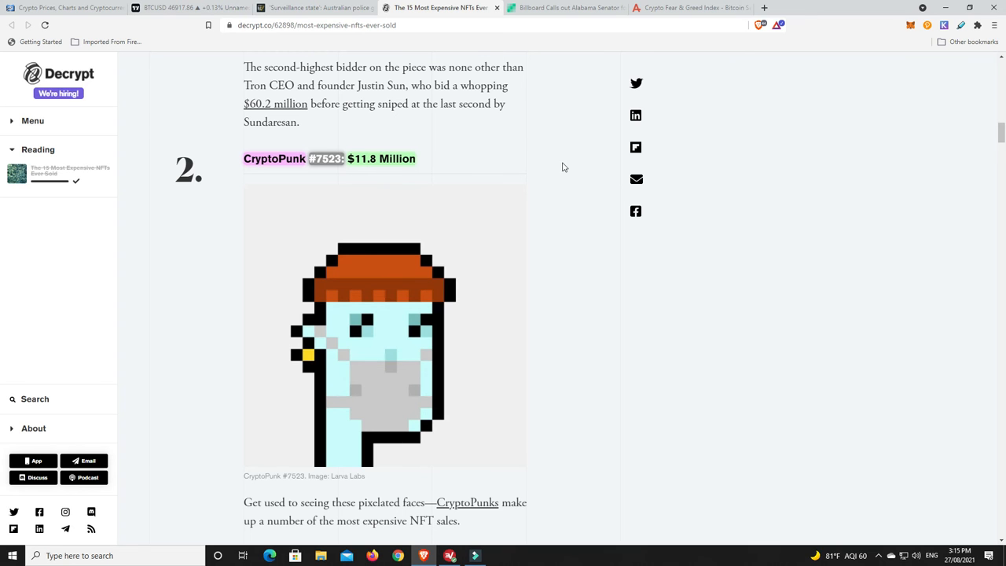
# Continue down the list to No. 6, Beeple's 'Ocean Front' at $6 million.
pyautogui.scroll(-3)
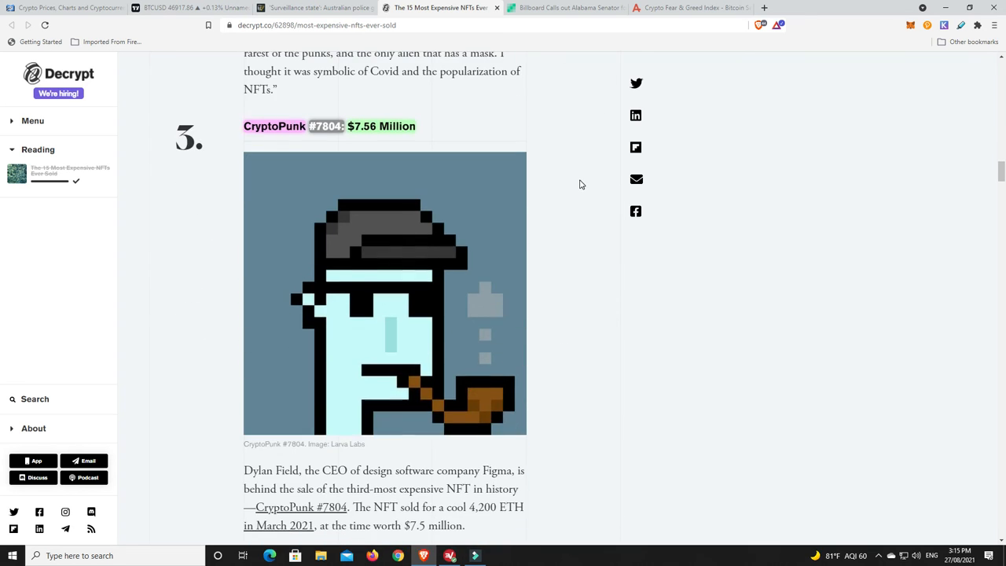
pyautogui.moveTo(452, 163)
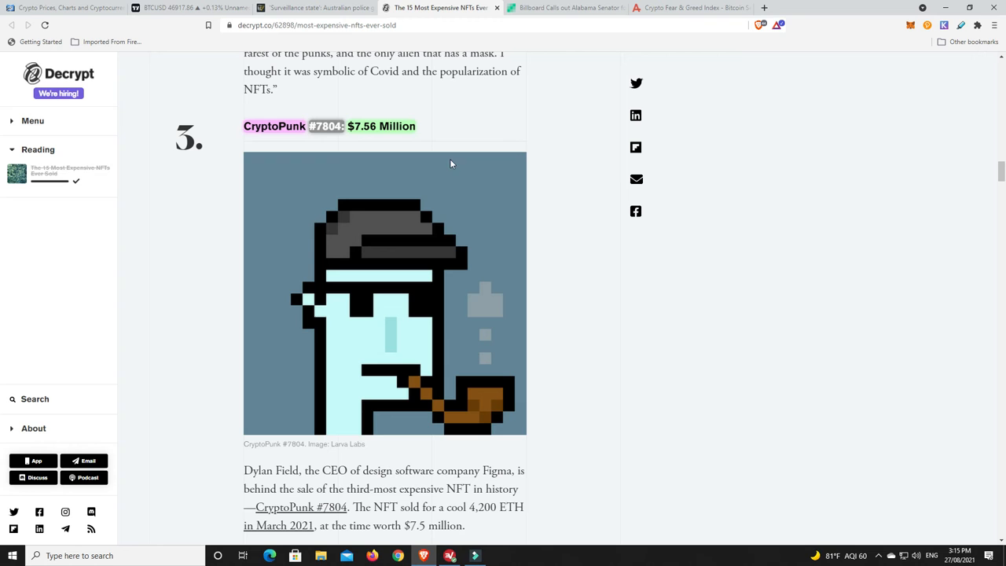
pyautogui.moveTo(569, 176)
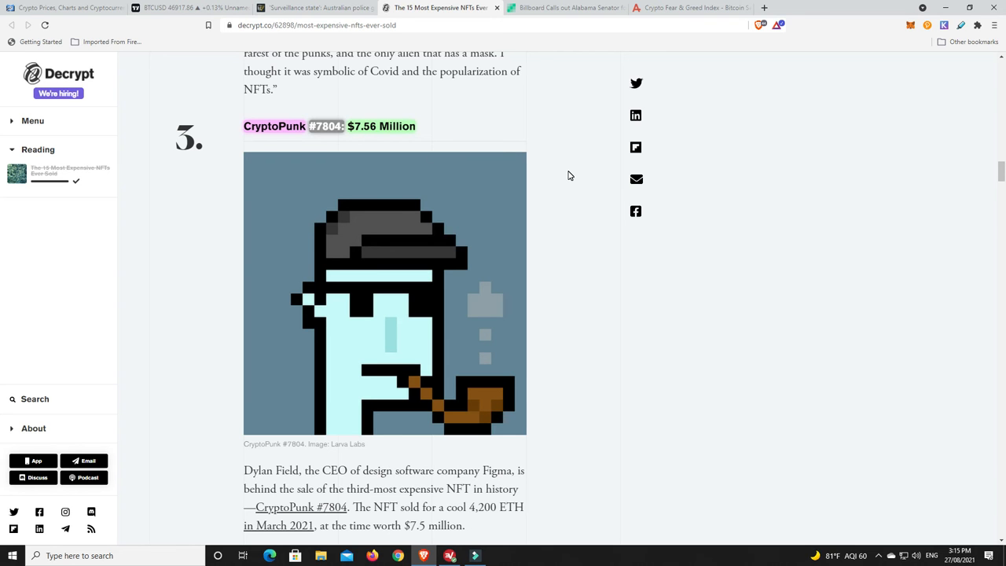
pyautogui.scroll(-3)
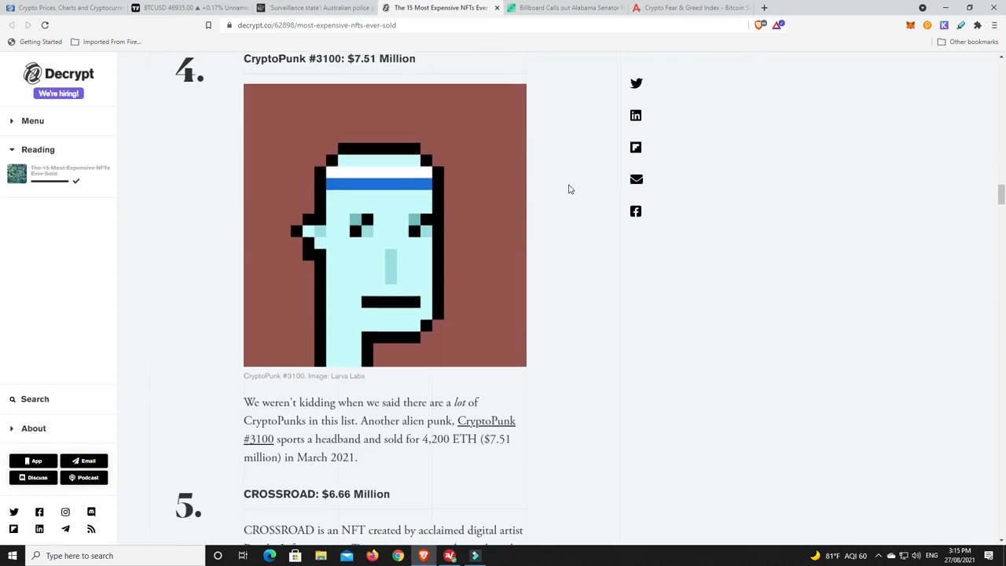
pyautogui.scroll(-3)
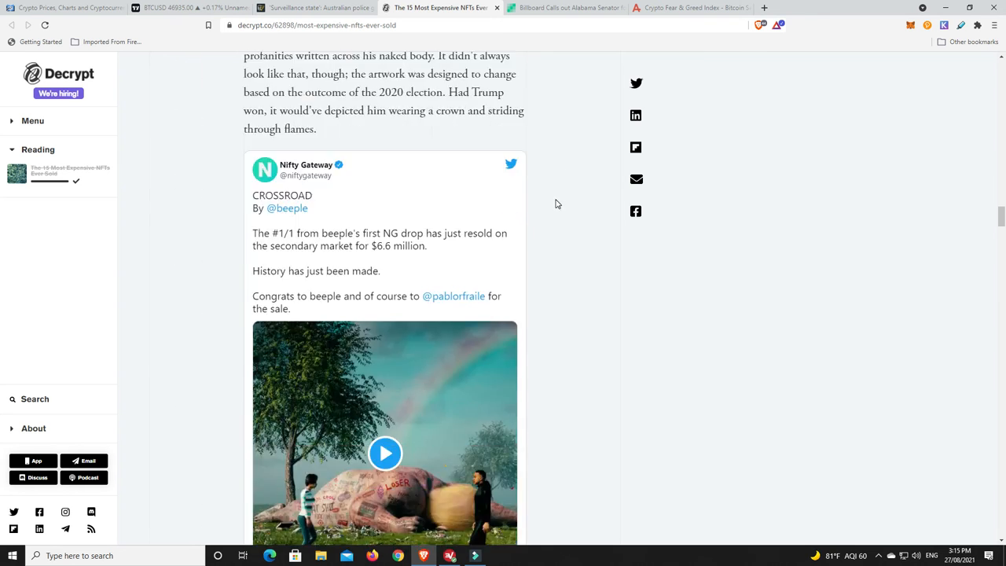
pyautogui.scroll(-3)
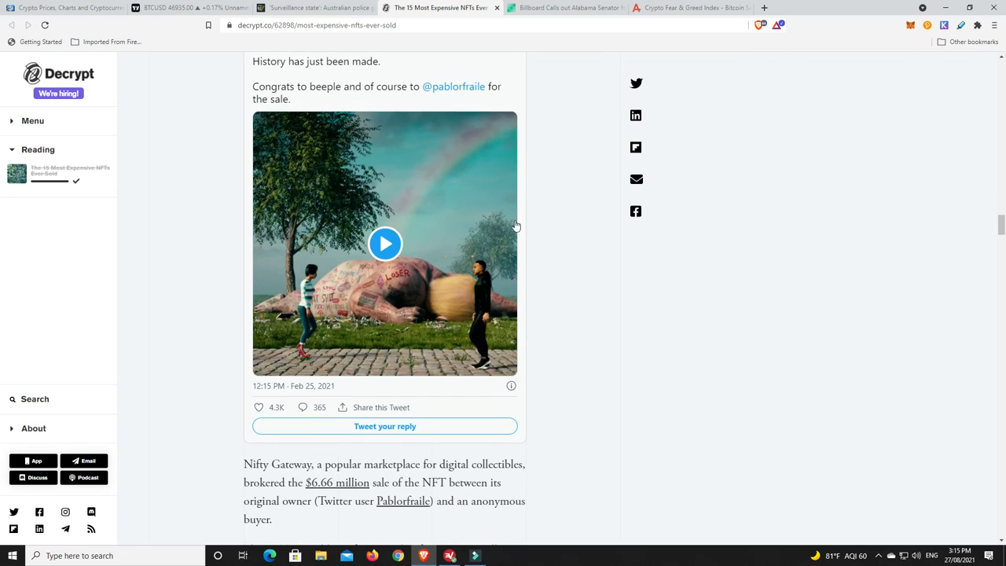
pyautogui.scroll(-3)
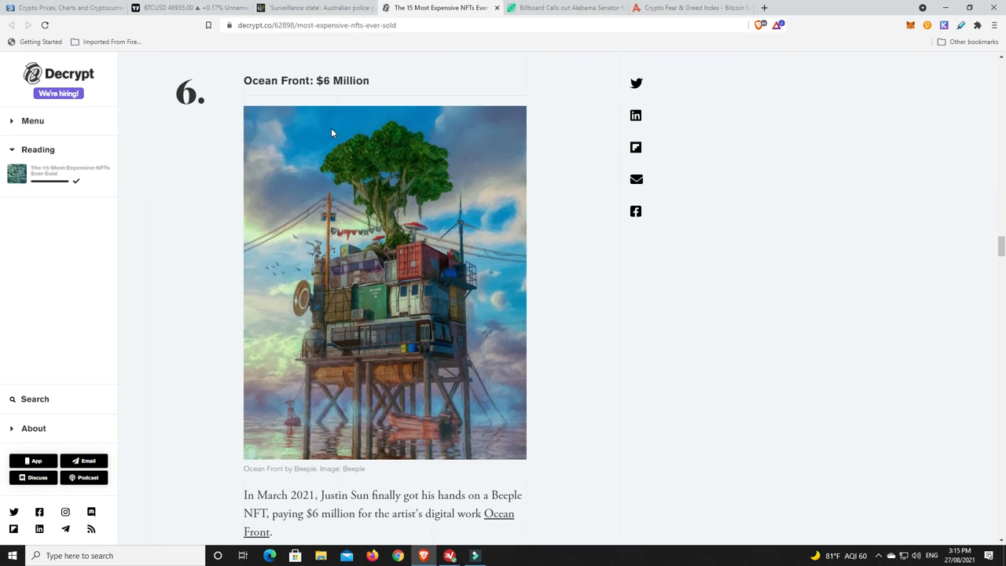
pyautogui.moveTo(462, 203)
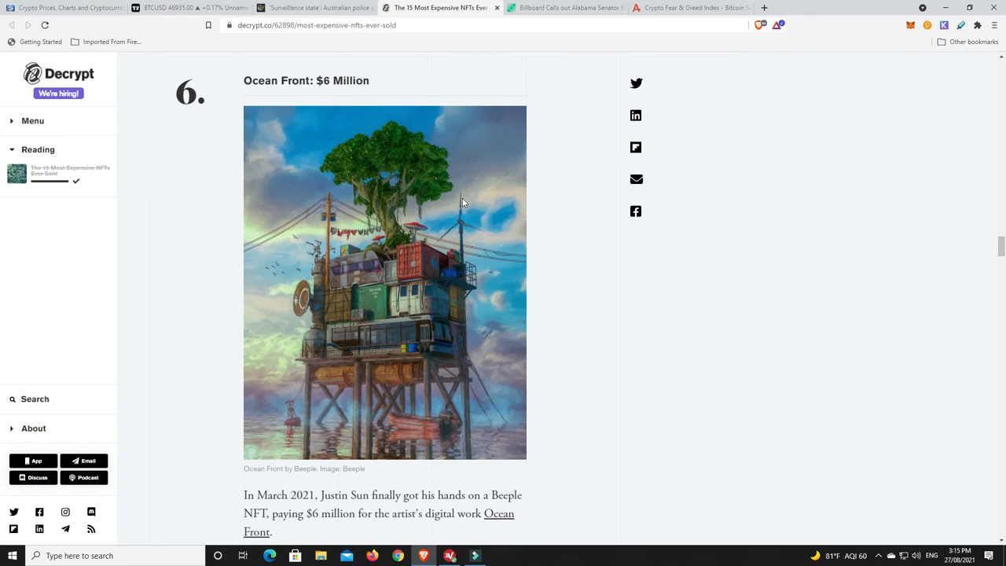
pyautogui.moveTo(592, 197)
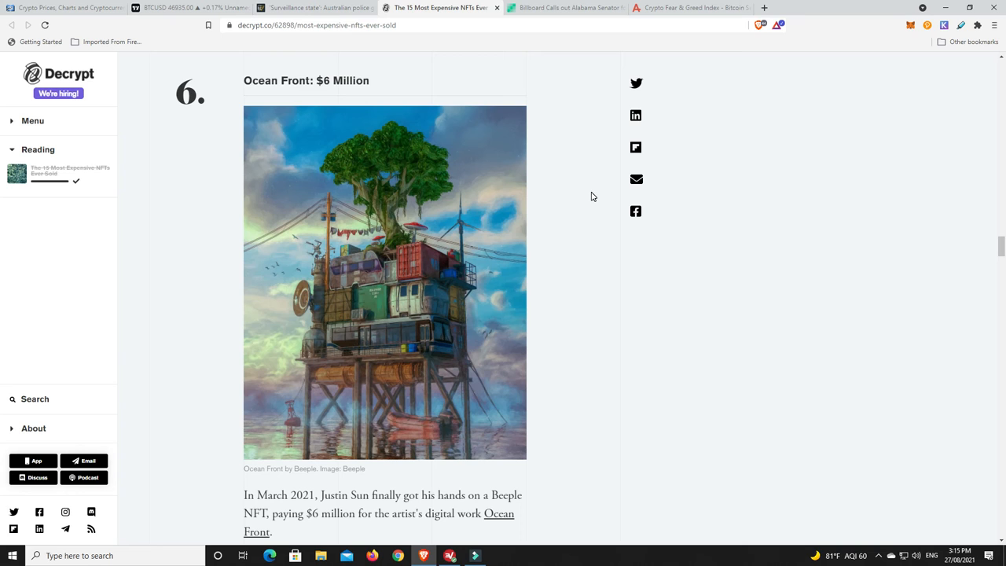
# Read past Ocean Front's charity story and the No. 7 CryptoPunk to No. 8, World Wide Web source code.
pyautogui.scroll(-3)
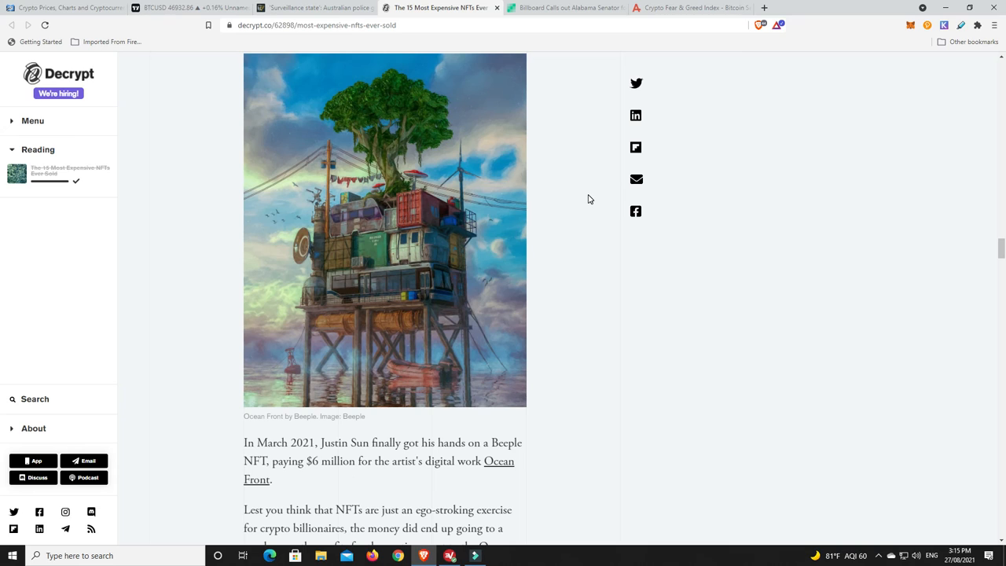
pyautogui.moveTo(558, 198)
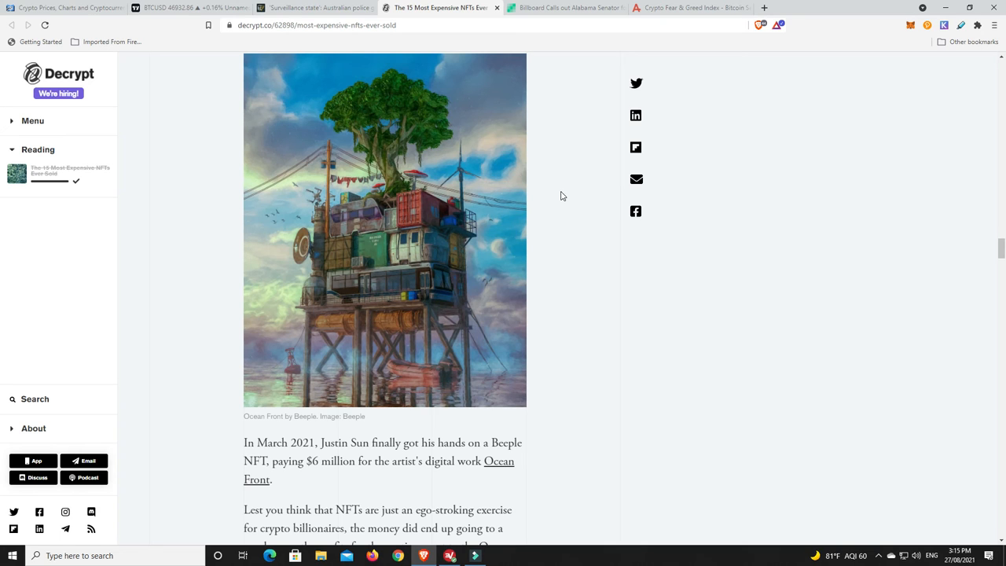
pyautogui.scroll(-3)
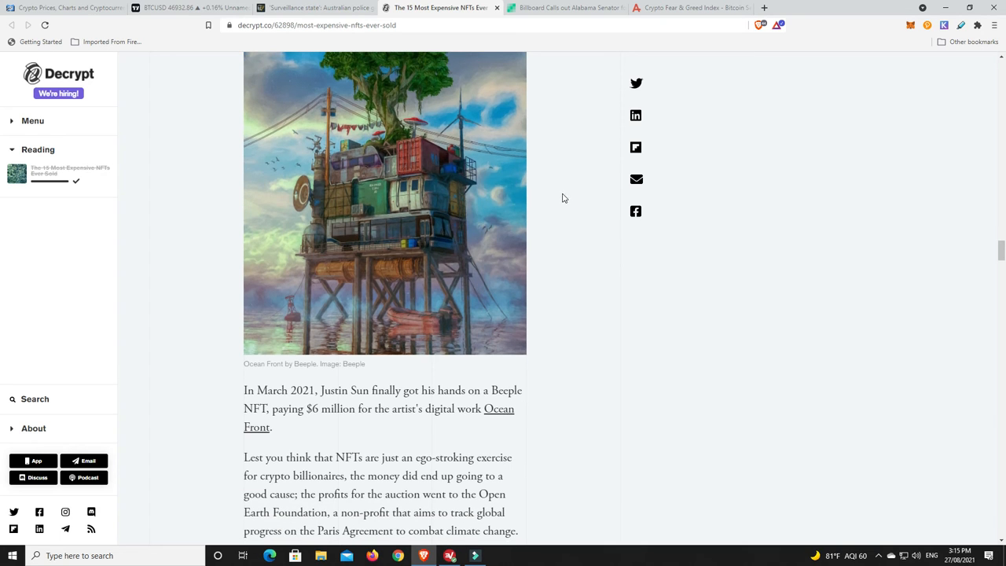
pyautogui.scroll(3)
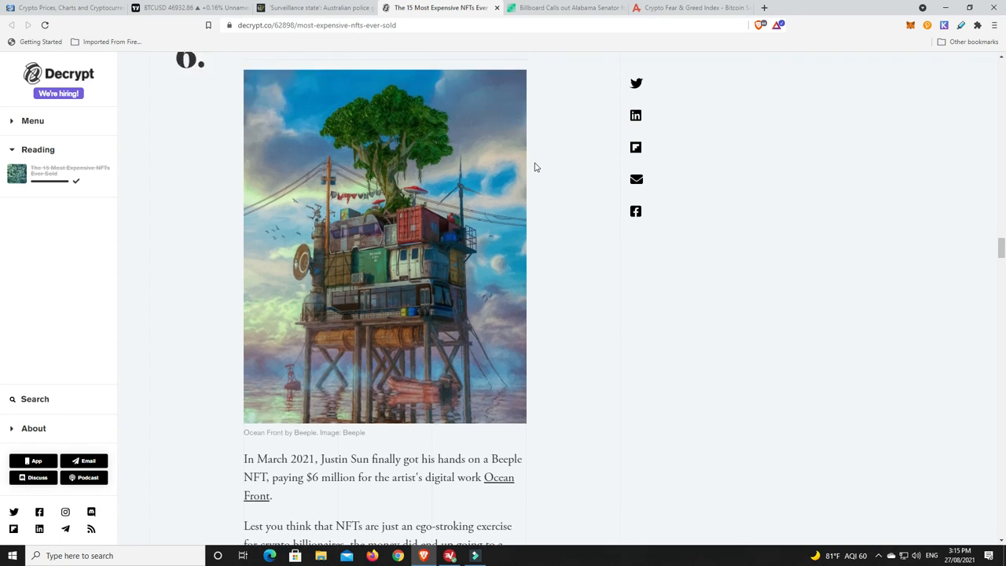
pyautogui.scroll(-3)
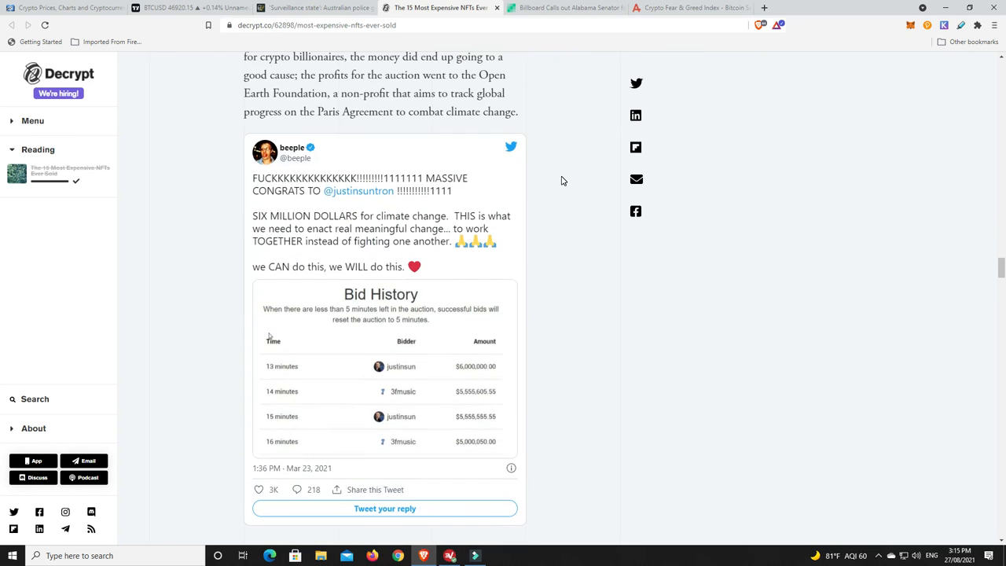
pyautogui.scroll(-3)
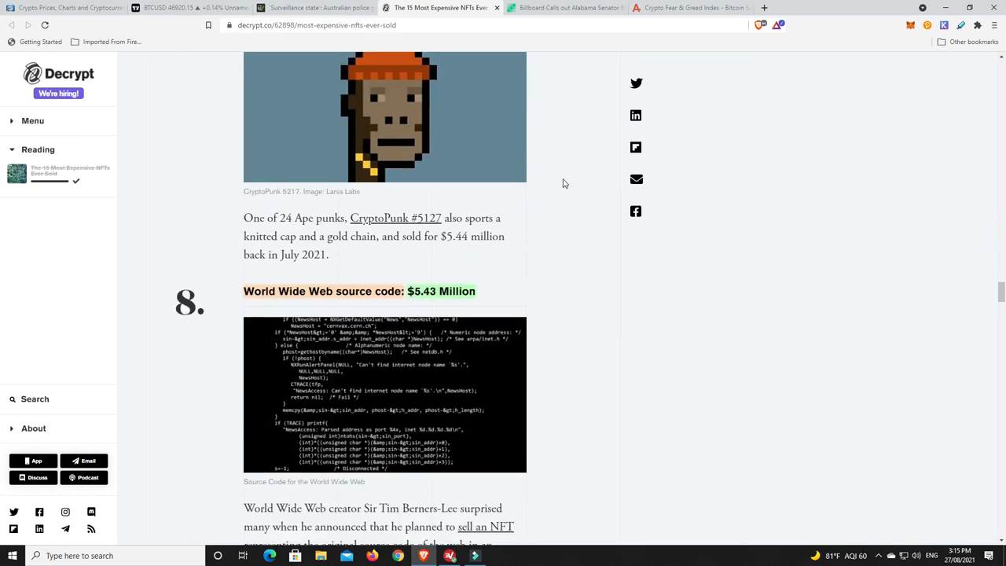
# Read the Tim Berners-Lee source code entry at $5.43 million and reach No. 9, CryptoPunk #7252.
pyautogui.scroll(-3)
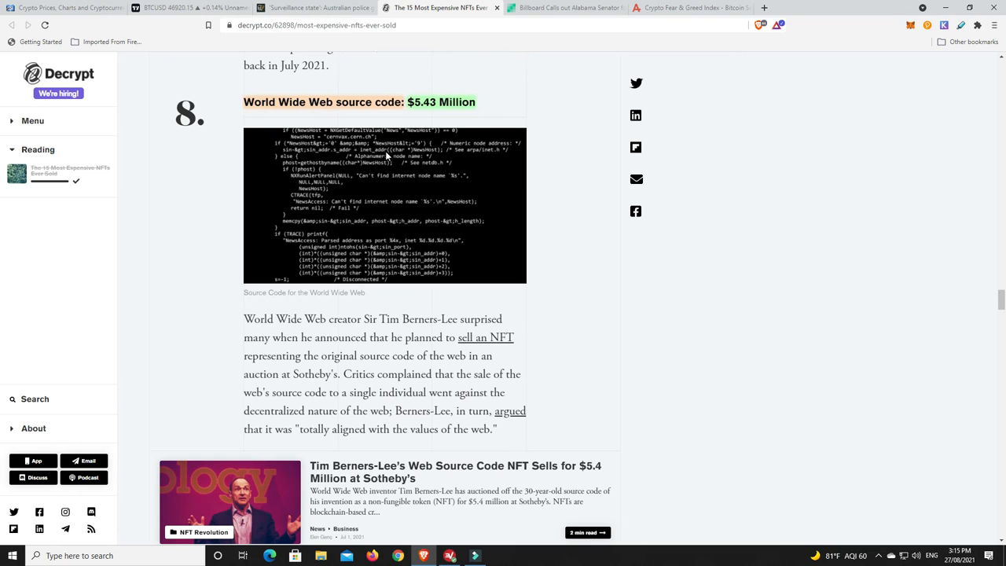
pyautogui.moveTo(506, 156)
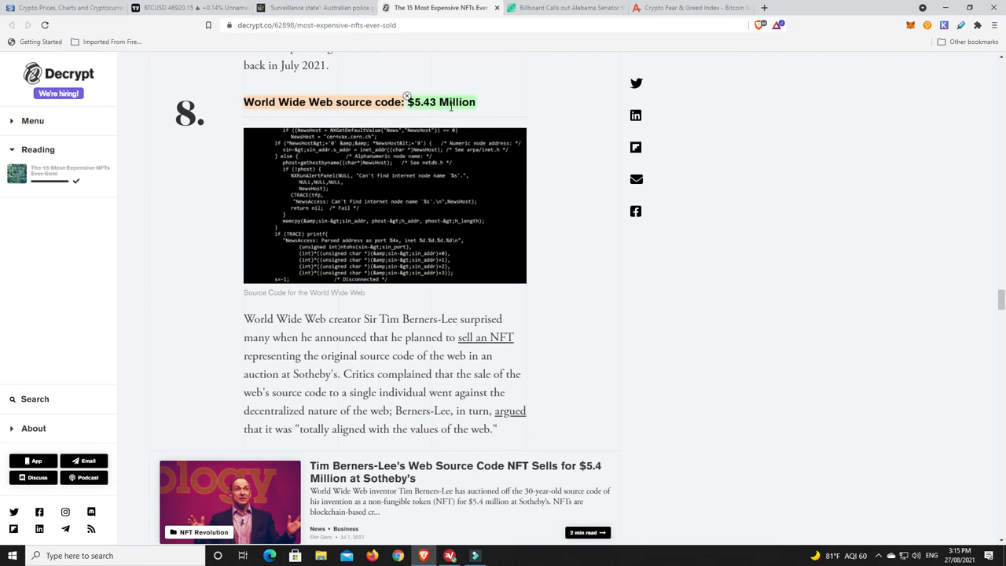
pyautogui.moveTo(503, 110)
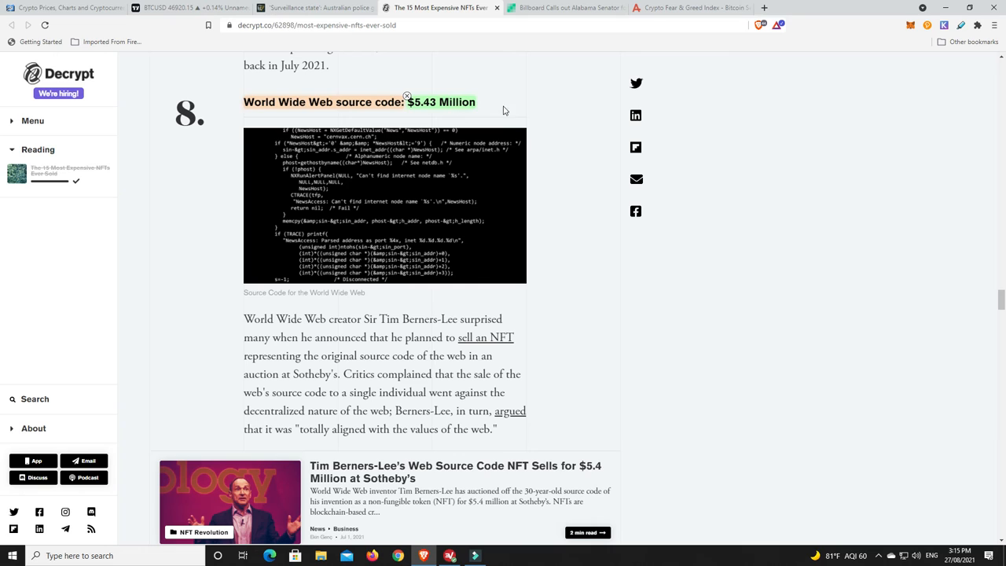
pyautogui.moveTo(447, 147)
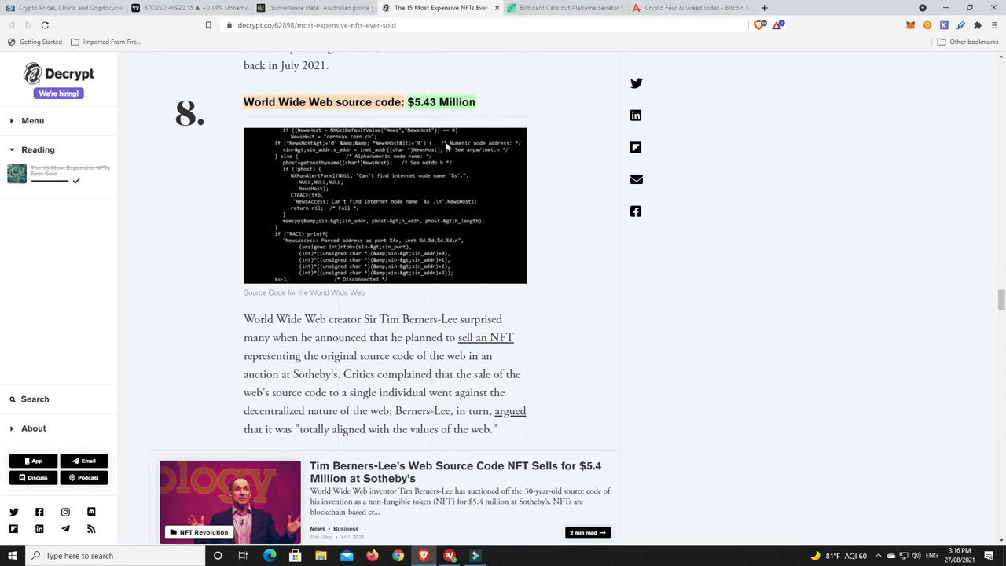
pyautogui.moveTo(431, 190)
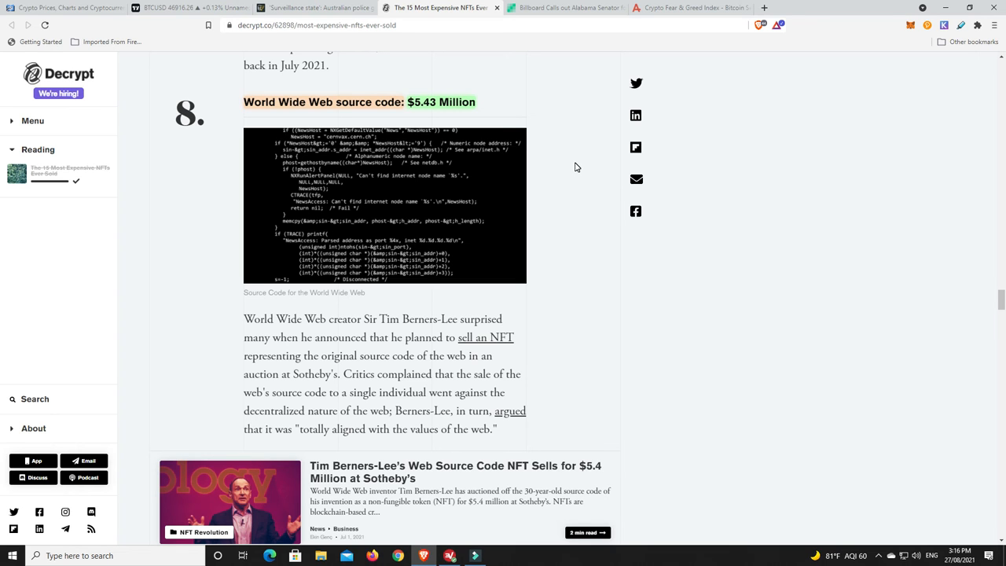
pyautogui.scroll(-3)
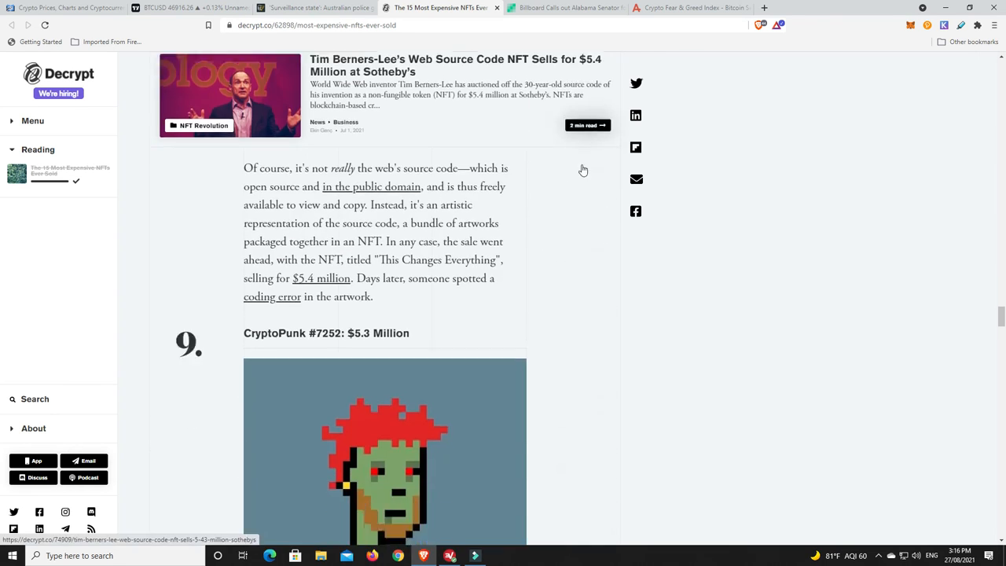
# Scroll the NFT list past items 9–14 to No. 15, Jack Dorsey's first tweet at $2.9 million.
pyautogui.scroll(-3)
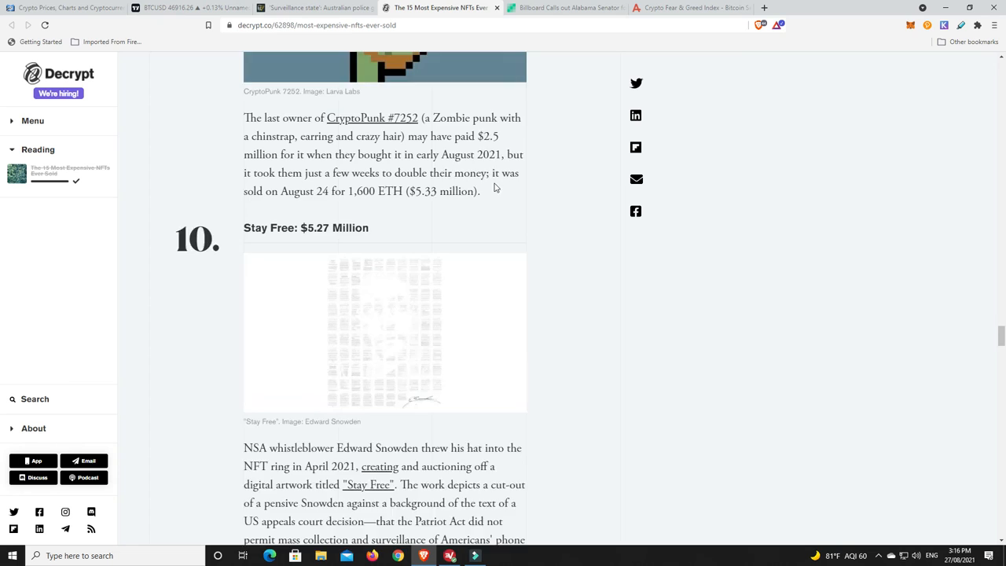
pyautogui.scroll(-3)
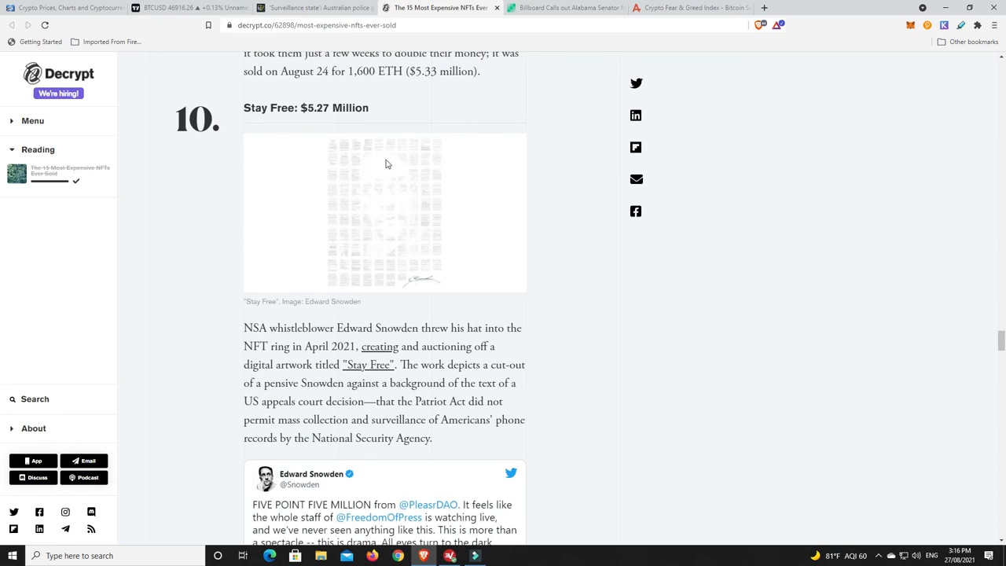
pyautogui.scroll(-3)
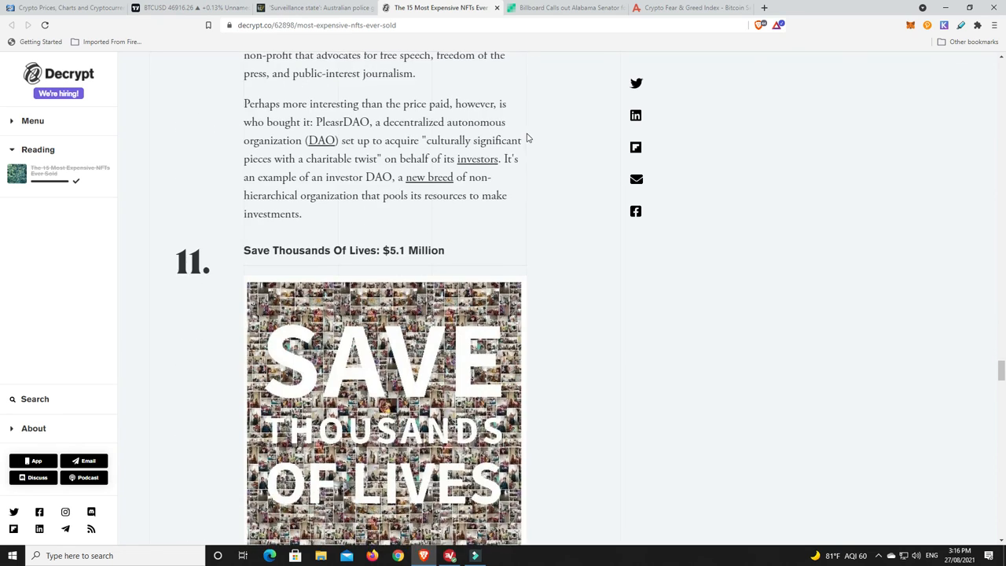
pyautogui.scroll(-3)
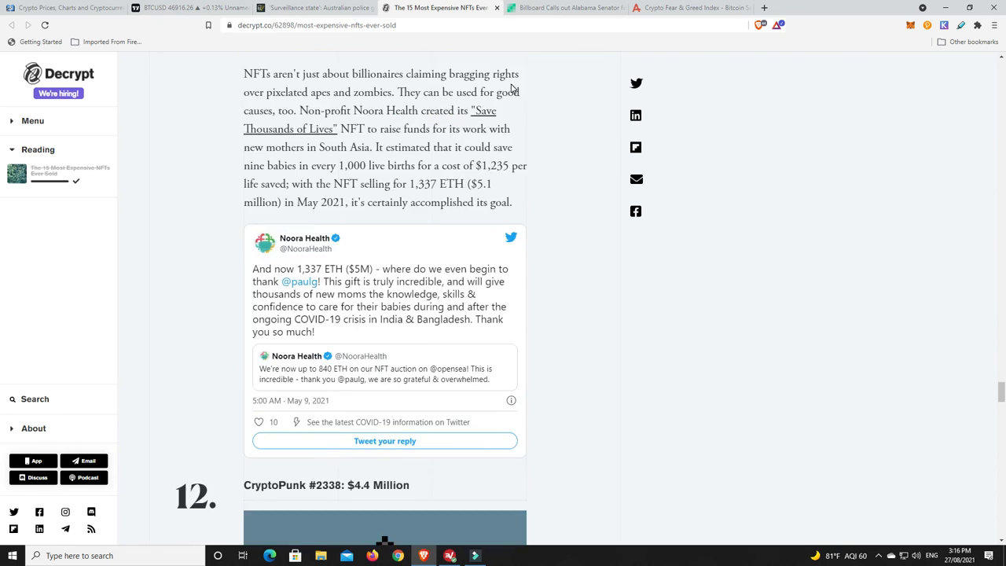
pyautogui.scroll(-3)
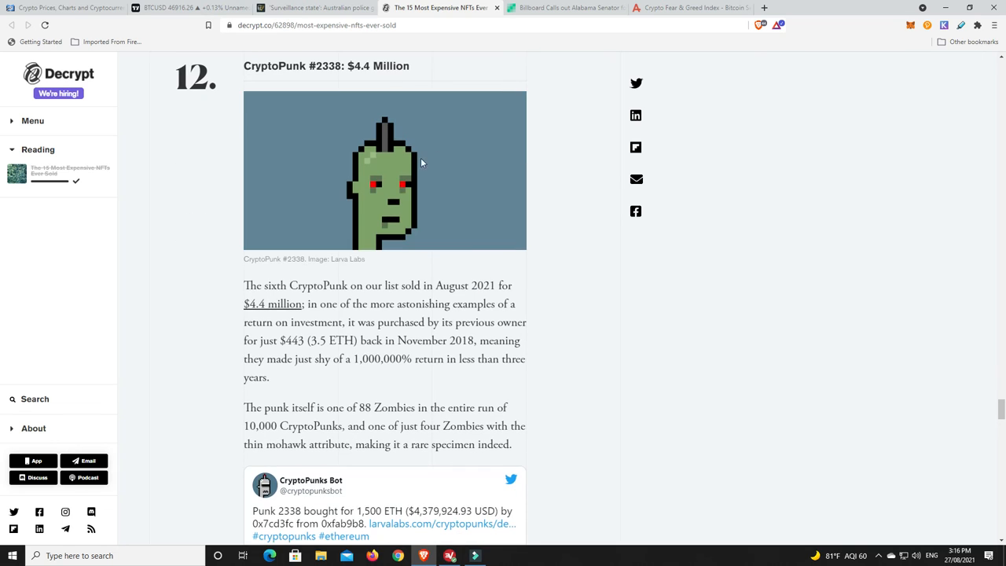
pyautogui.scroll(-3)
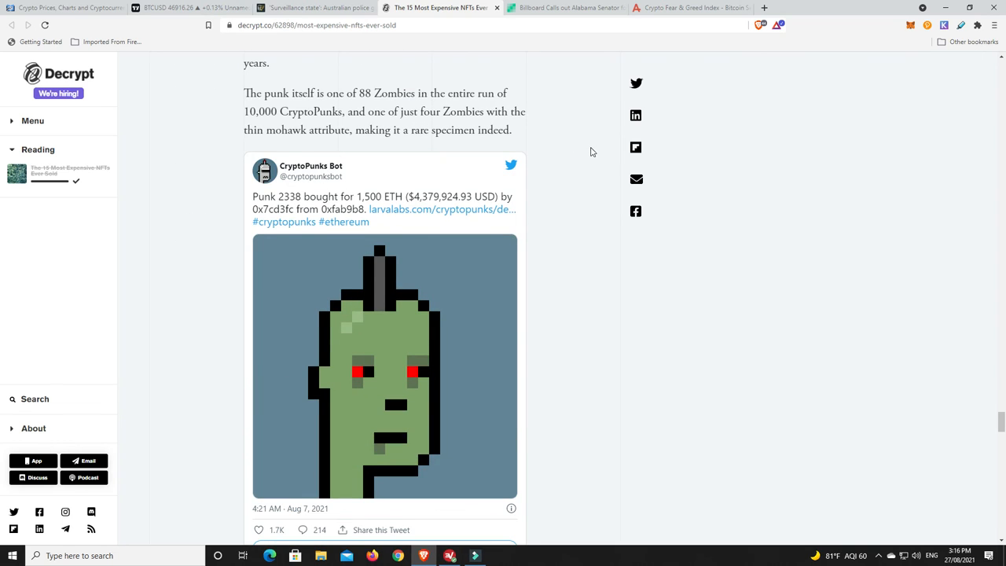
pyautogui.scroll(-3)
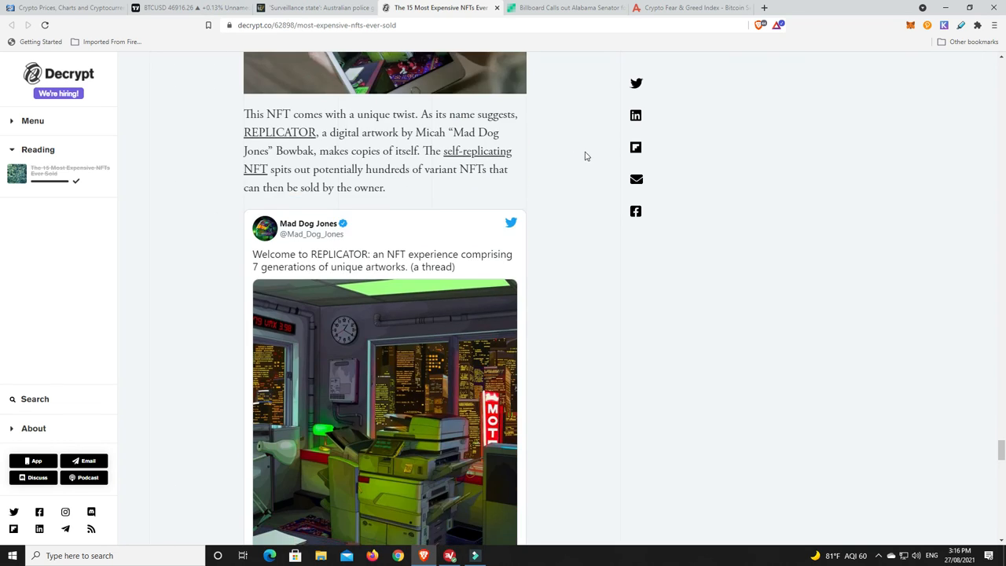
pyautogui.scroll(-3)
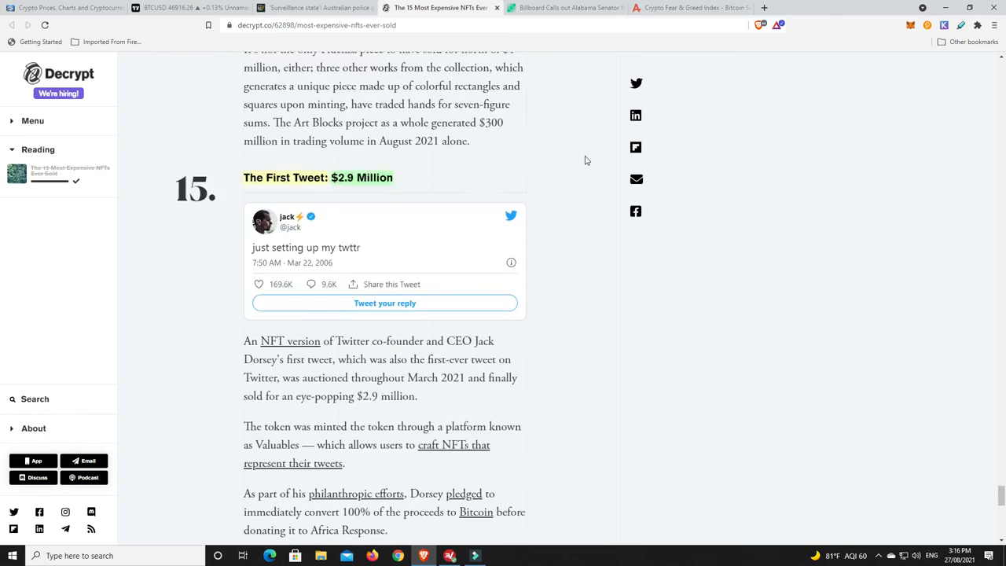
pyautogui.scroll(-3)
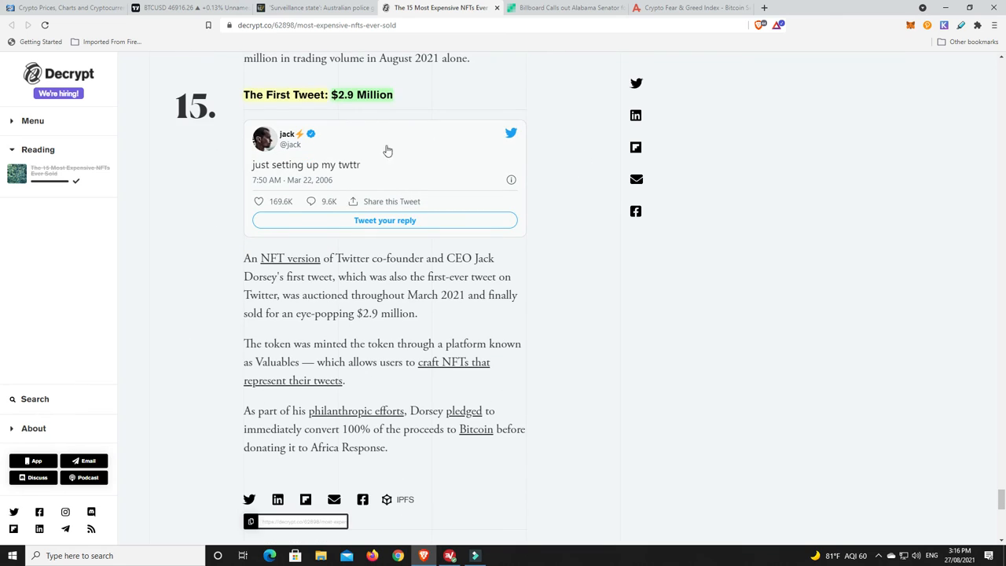
pyautogui.moveTo(436, 176)
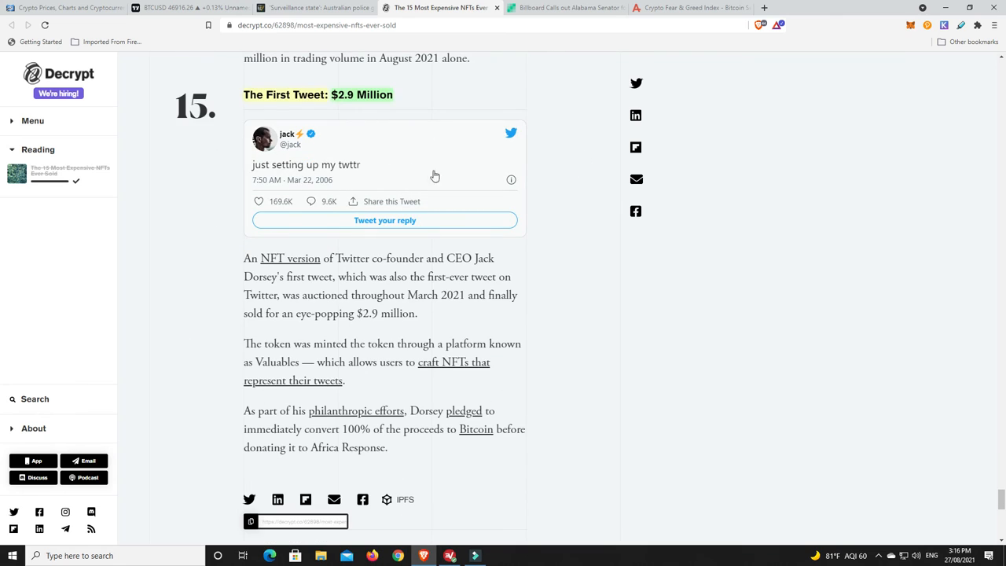
pyautogui.moveTo(574, 179)
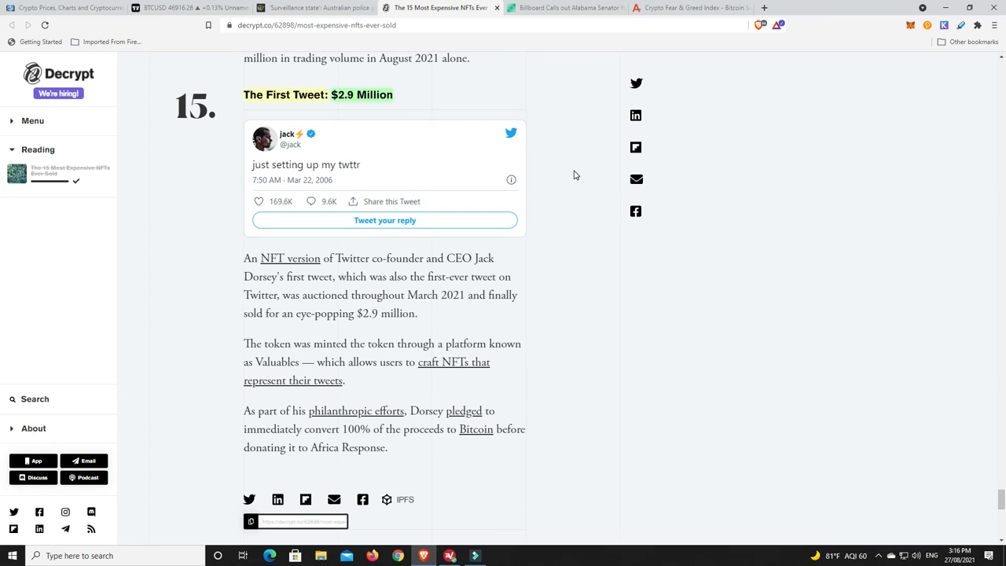
pyautogui.moveTo(563, 198)
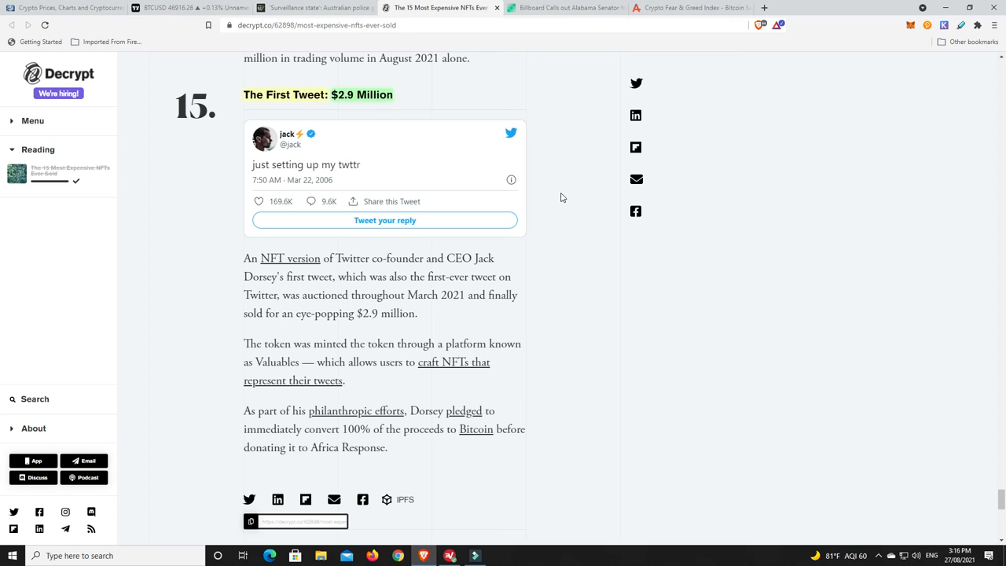
pyautogui.scroll(3)
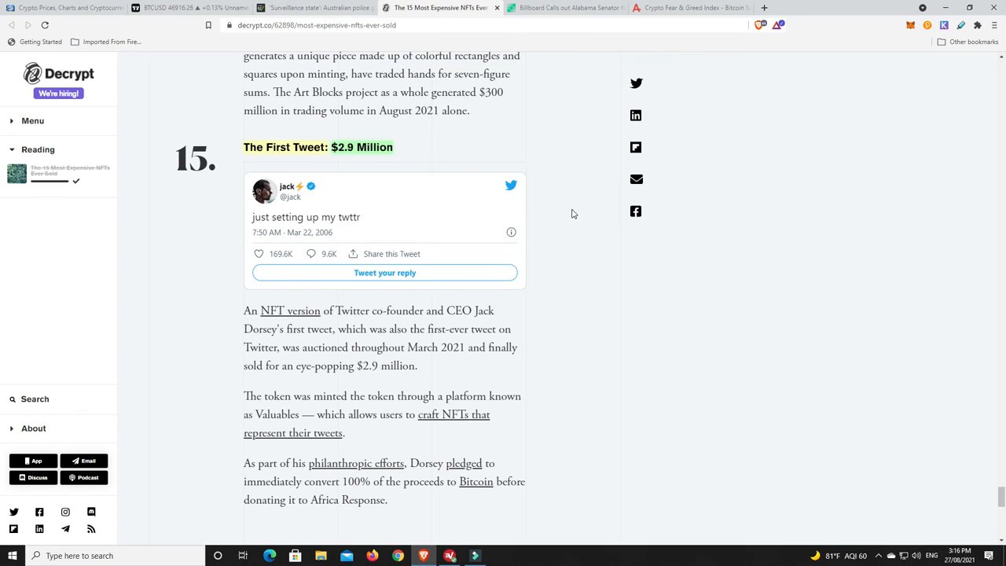
pyautogui.moveTo(349, 171)
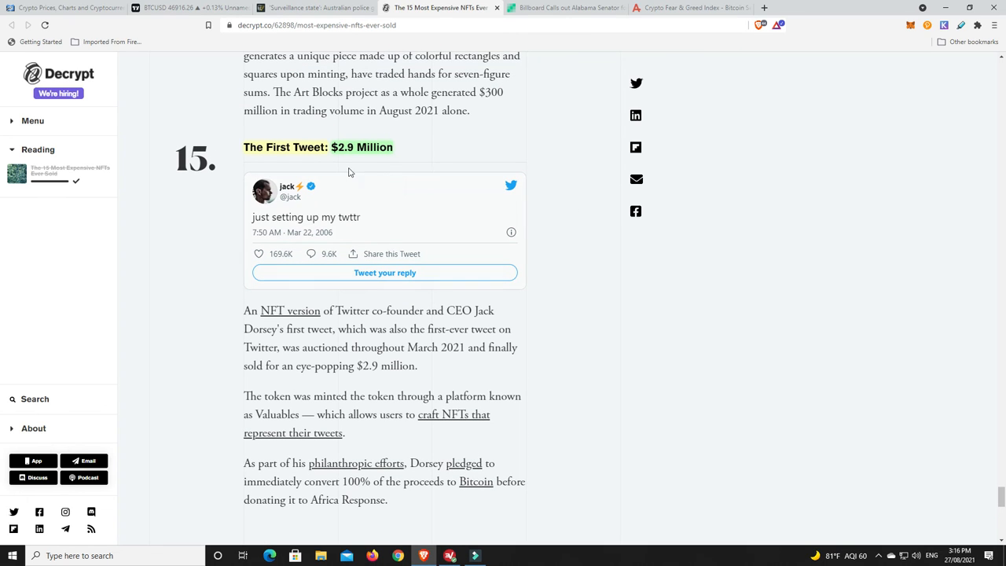
pyautogui.moveTo(397, 217)
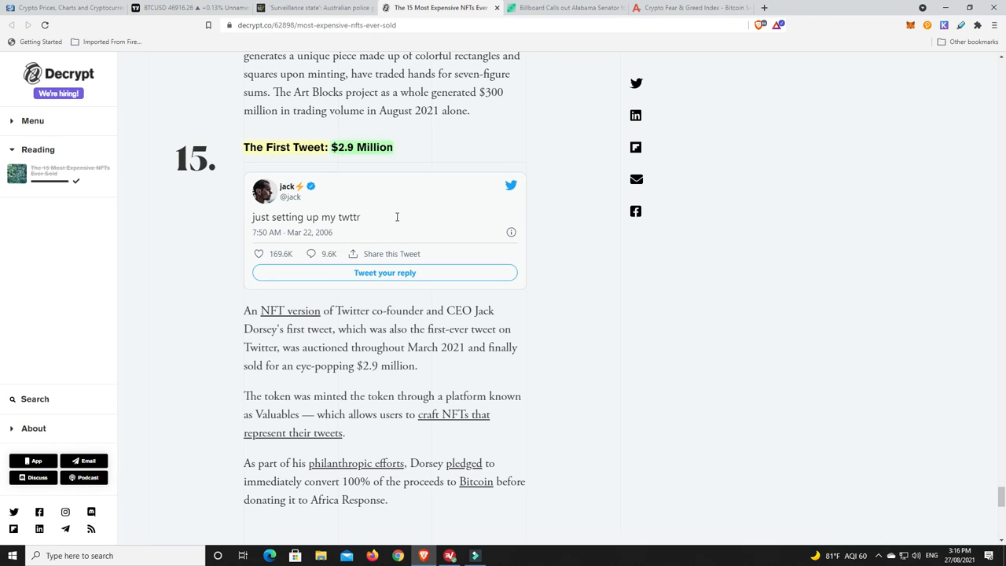
pyautogui.moveTo(406, 211)
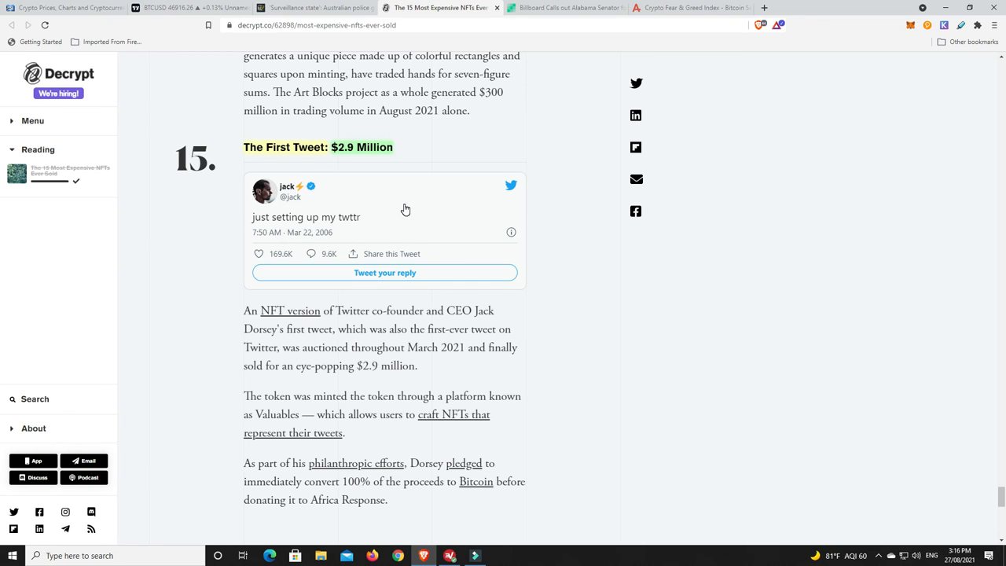
pyautogui.moveTo(396, 183)
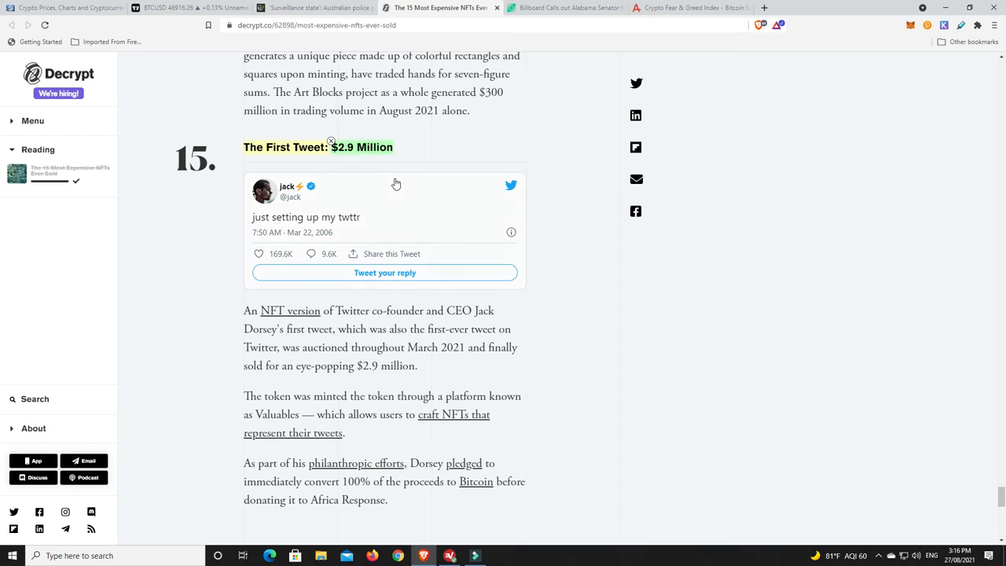
pyautogui.moveTo(381, 207)
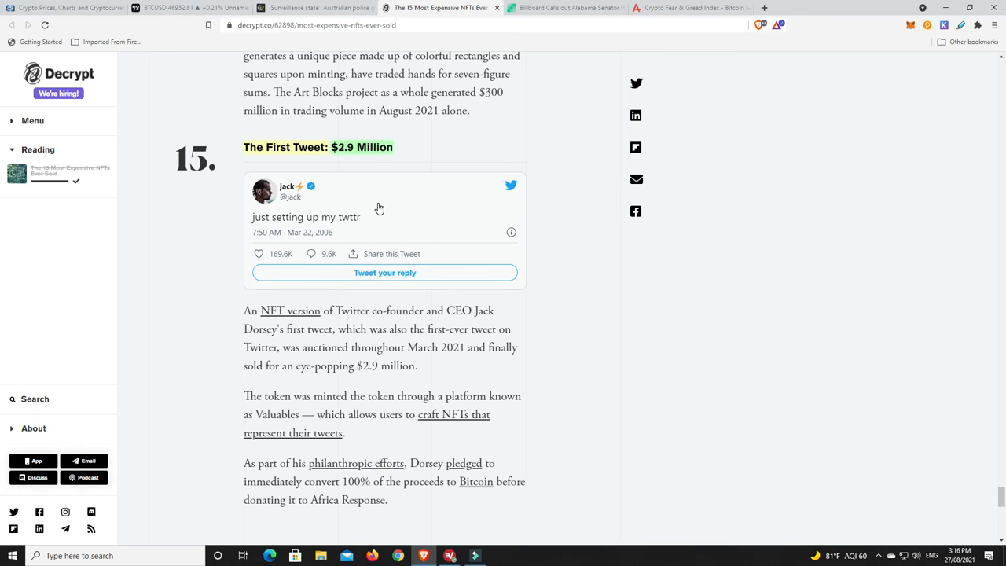
pyautogui.moveTo(475, 150)
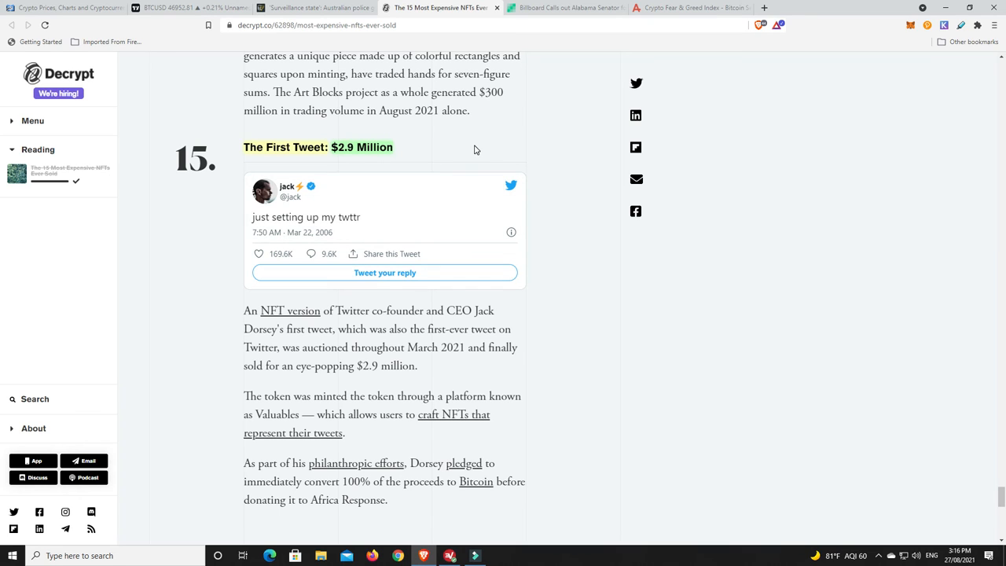
pyautogui.moveTo(352, 229)
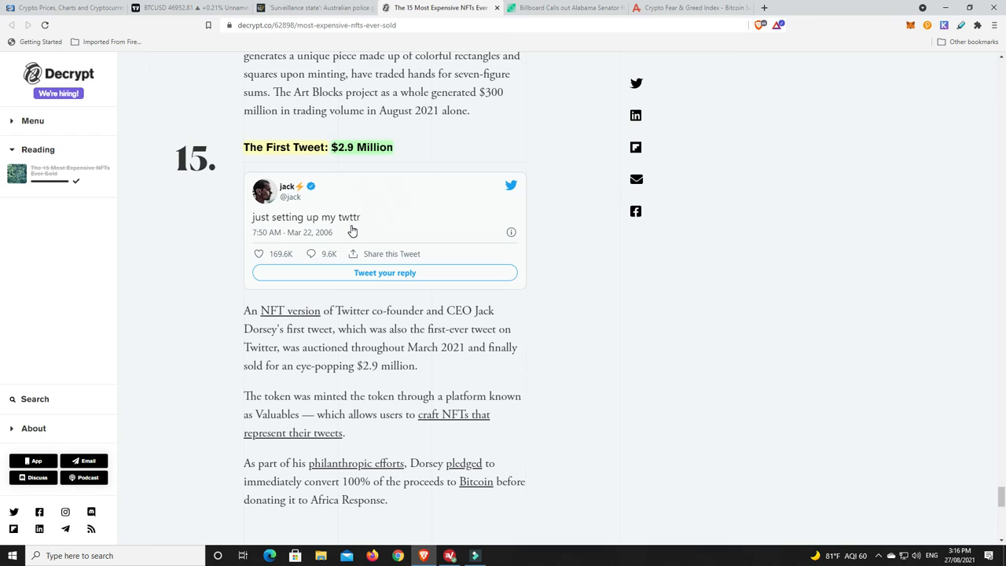
pyautogui.moveTo(511, 132)
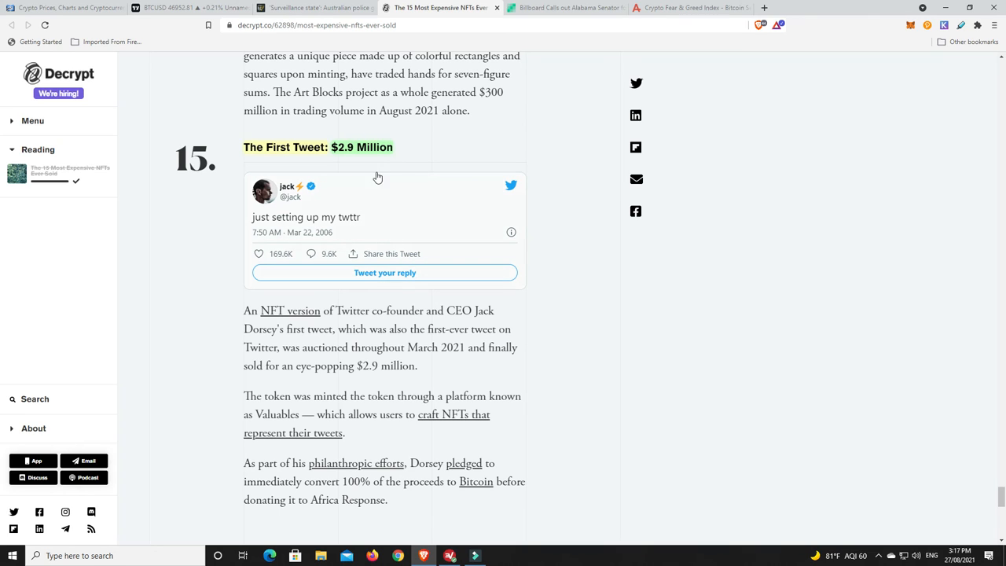
# Scroll the NFT article to entry No. 8, the World Wide Web source code at $5.43 million.
pyautogui.scroll(-3)
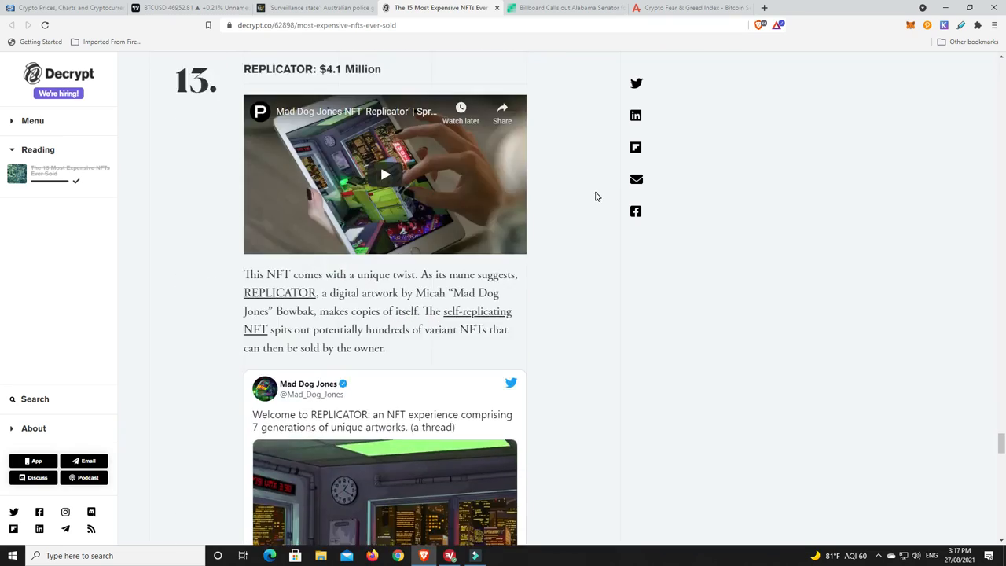
pyautogui.scroll(-3)
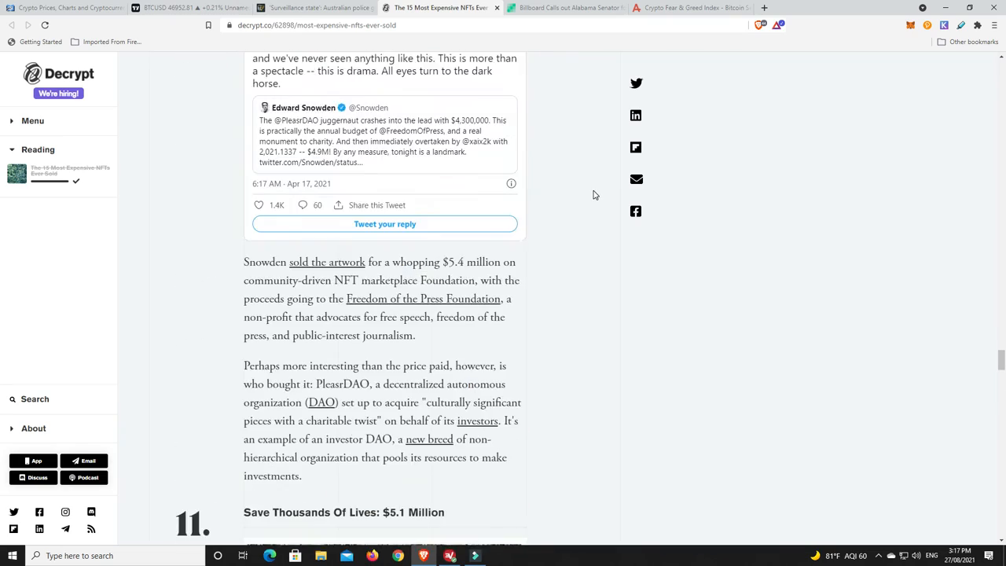
pyautogui.scroll(-3)
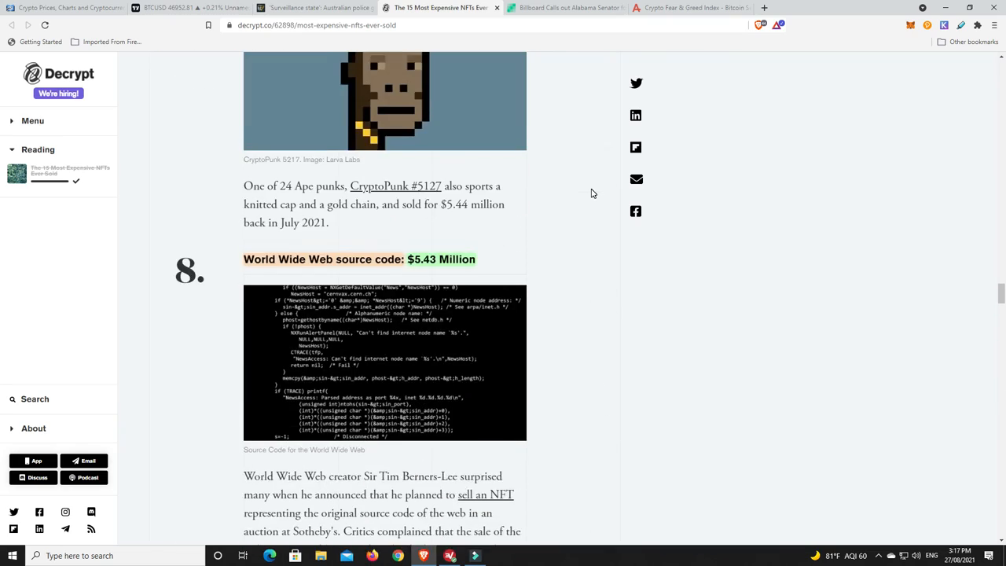
pyautogui.scroll(-3)
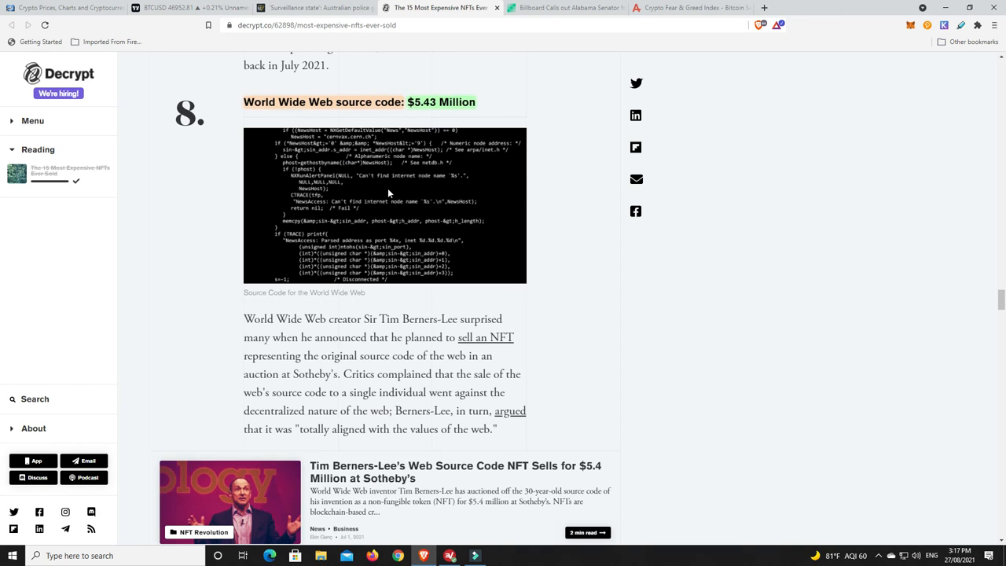
pyautogui.moveTo(566, 173)
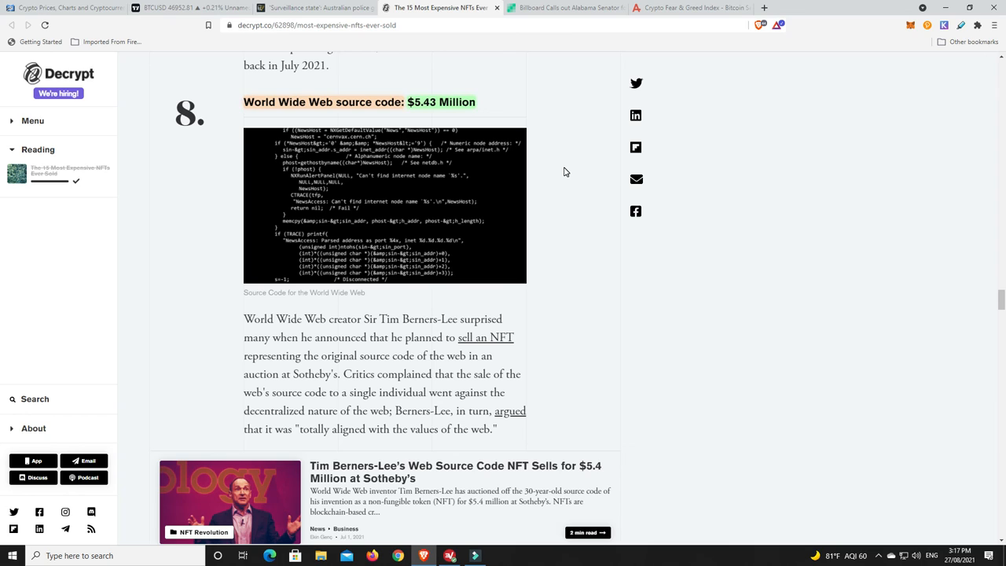
pyautogui.moveTo(569, 170)
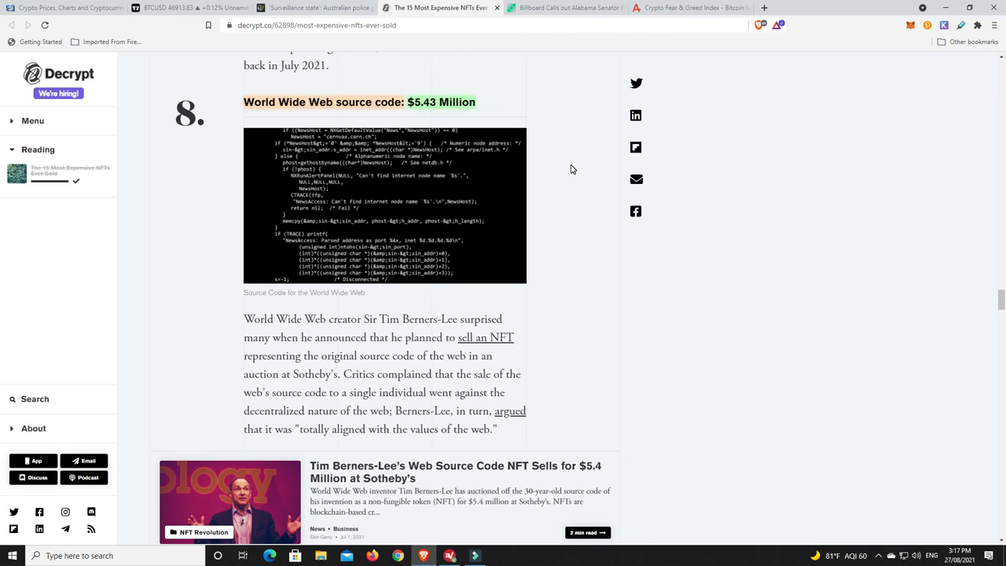
pyautogui.moveTo(422, 128)
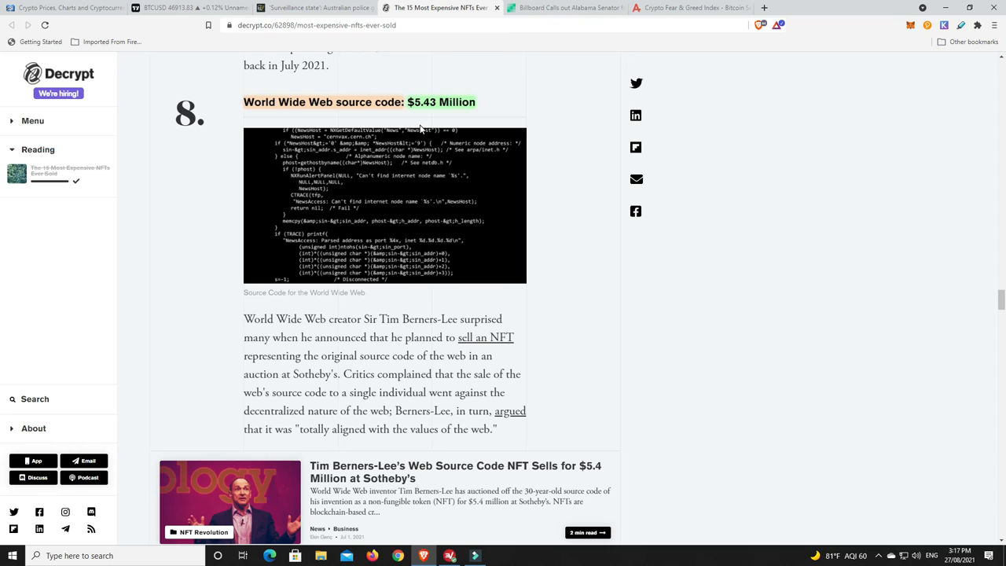
pyautogui.moveTo(428, 181)
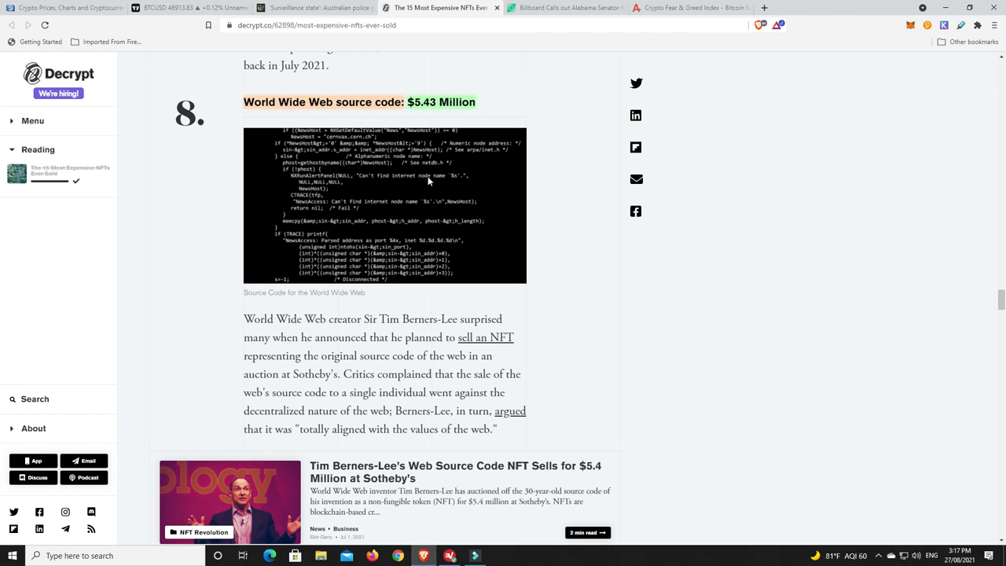
pyautogui.moveTo(371, 217)
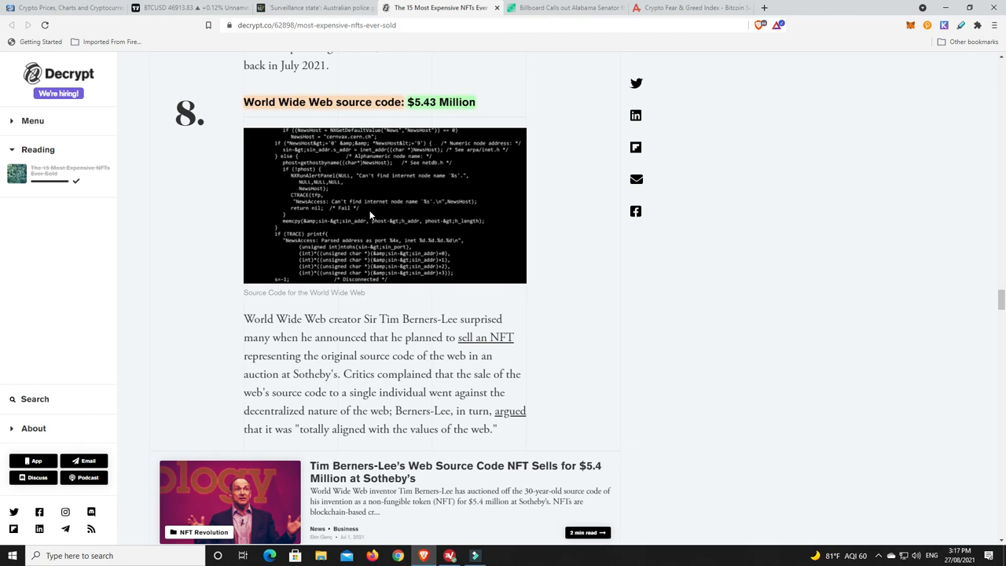
pyautogui.moveTo(432, 207)
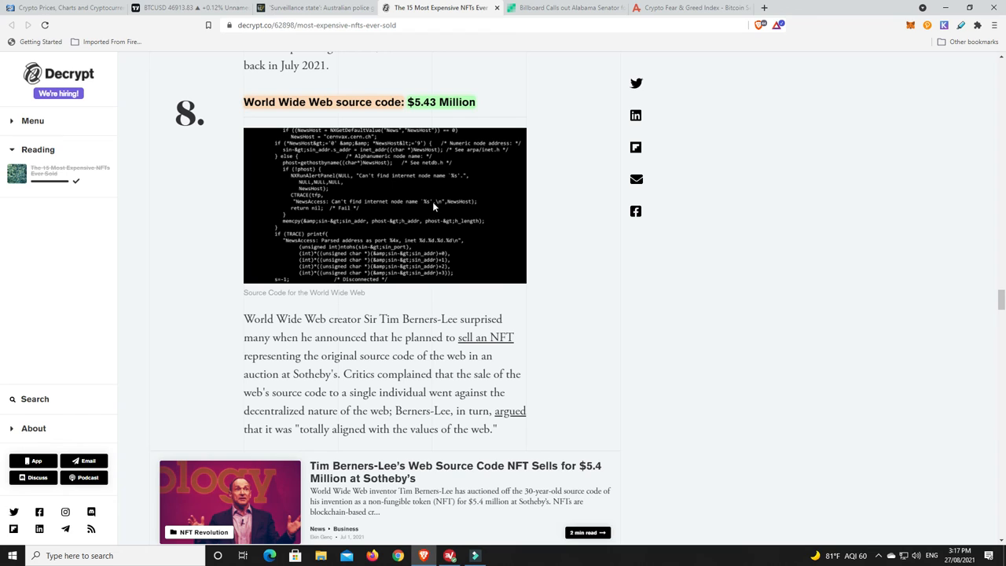
pyautogui.moveTo(443, 203)
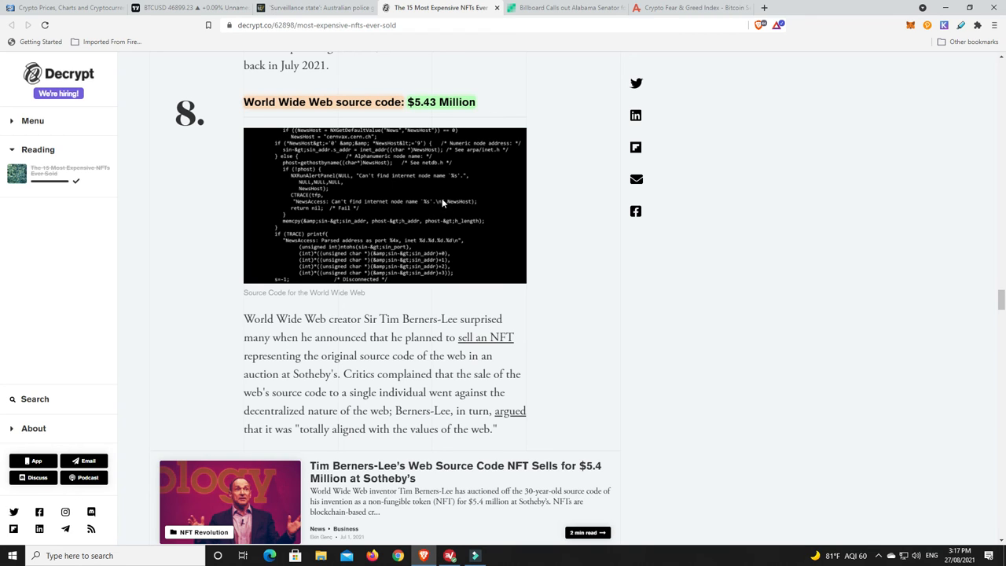
pyautogui.moveTo(361, 214)
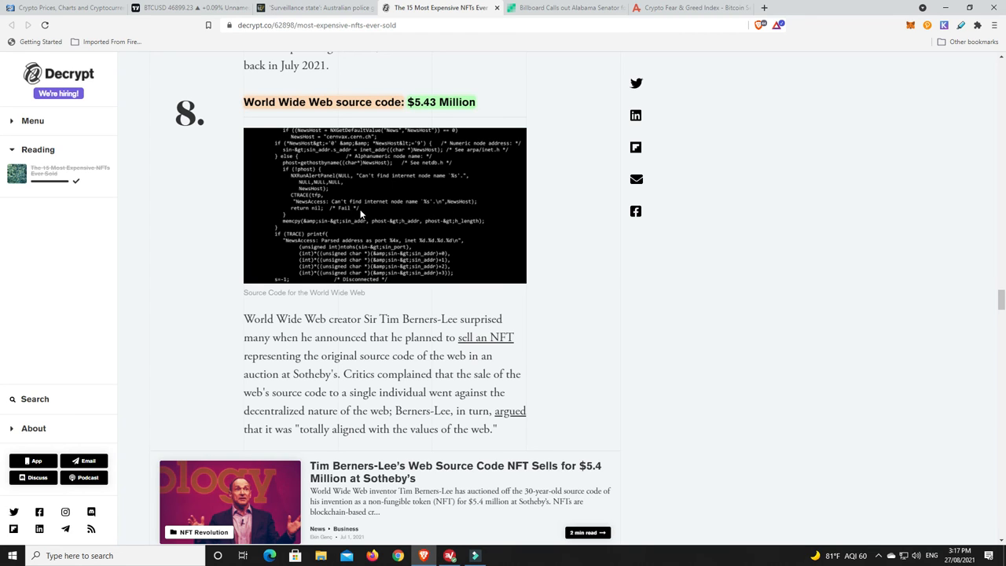
pyautogui.moveTo(365, 179)
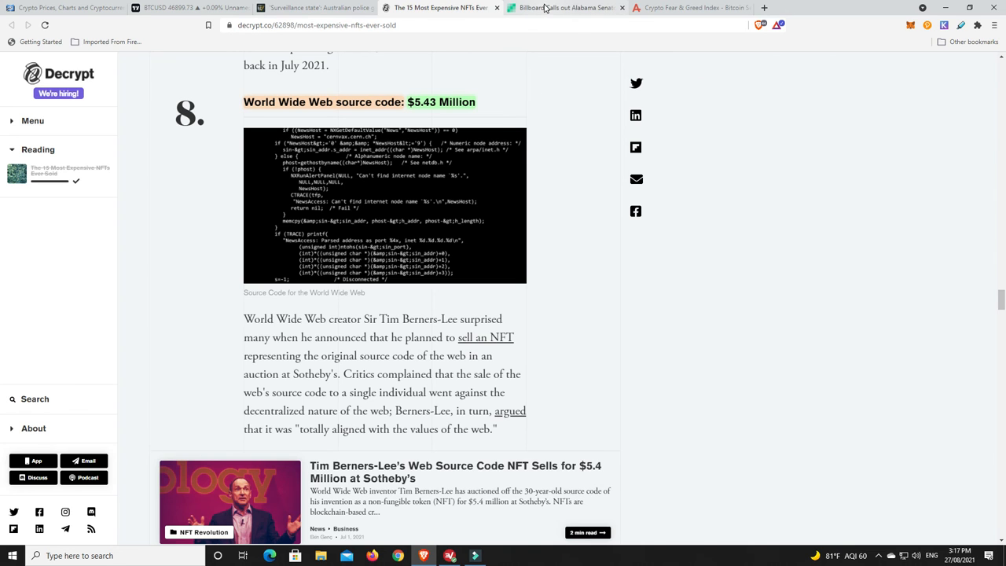
# Switch to the Bitcoin.com Alabama senator billboard article and scroll to its photo and intro.
pyautogui.click(564, 8)
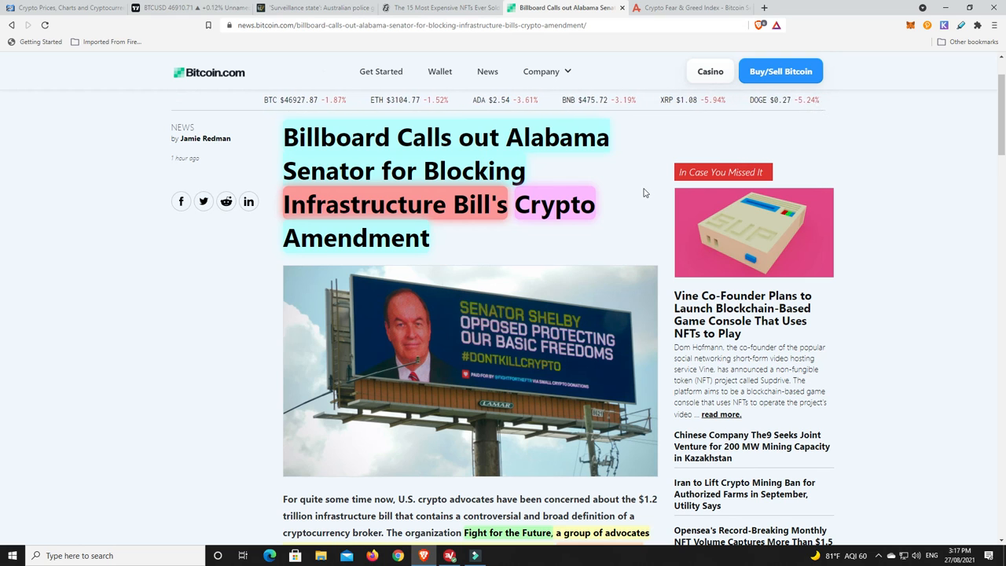
pyautogui.scroll(-3)
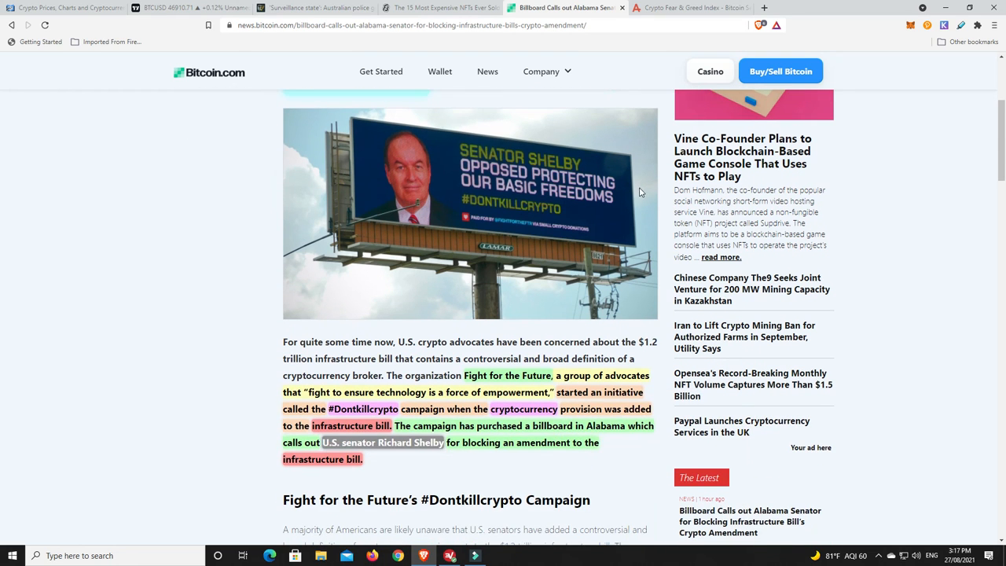
pyautogui.moveTo(566, 267)
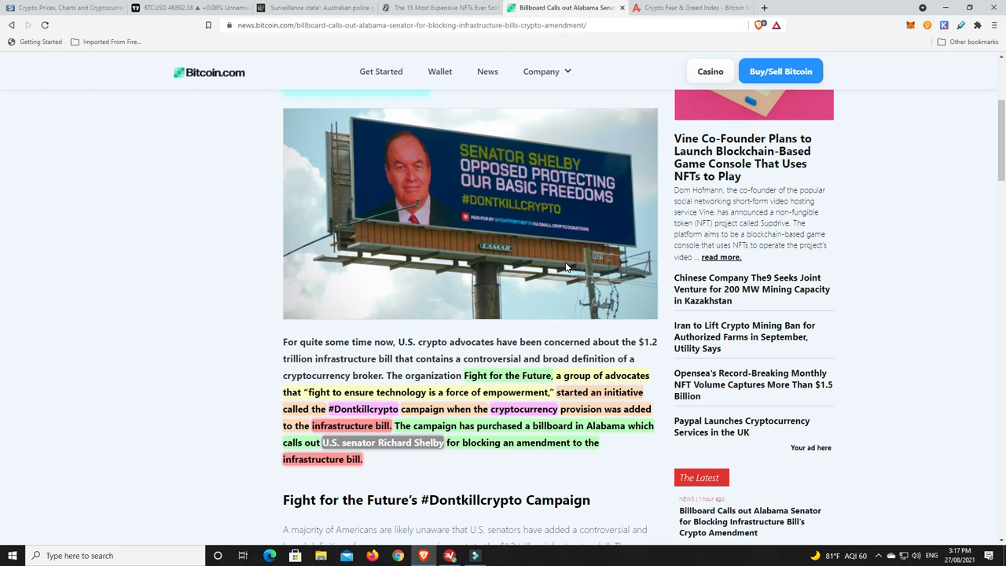
pyautogui.moveTo(668, 226)
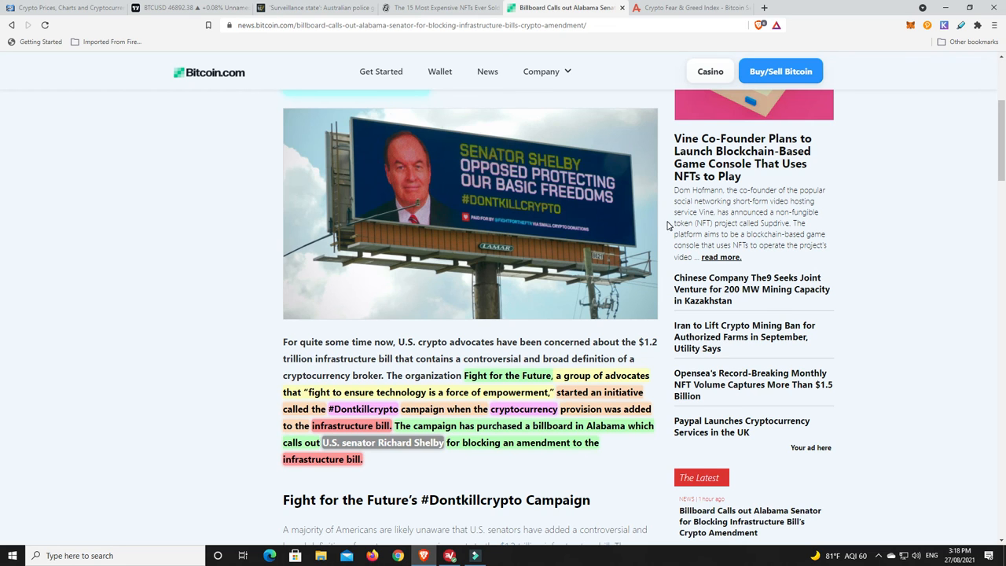
pyautogui.scroll(3)
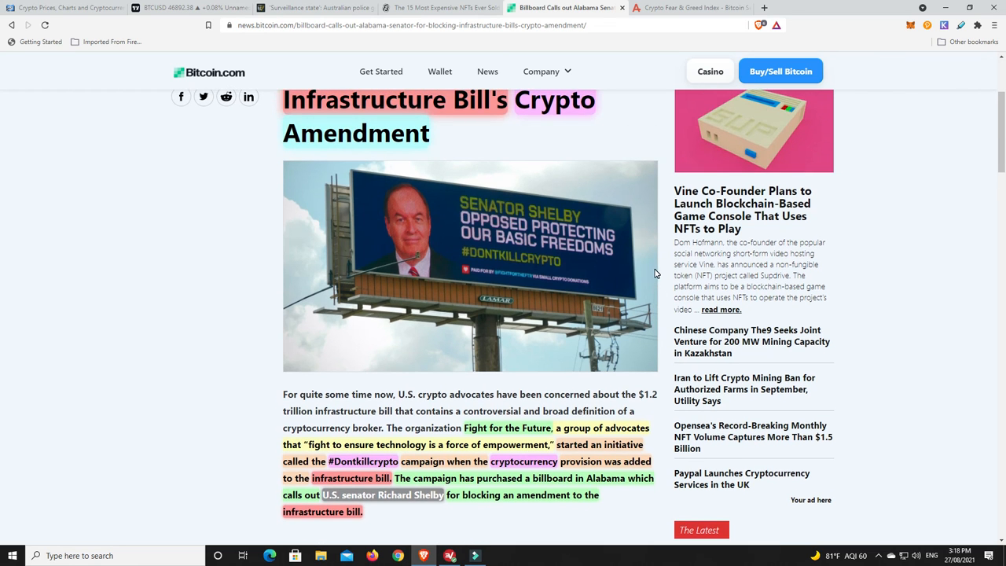
pyautogui.scroll(-3)
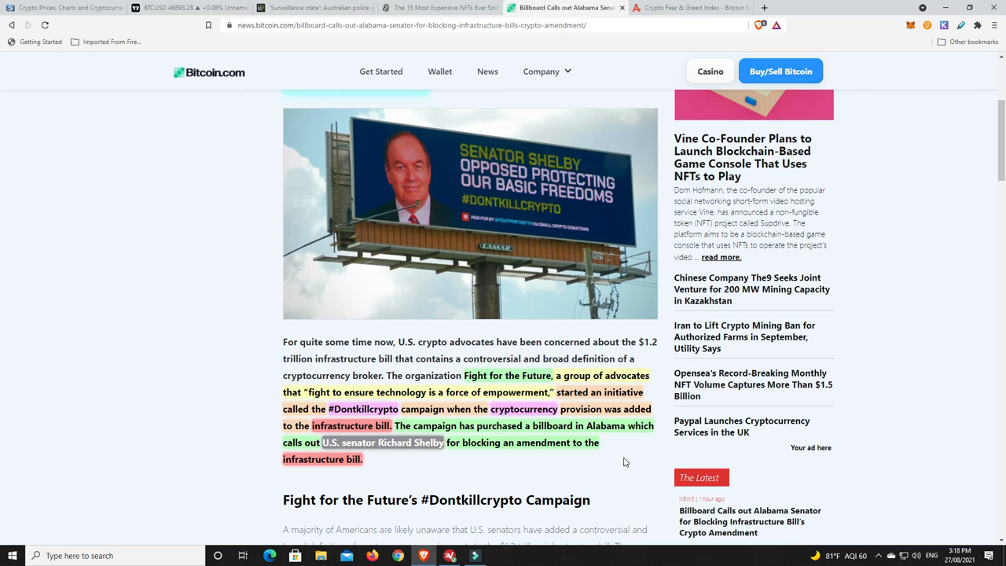
pyautogui.moveTo(657, 449)
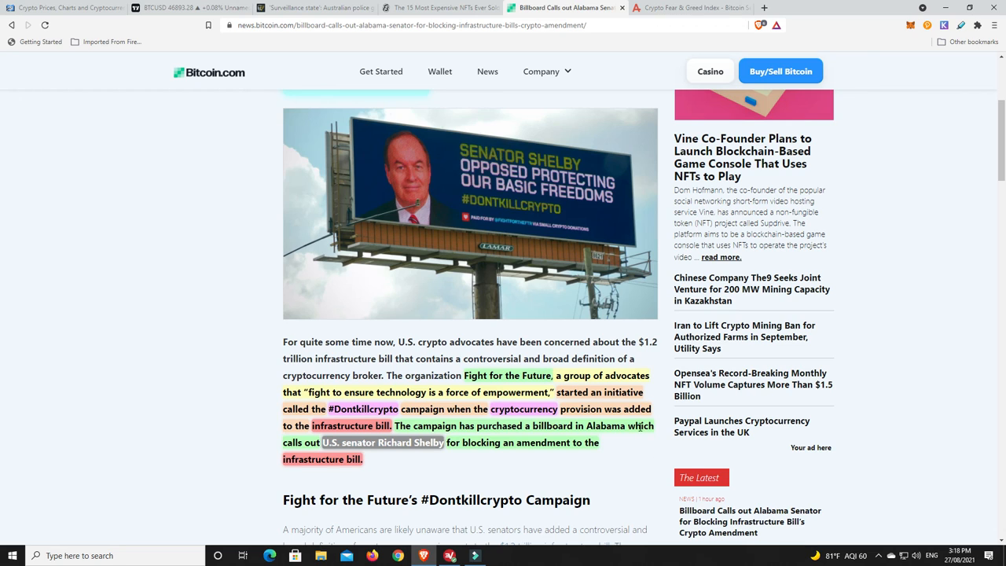
pyautogui.moveTo(623, 460)
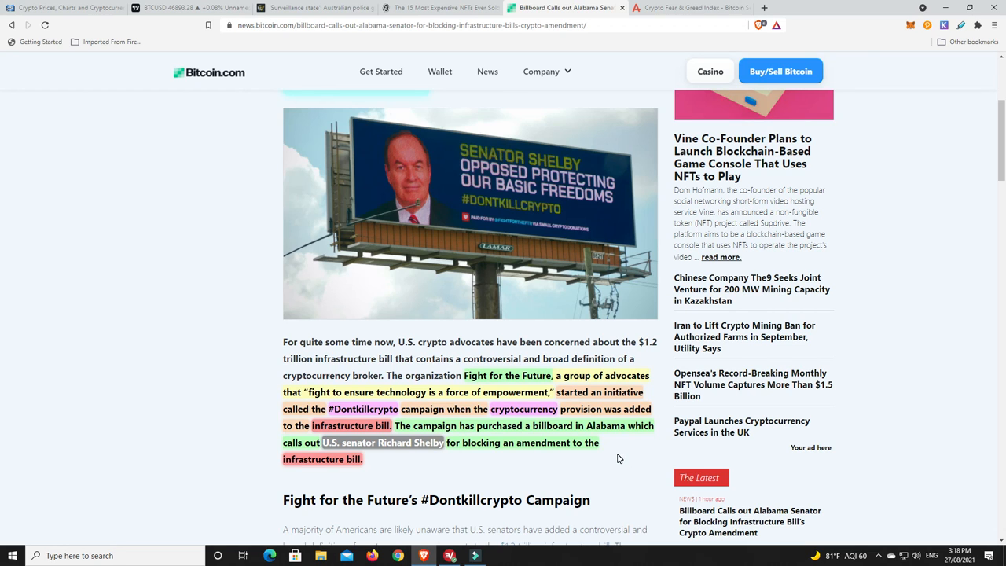
pyautogui.moveTo(636, 449)
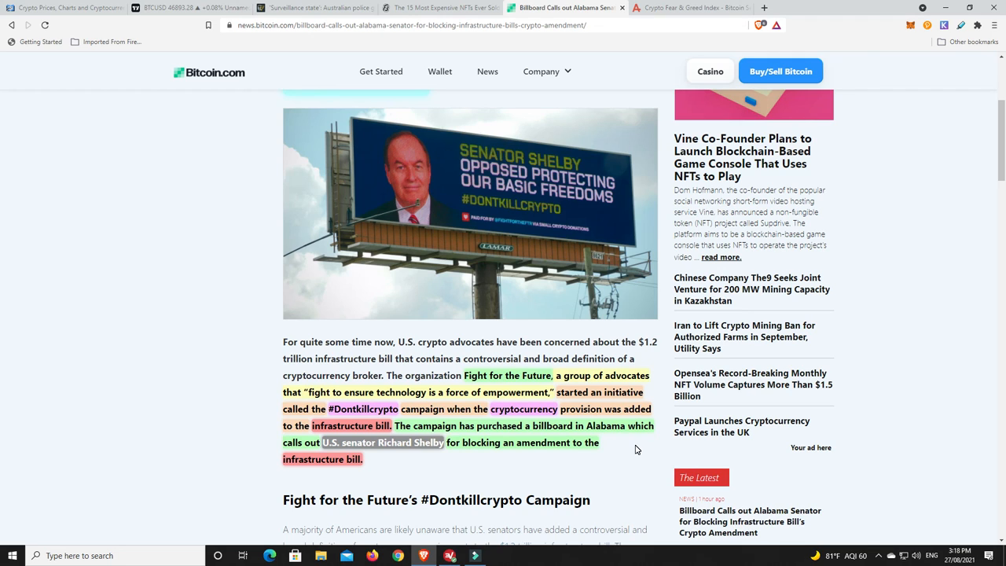
pyautogui.moveTo(629, 446)
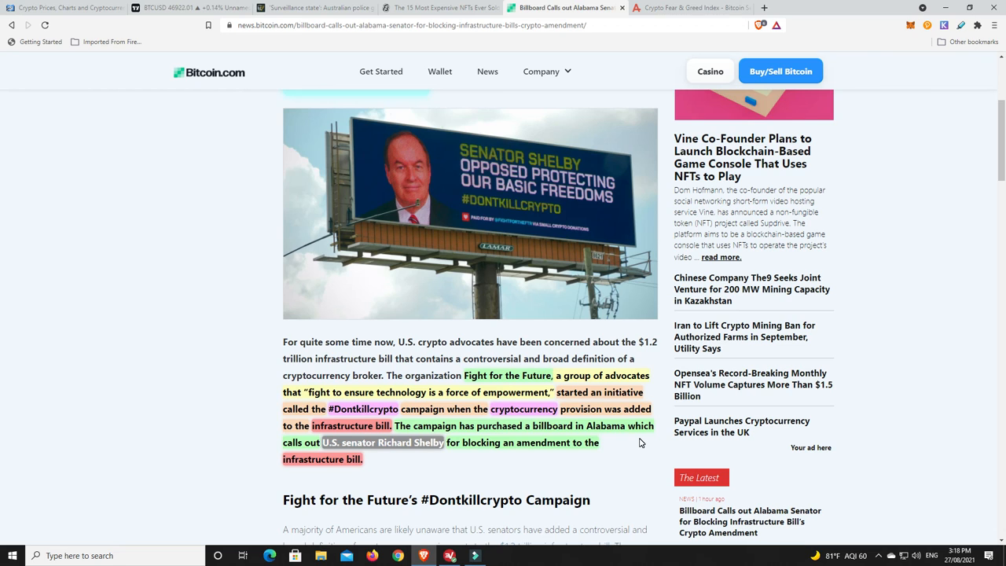
pyautogui.moveTo(613, 453)
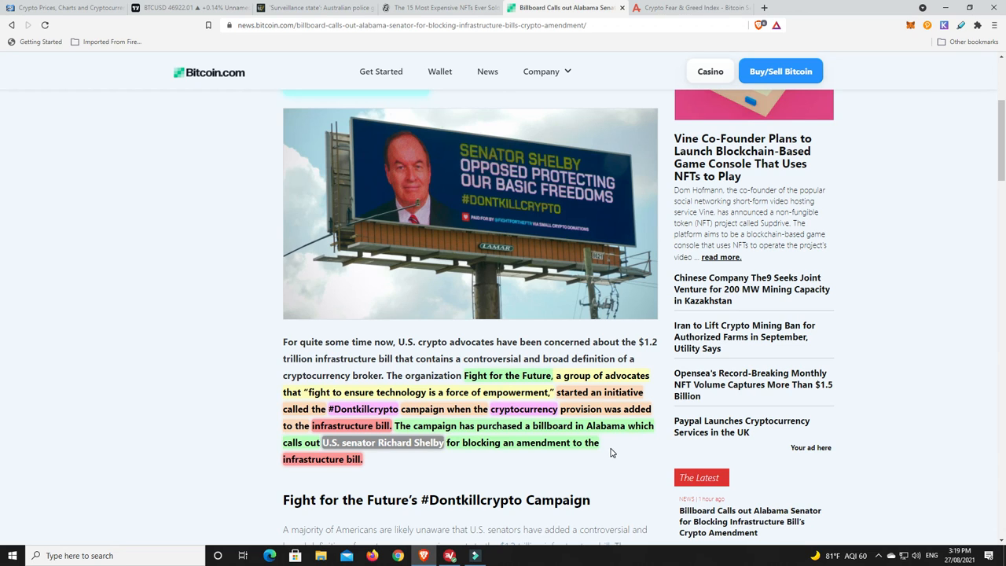
pyautogui.moveTo(605, 450)
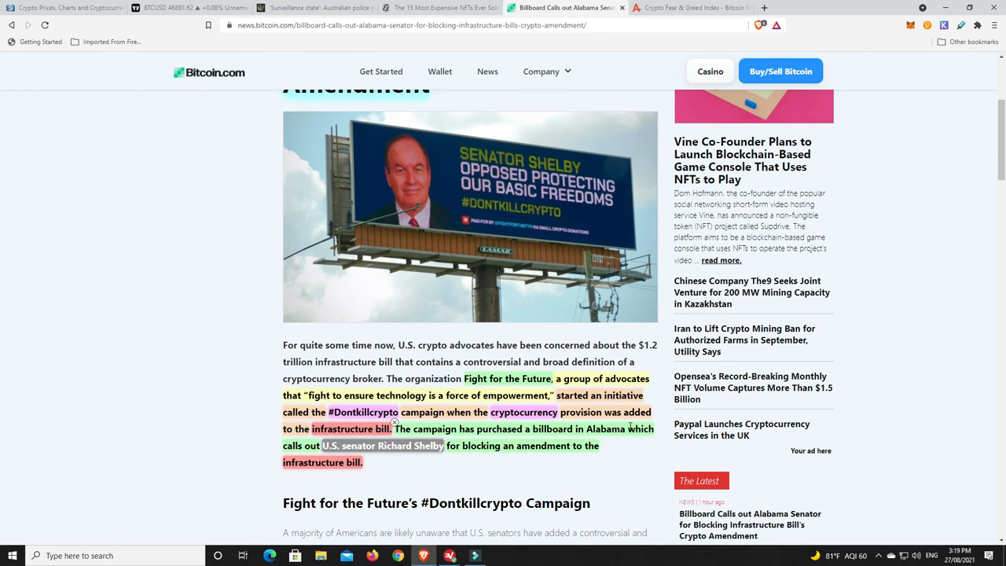
pyautogui.scroll(3)
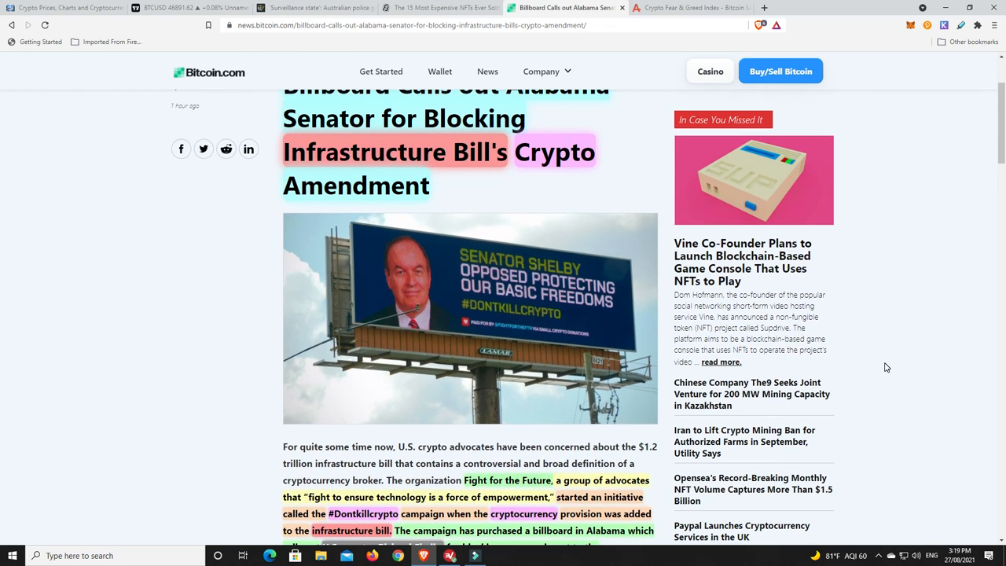